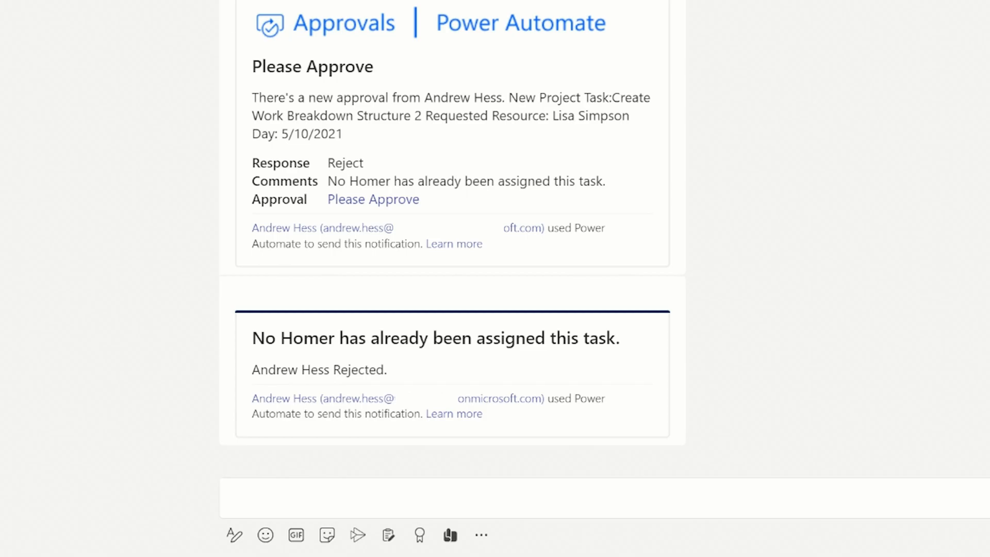
Step: Leave the Teams approval chat and bring up the New flow choices in My flows
type("Li")
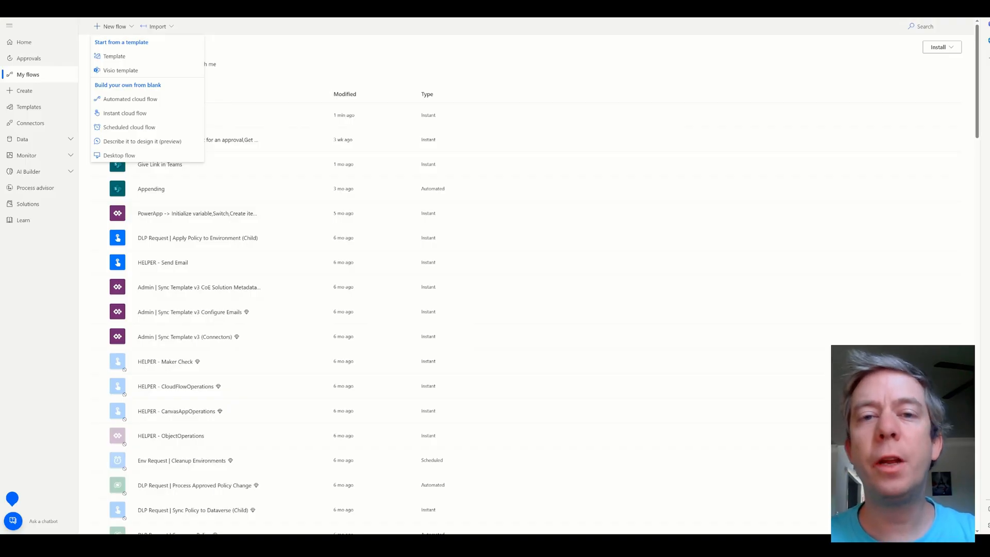
mouse_move(124, 113)
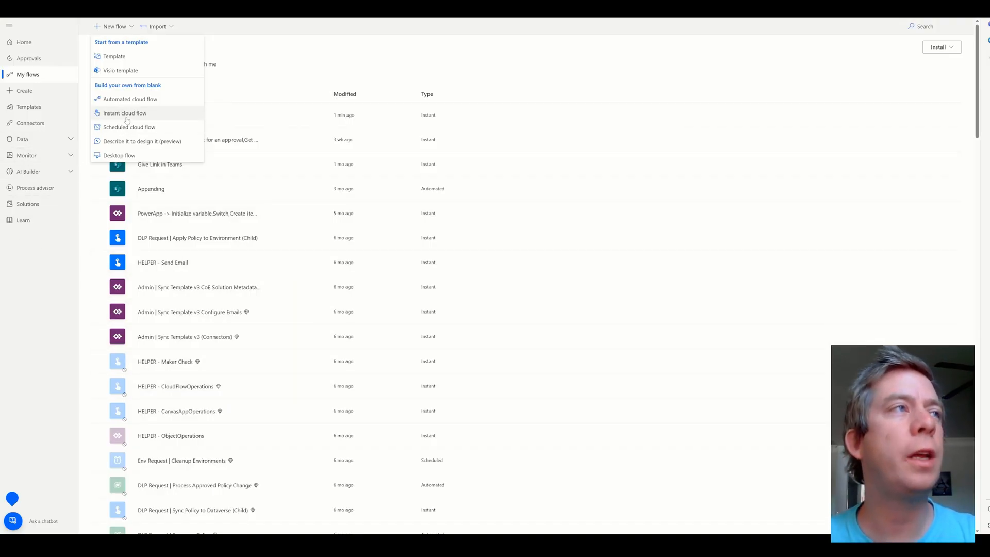
Step: Create a scheduled cloud flow named SendEmail that repeats every 1 day
left_click(129, 127)
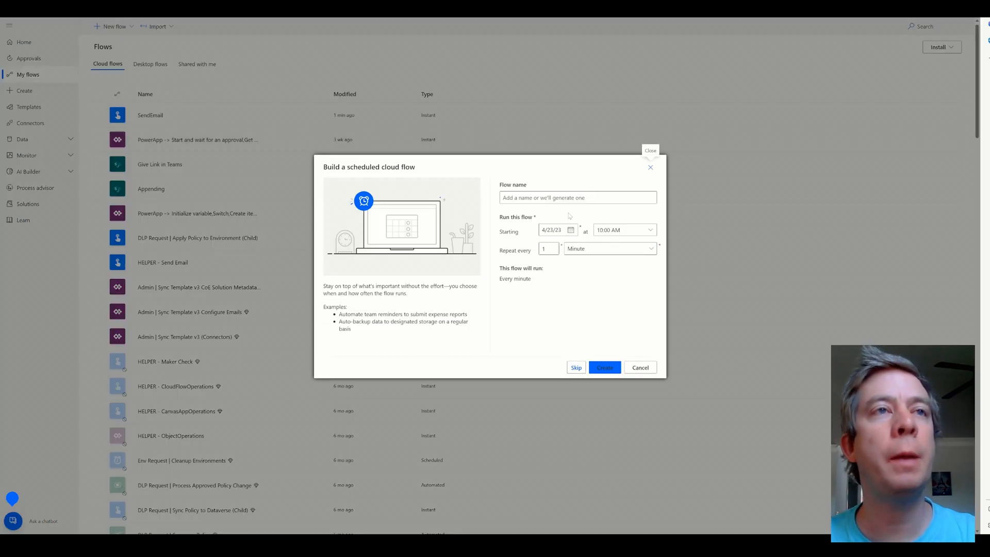
type("SendEmail")
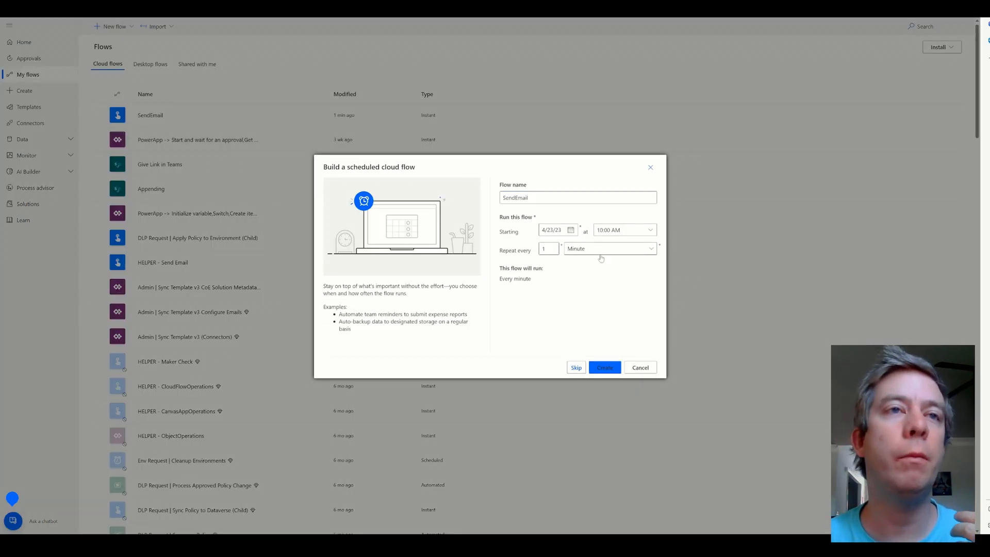
left_click(610, 248)
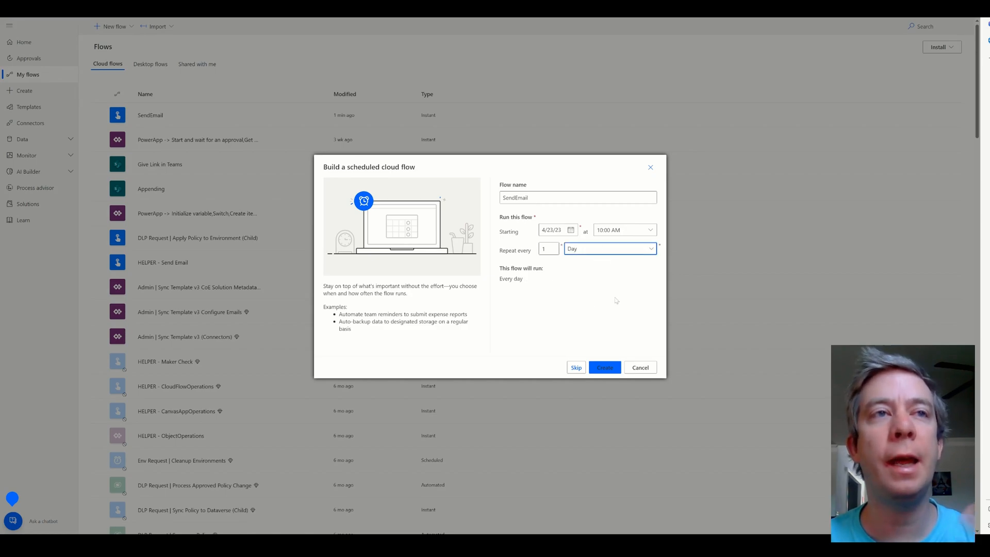
left_click(604, 367)
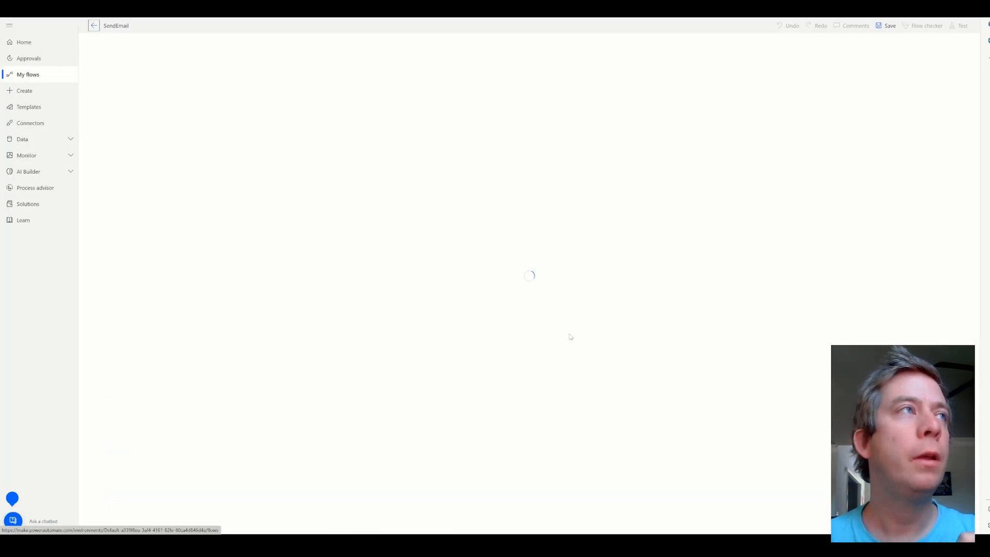
mouse_move(404, 210)
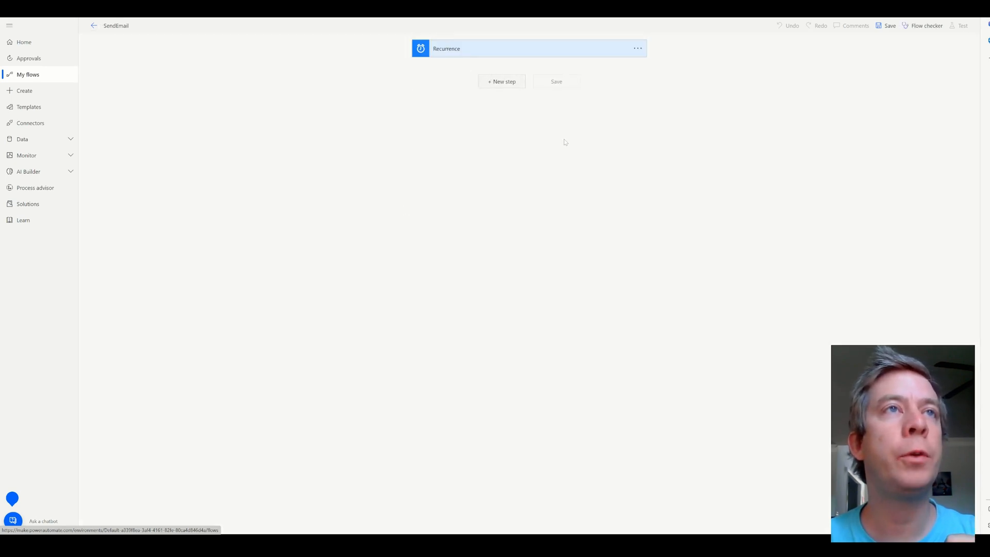
Step: Add a Send an email (V2) step with subject 'Hey' to andrew, and save
left_click(502, 81)
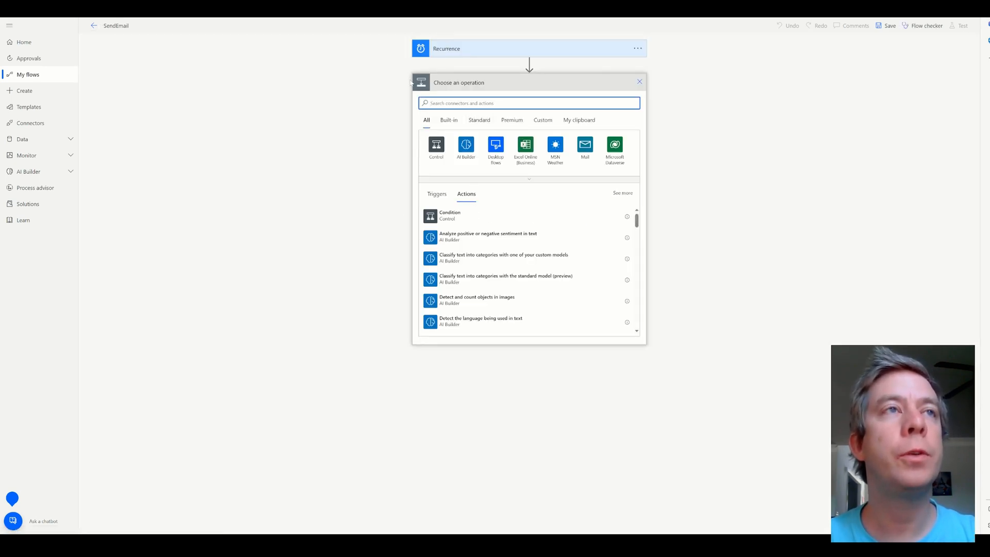
type("email")
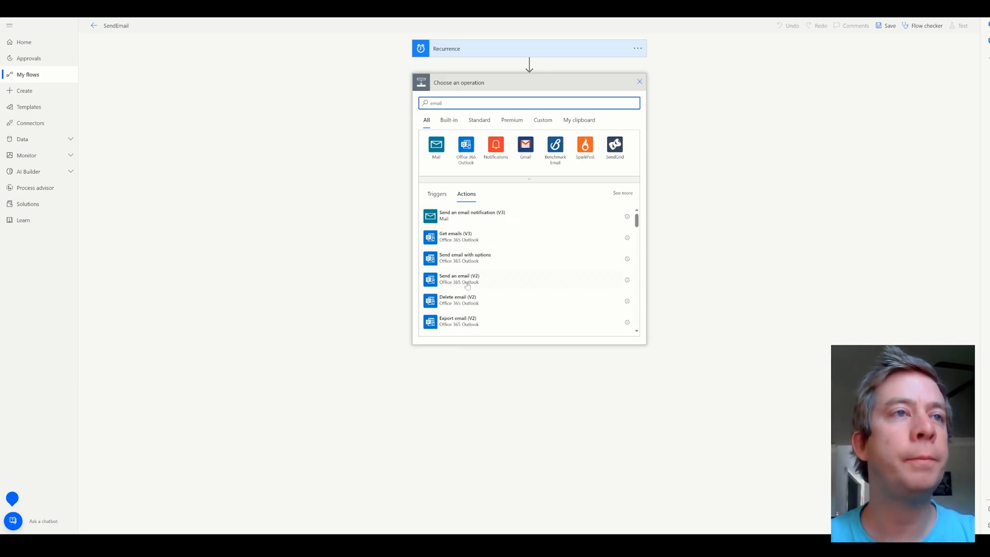
left_click(459, 278)
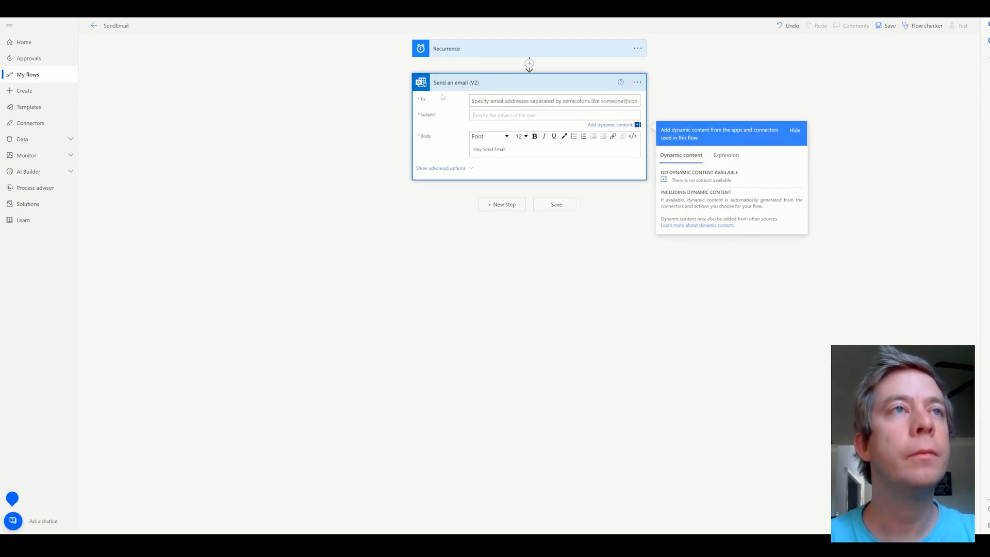
type("Hey")
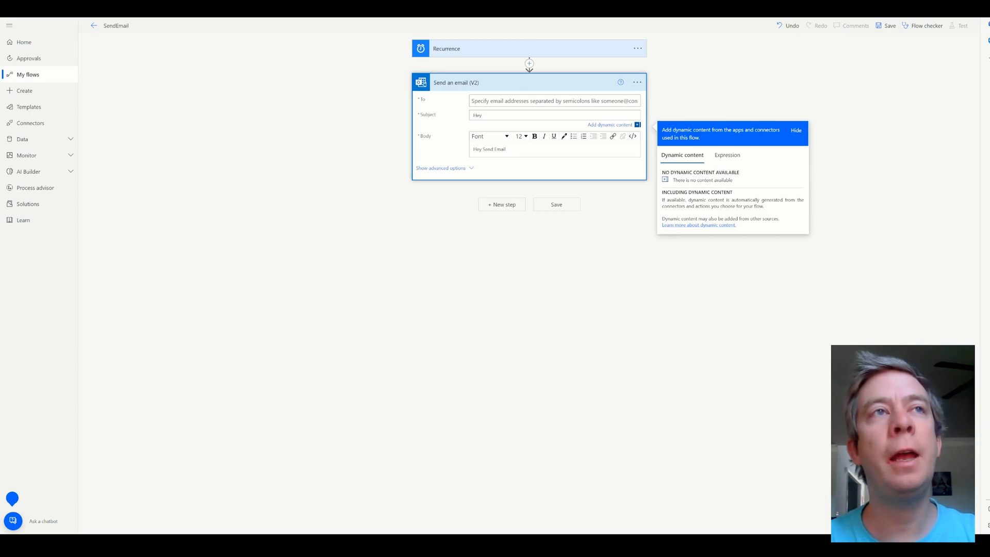
type("andrew.")
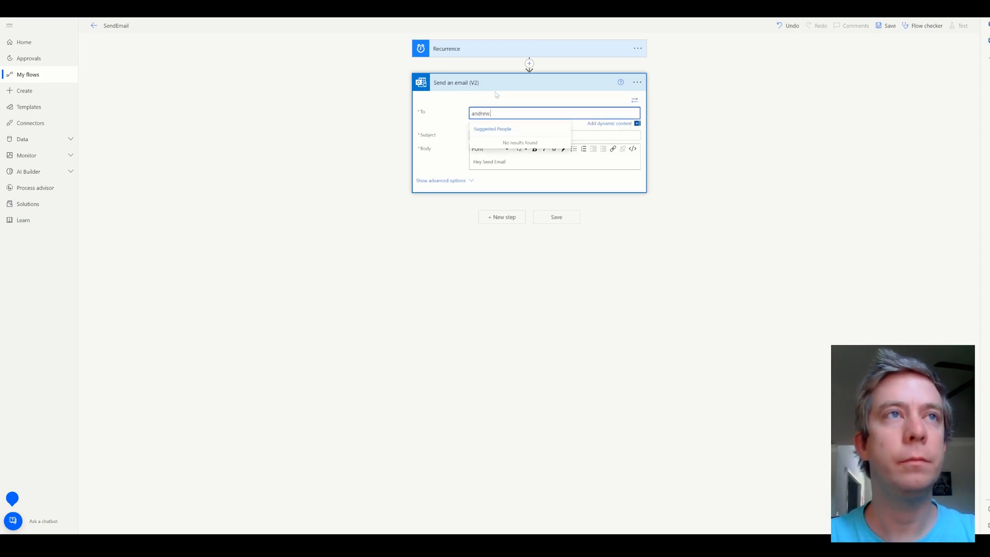
left_click(496, 129)
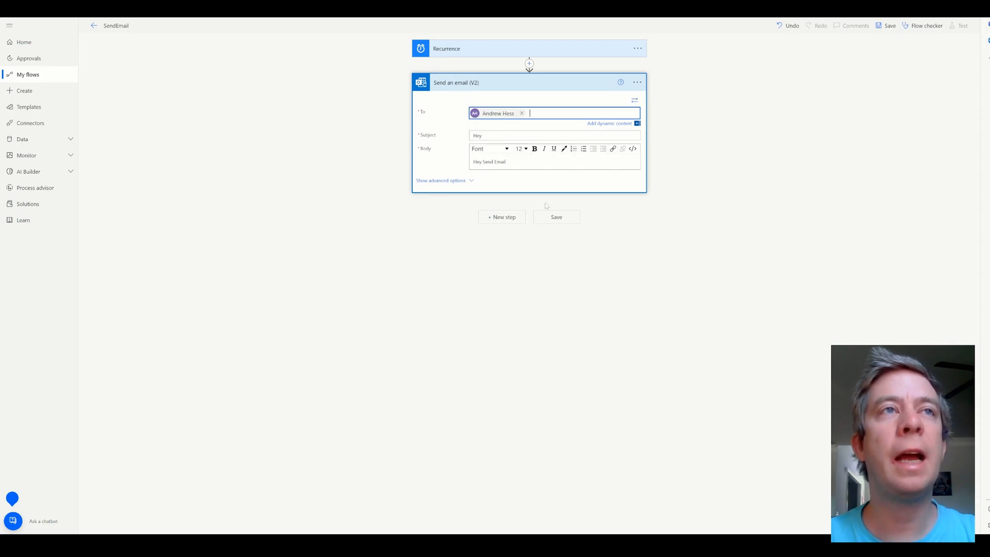
left_click(556, 217)
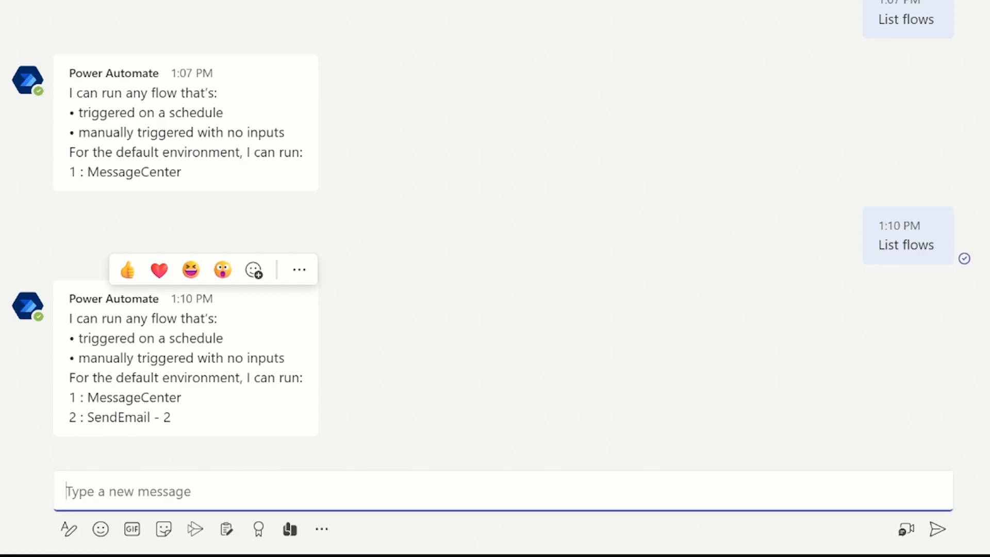
Step: Send 'Run flow 2' to the Power Automate bot to start SendEmail - 2
type("R")
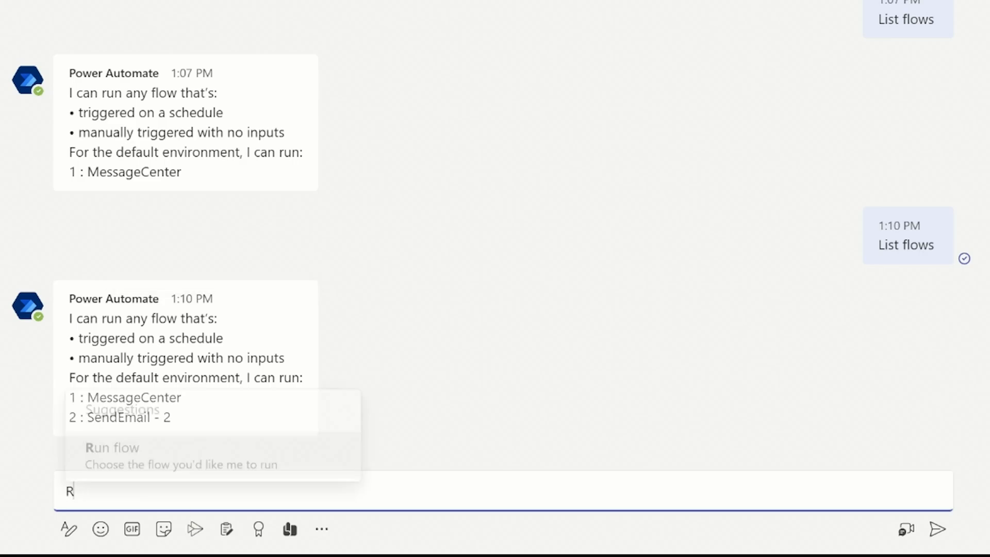
type("un flow 2")
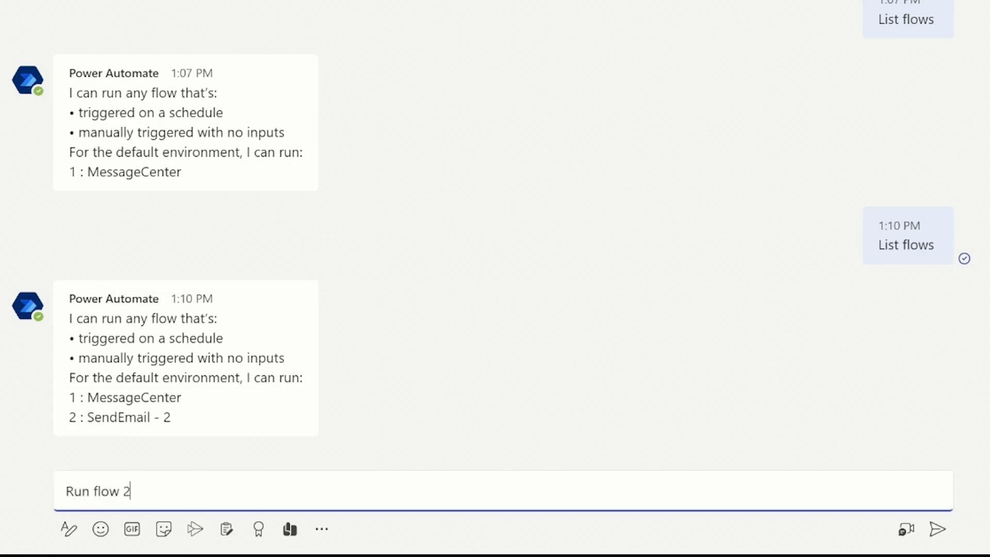
left_click(938, 529)
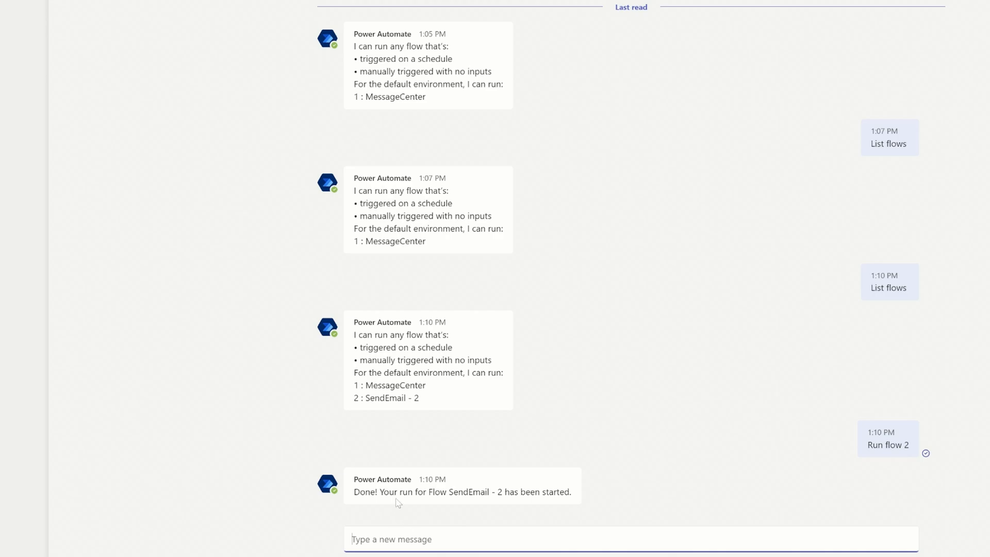
mouse_move(198, 30)
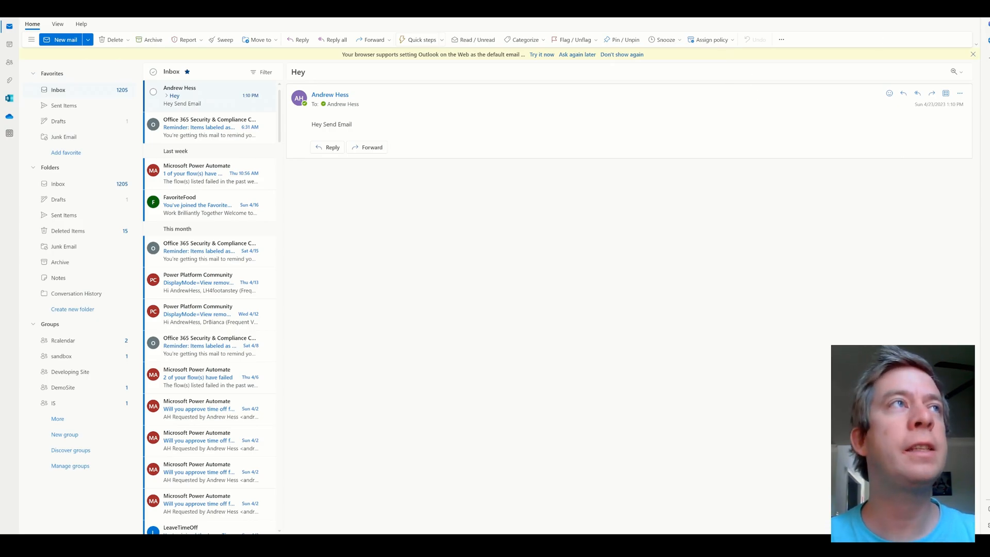
Step: Open Create new action for a message in the Test channel
left_click(14, 81)
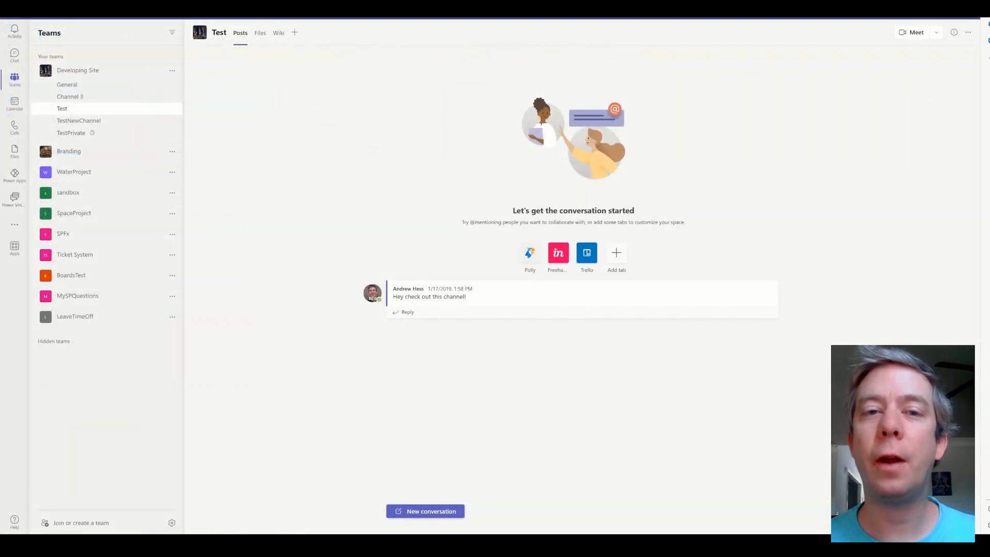
mouse_move(637, 172)
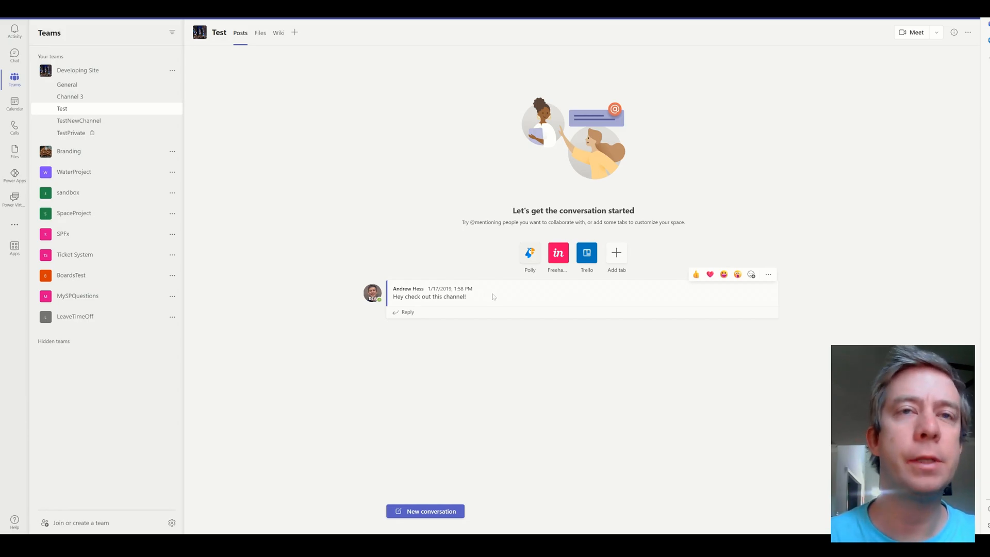
mouse_move(768, 274)
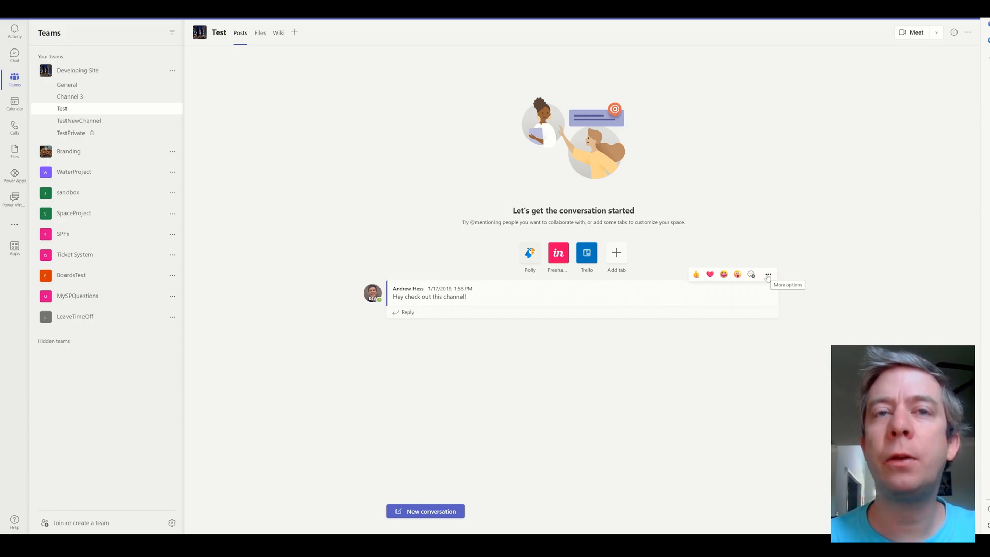
left_click(768, 274)
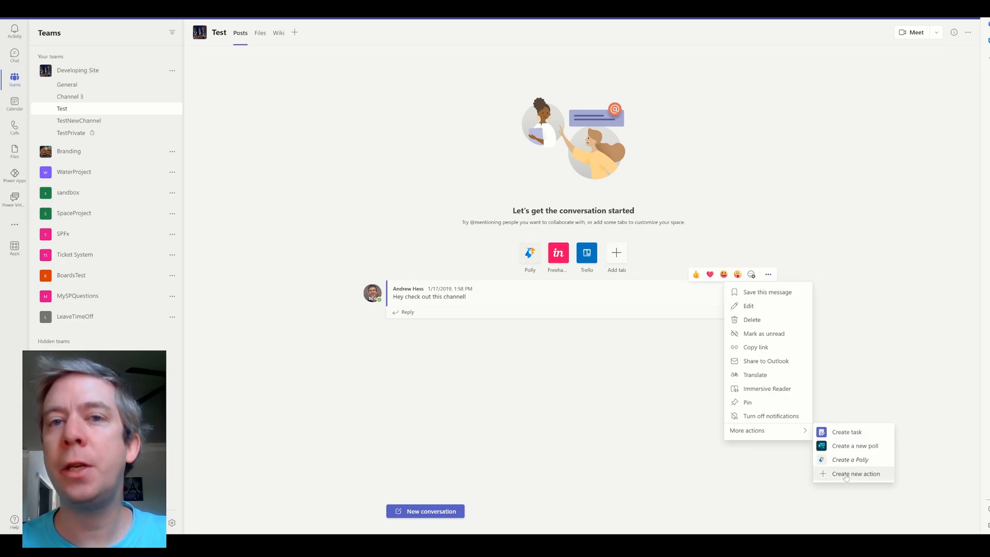
left_click(856, 474)
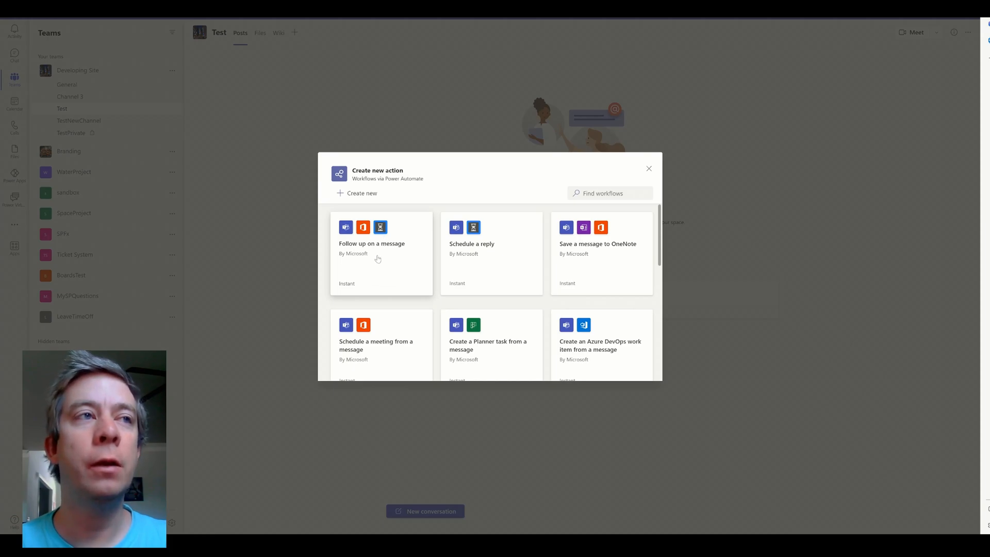
mouse_move(376, 270)
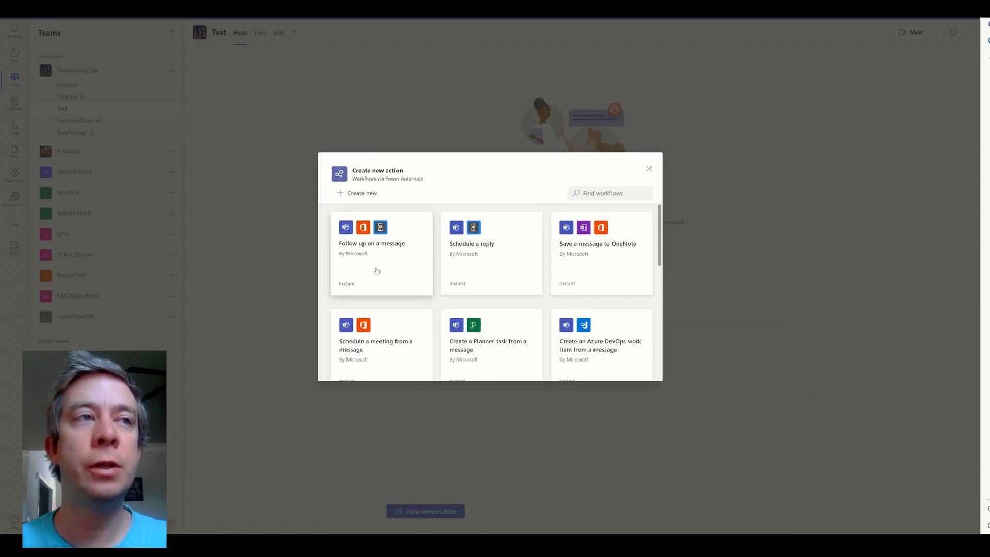
Step: Add the Follow up on a message workflow and submit a 1:00 AM reminder
left_click(372, 252)
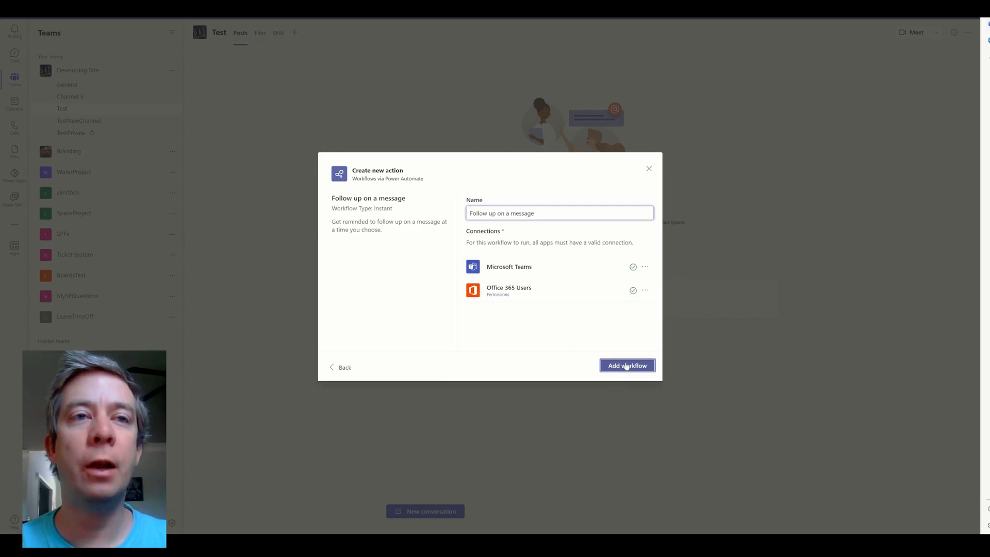
left_click(627, 366)
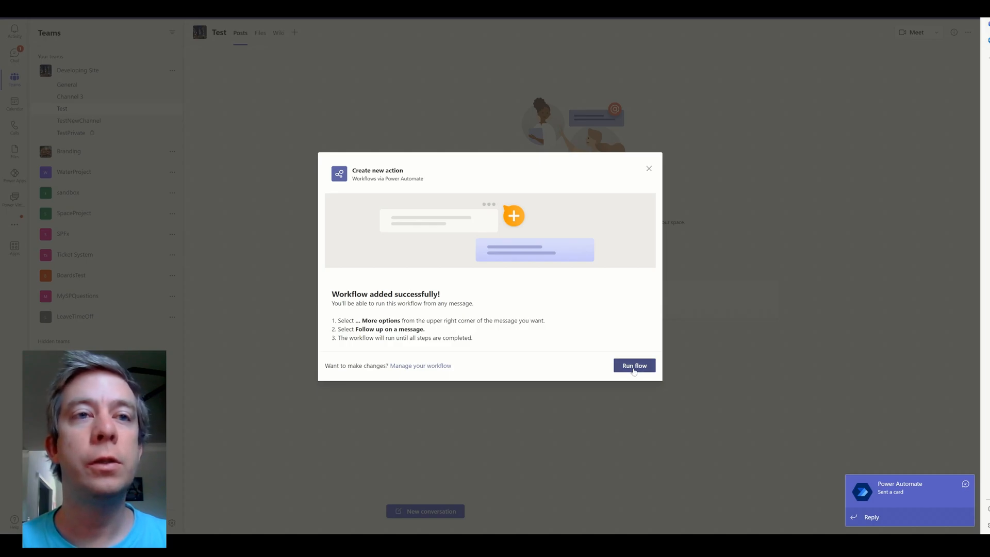
left_click(633, 365)
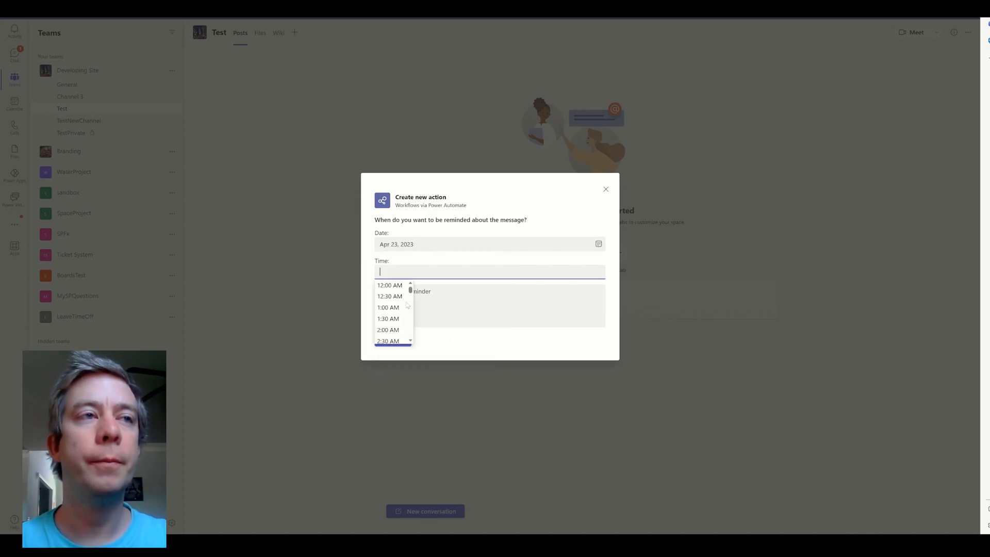
left_click(388, 307)
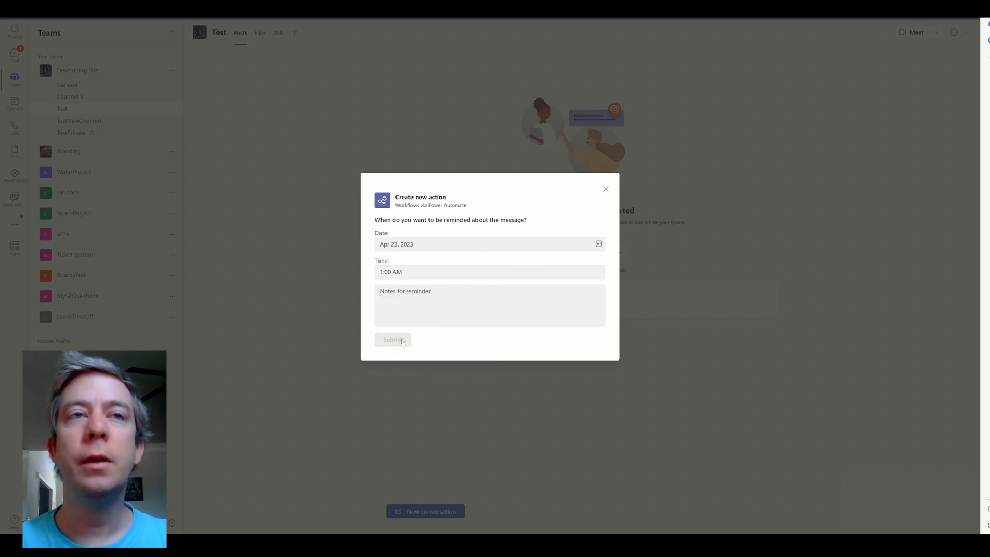
left_click(393, 340)
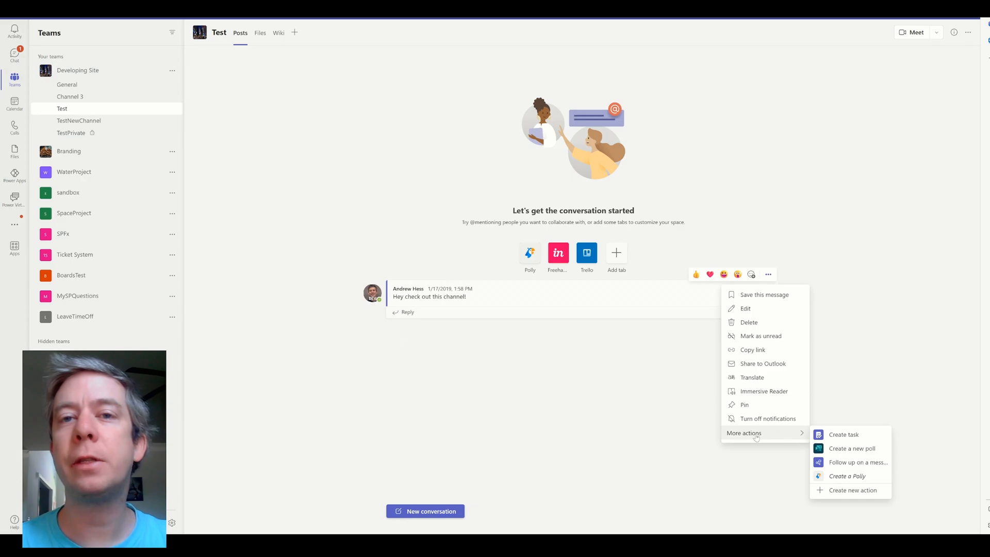
mouse_move(858, 462)
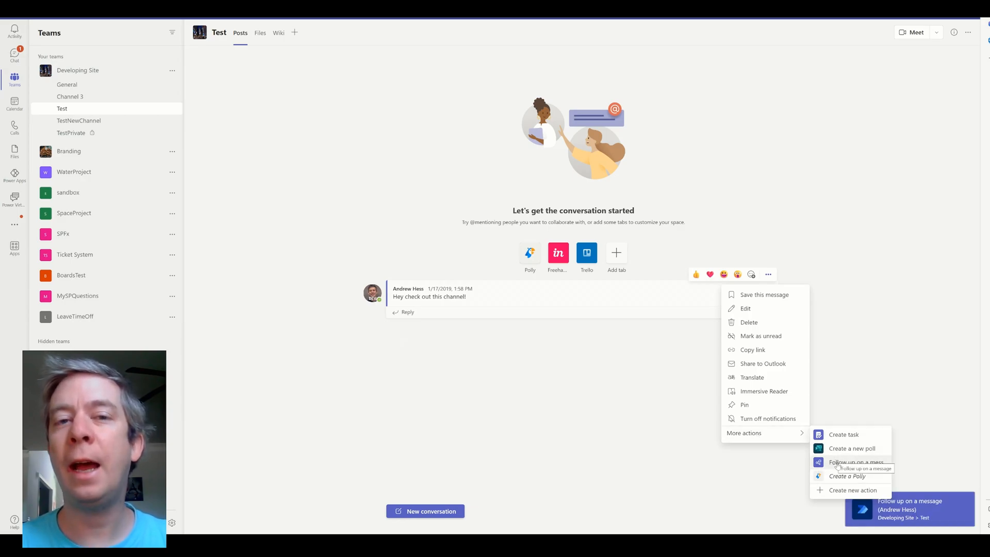
mouse_move(808, 483)
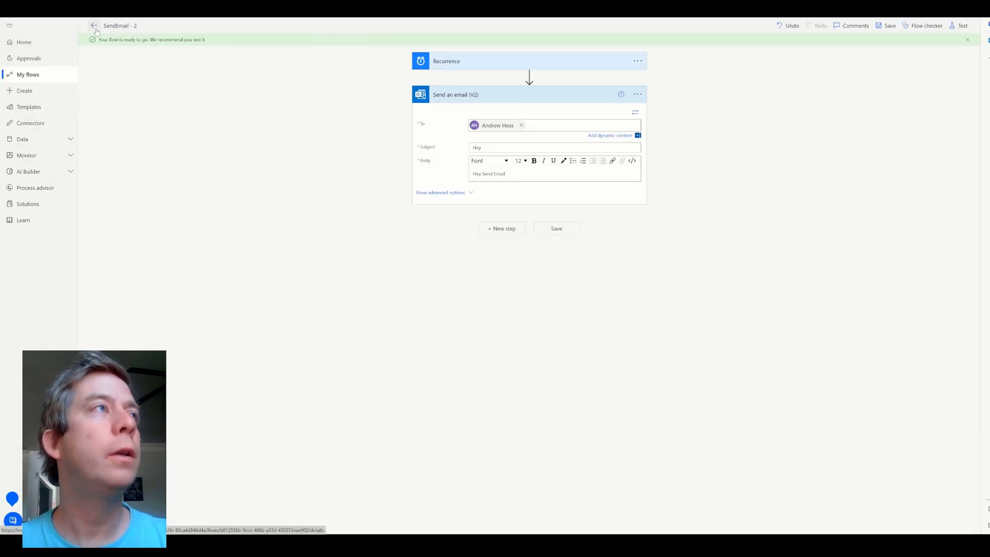
Step: Leave the flow editor and dismiss the flow-ready message
left_click(93, 26)
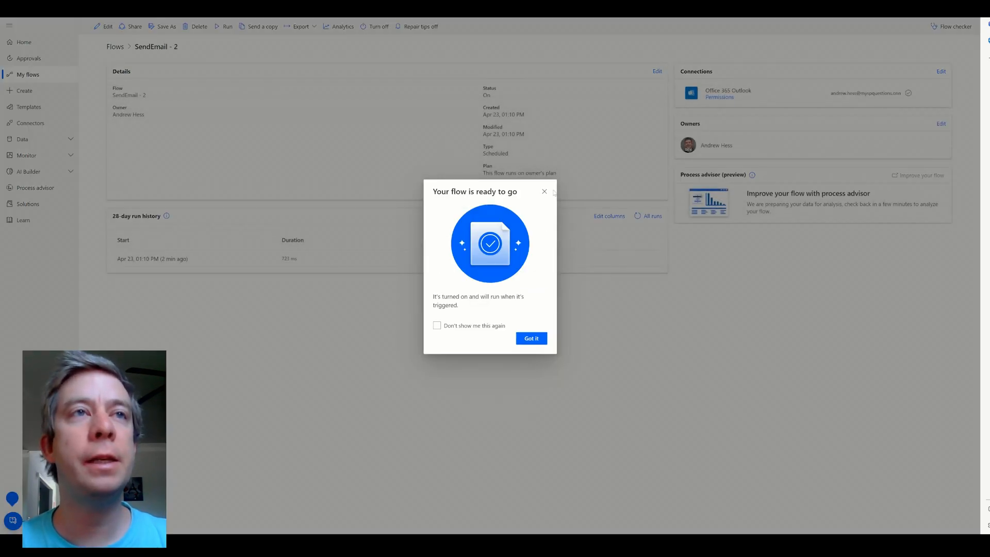
left_click(532, 338)
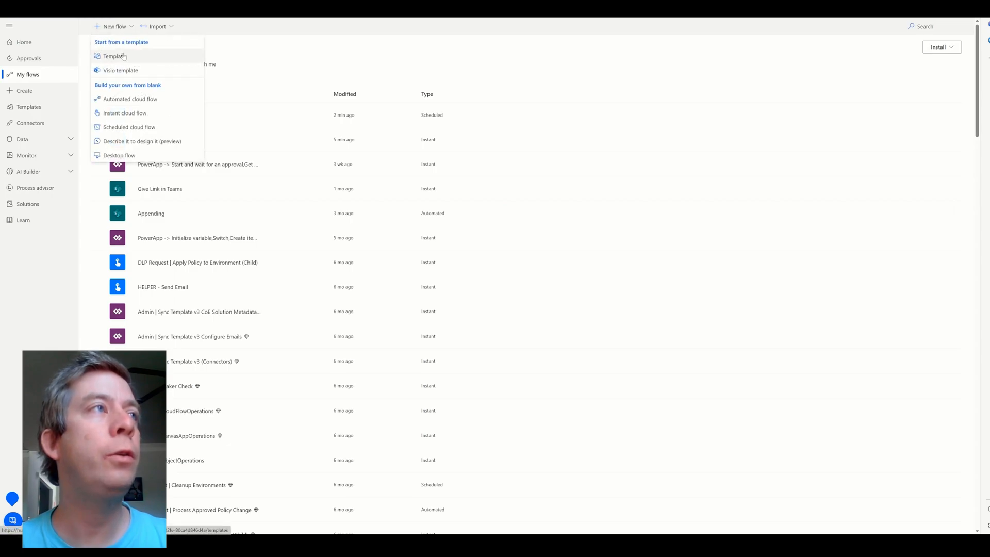
mouse_move(120, 82)
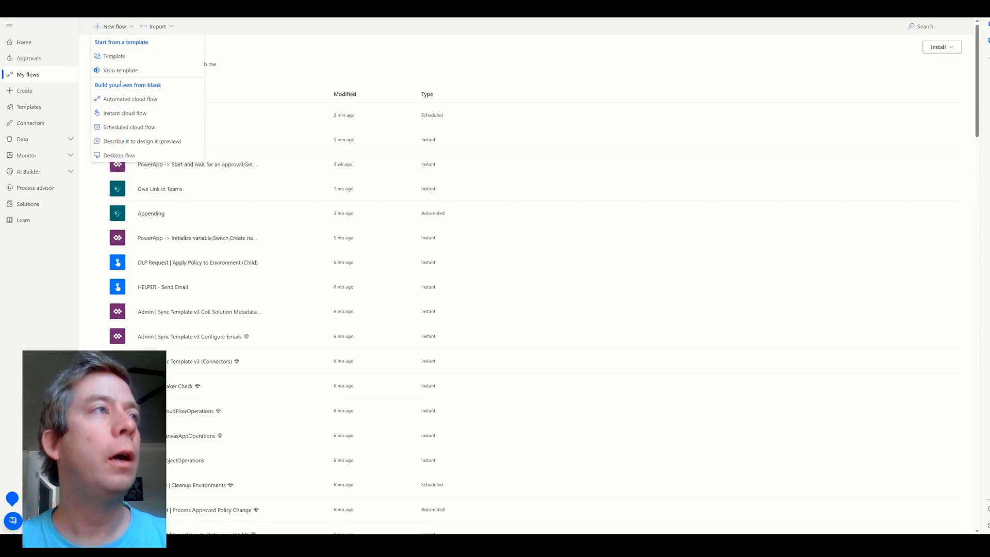
mouse_move(129, 99)
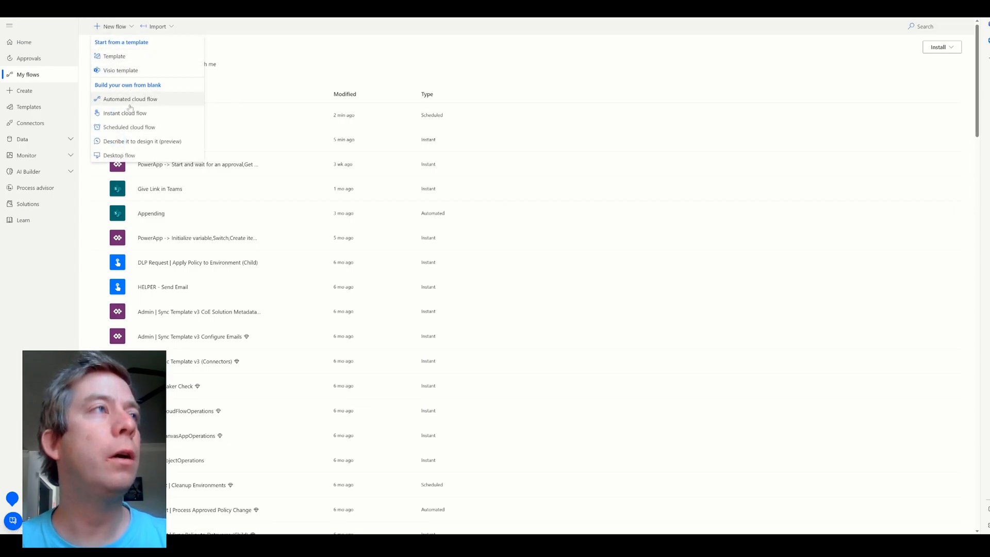
Step: Start a blank automated cloud flow, searching 'selected' and filtering to Microsoft Teams triggers
left_click(129, 98)
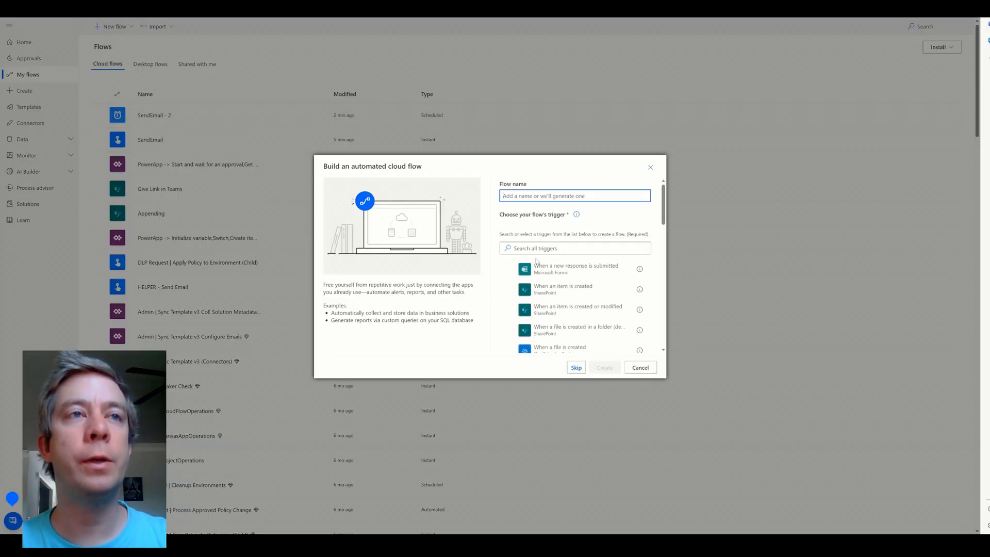
type("selected")
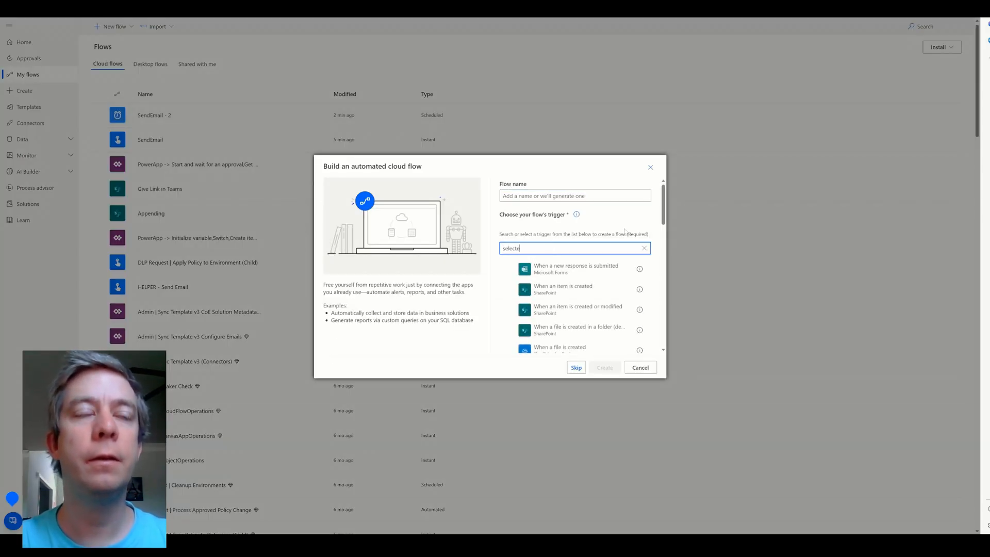
scroll("down", 3)
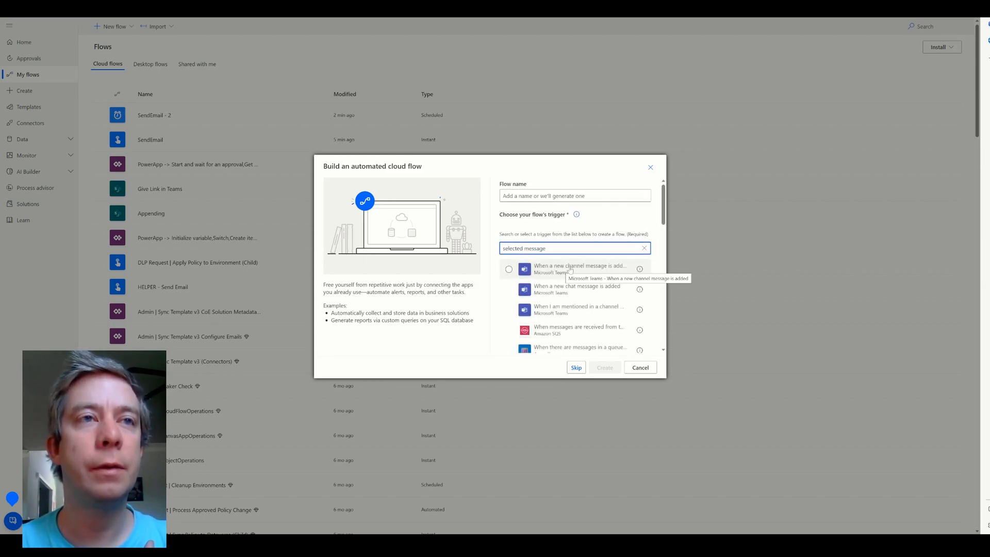
mouse_move(563, 312)
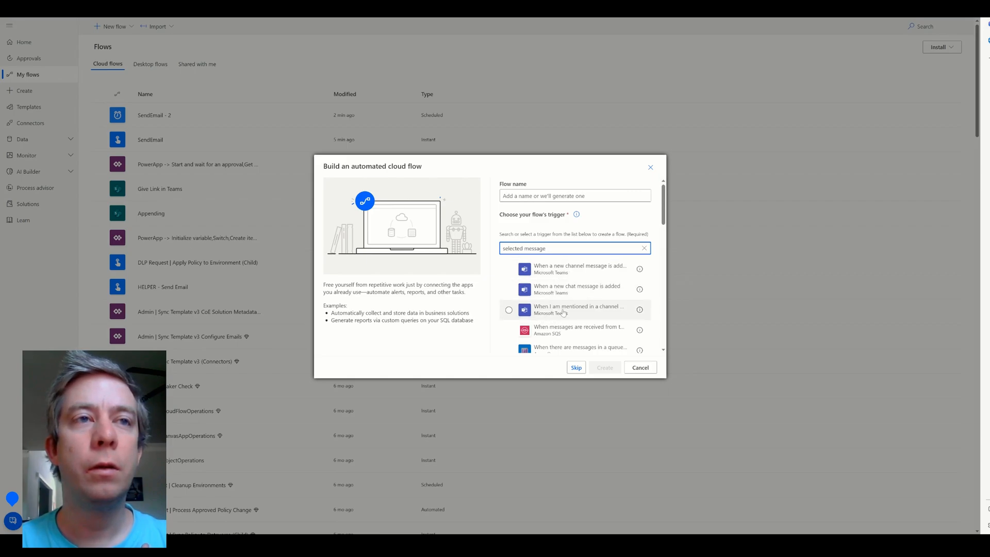
scroll("down", 3)
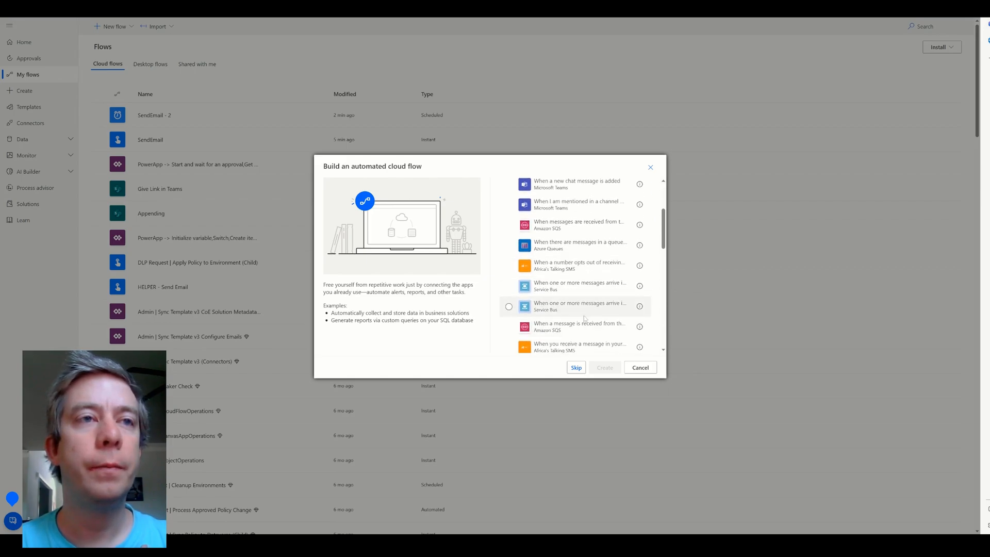
scroll("down", 3)
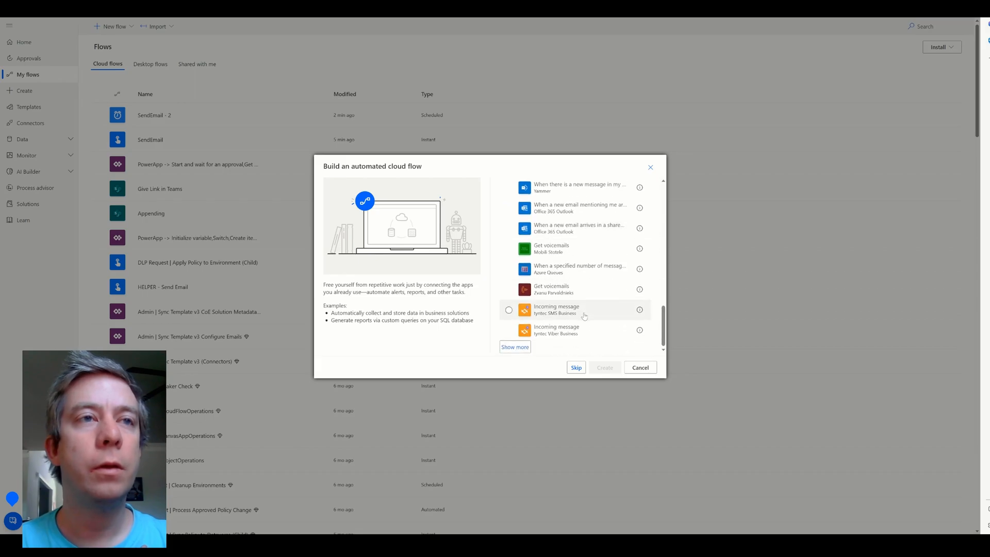
left_click(576, 368)
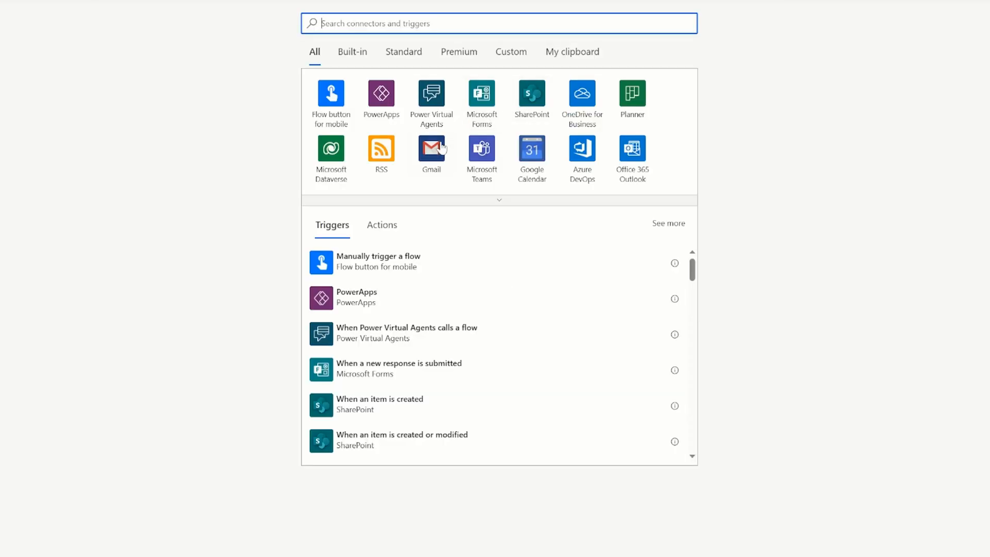
left_click(481, 147)
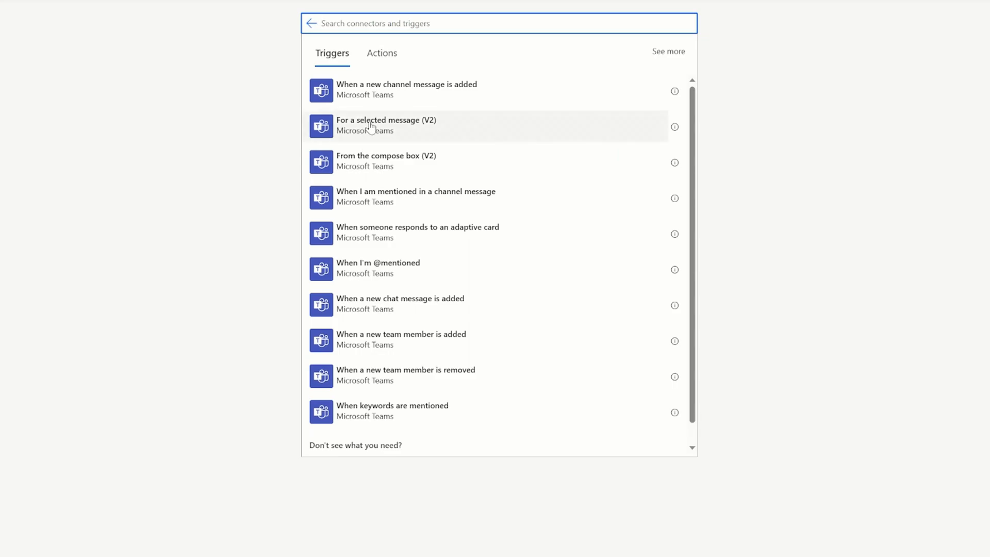
Step: Use the Teams For a selected message (V2) trigger and preview its Adaptive Card designer
left_click(386, 125)
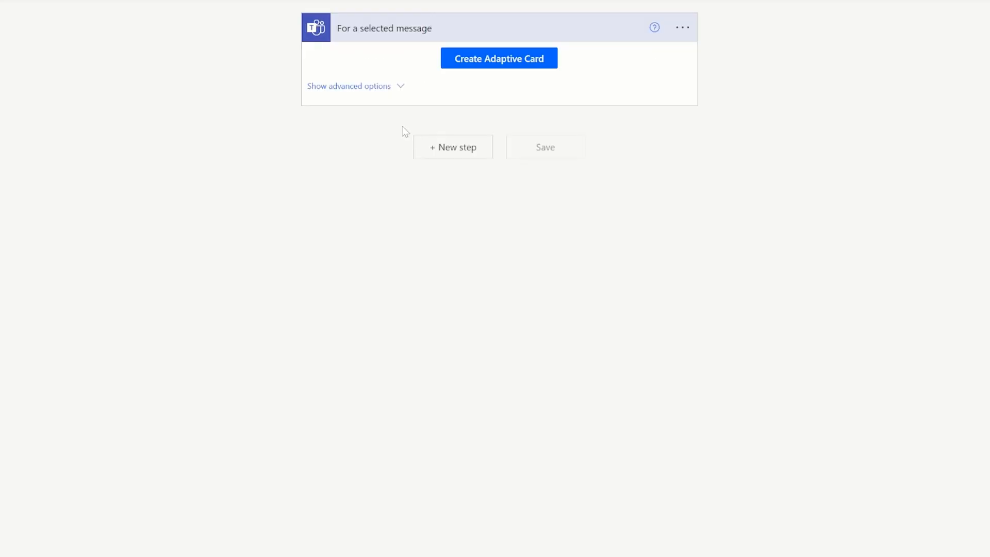
mouse_move(478, 132)
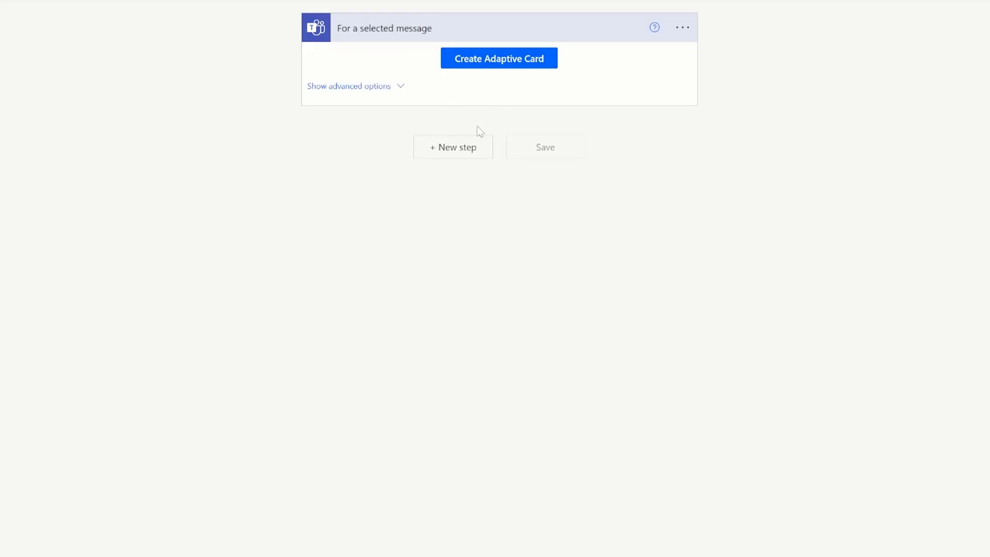
left_click(499, 58)
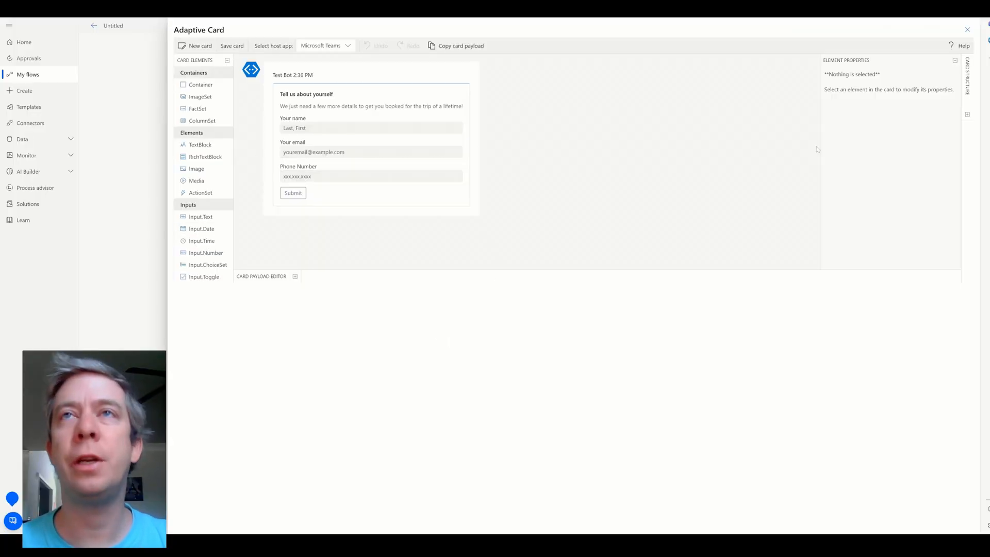
left_click(967, 29)
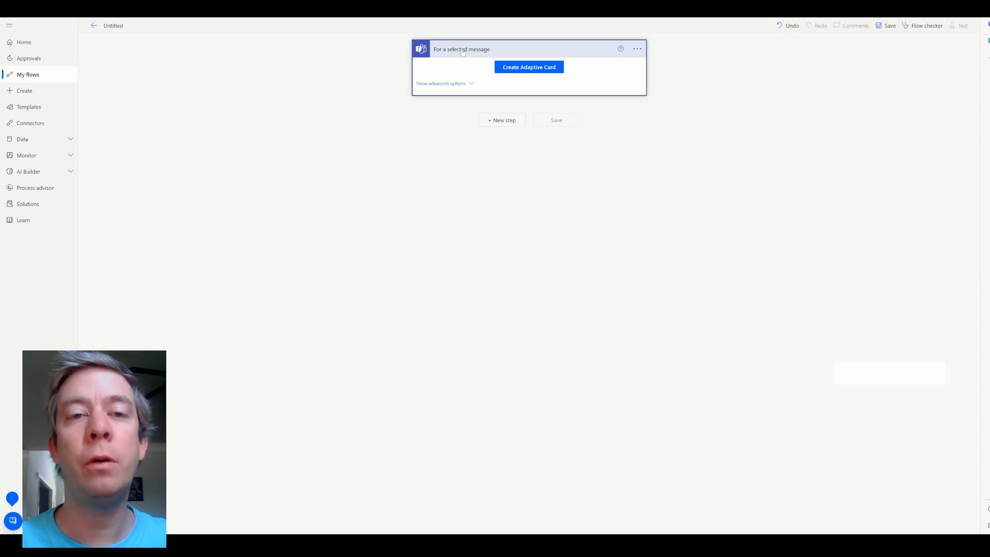
mouse_move(314, 61)
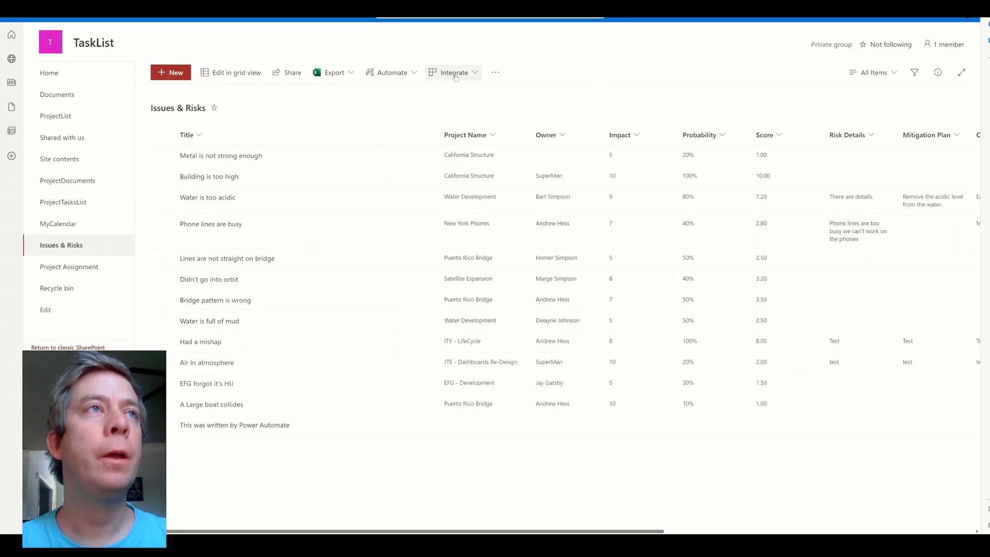
Step: Review the Issues & Risks list's Automate menu, closing and reopening it
left_click(391, 72)
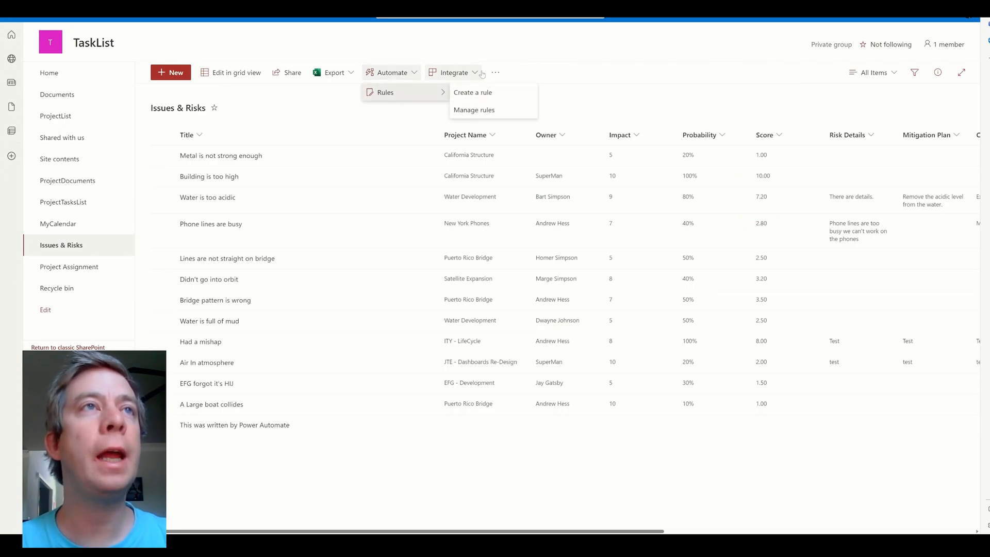
left_click(454, 72)
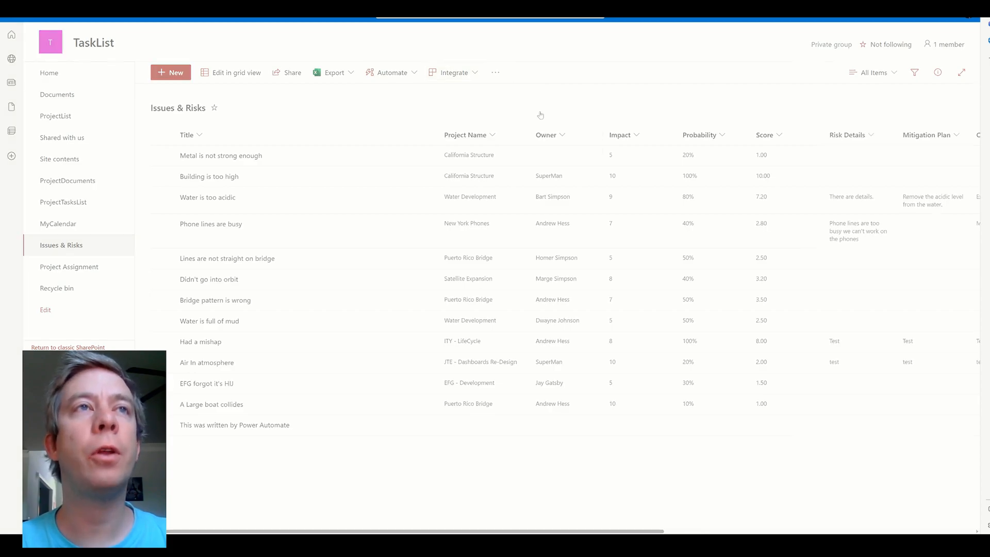
left_click(391, 72)
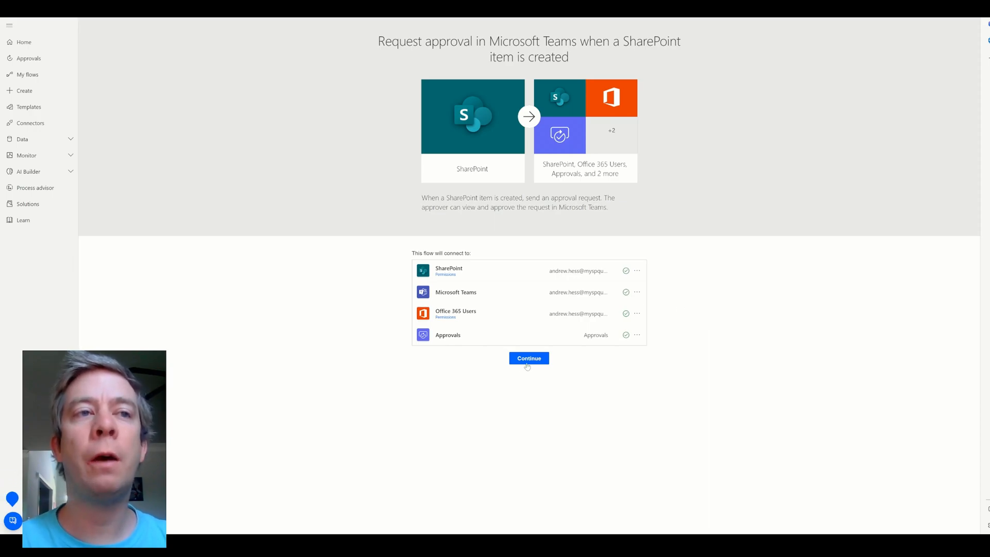
Step: Accept the template's connections and delete its 'When an item is created' trigger step
left_click(529, 358)
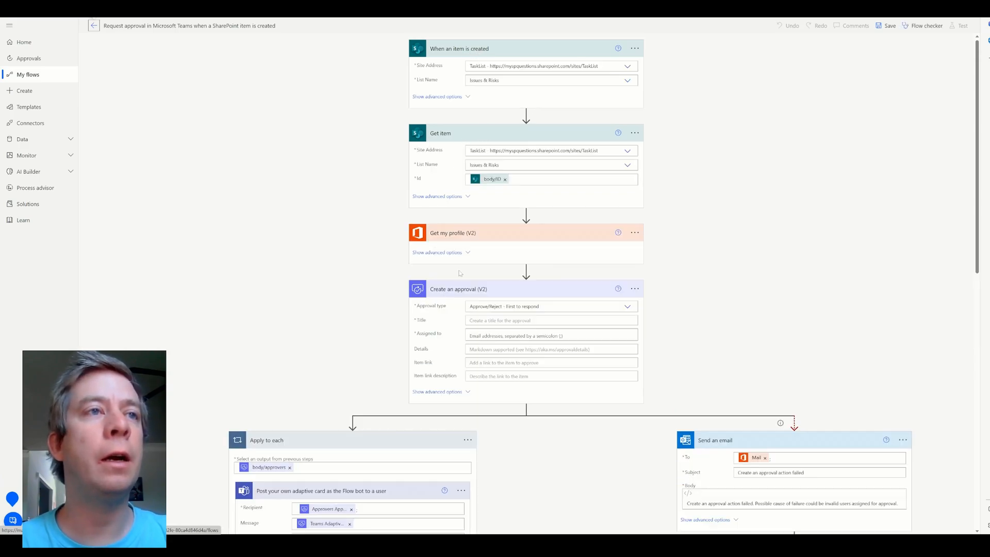
scroll("down", 3)
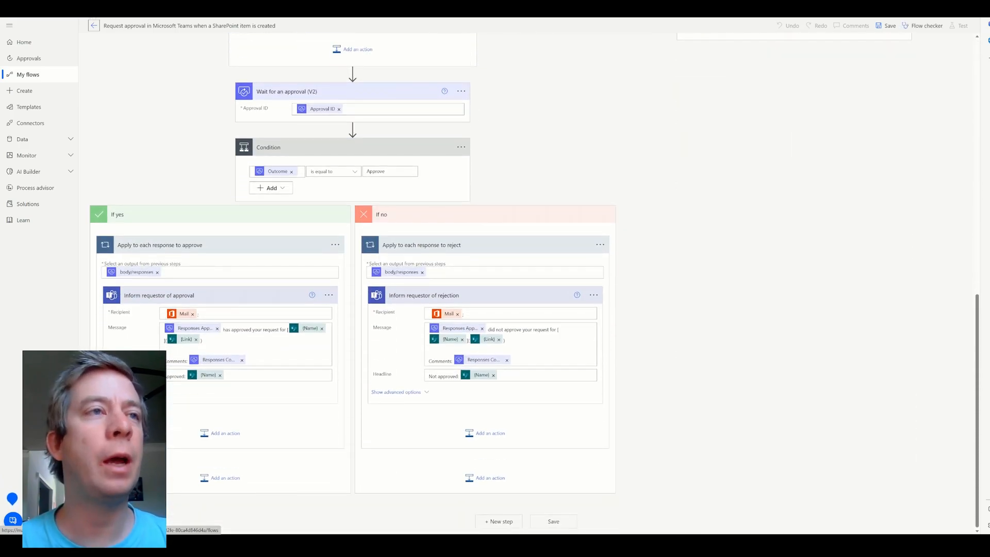
left_click(635, 48)
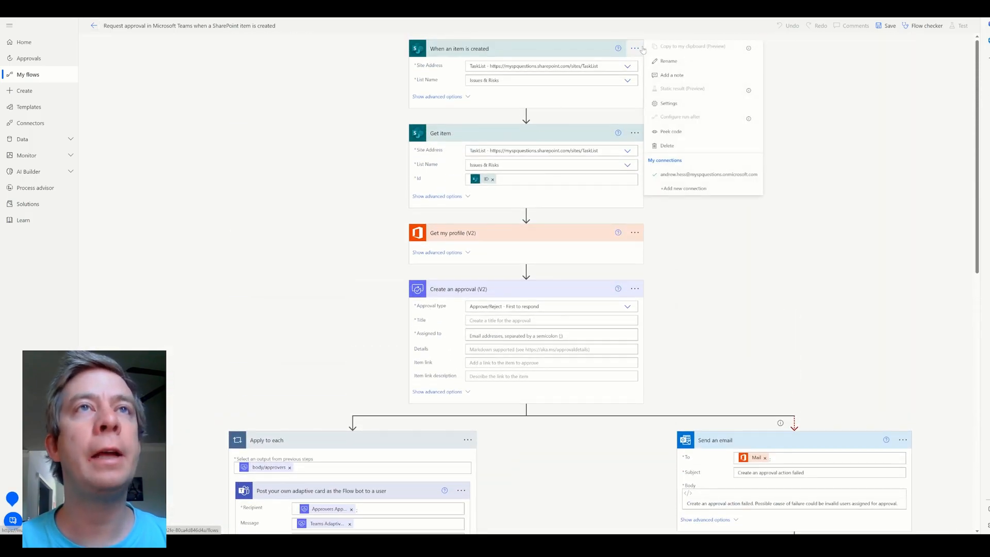
left_click(667, 145)
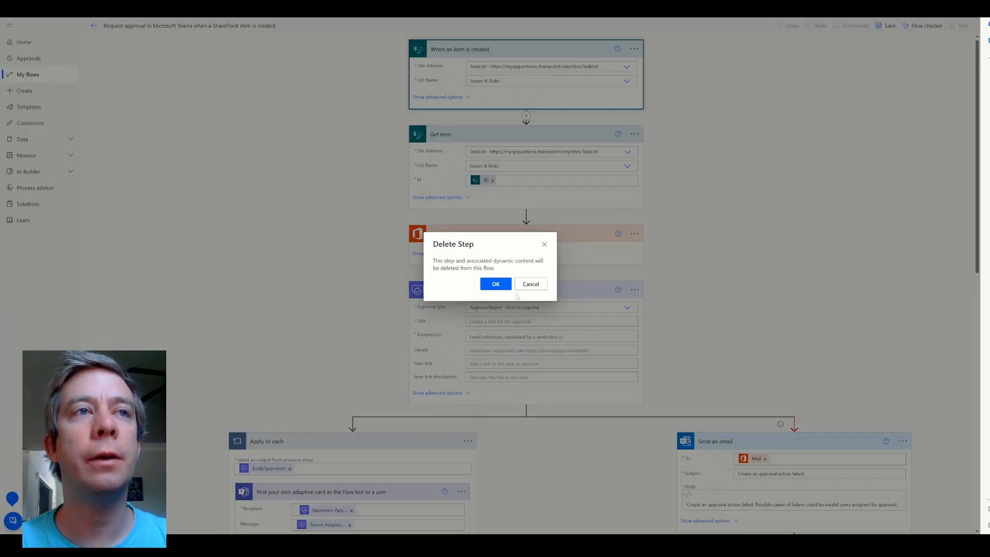
Step: Confirm the deletion and choose SharePoint's 'For a selected item' as the new trigger
left_click(496, 284)
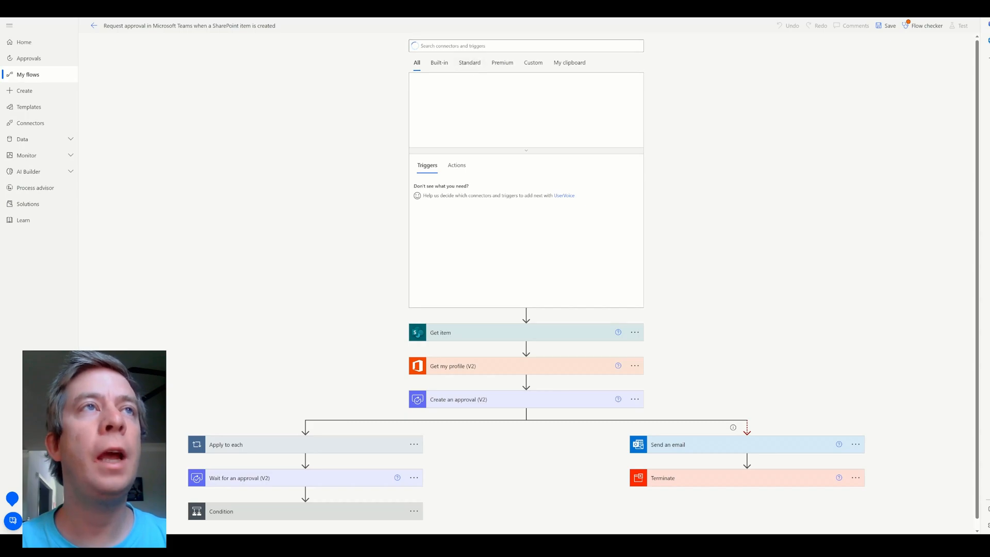
type("sharepoint")
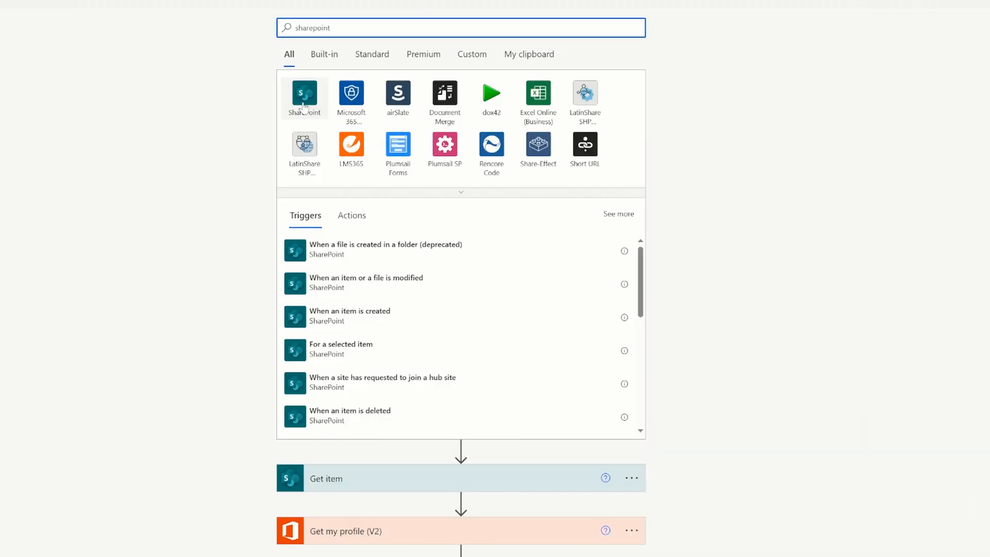
scroll("down", 3)
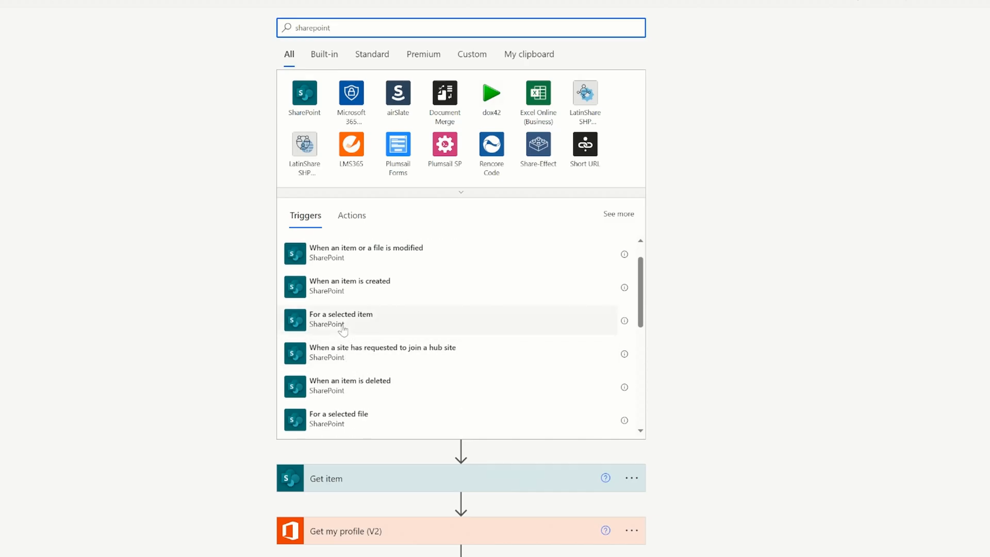
left_click(341, 319)
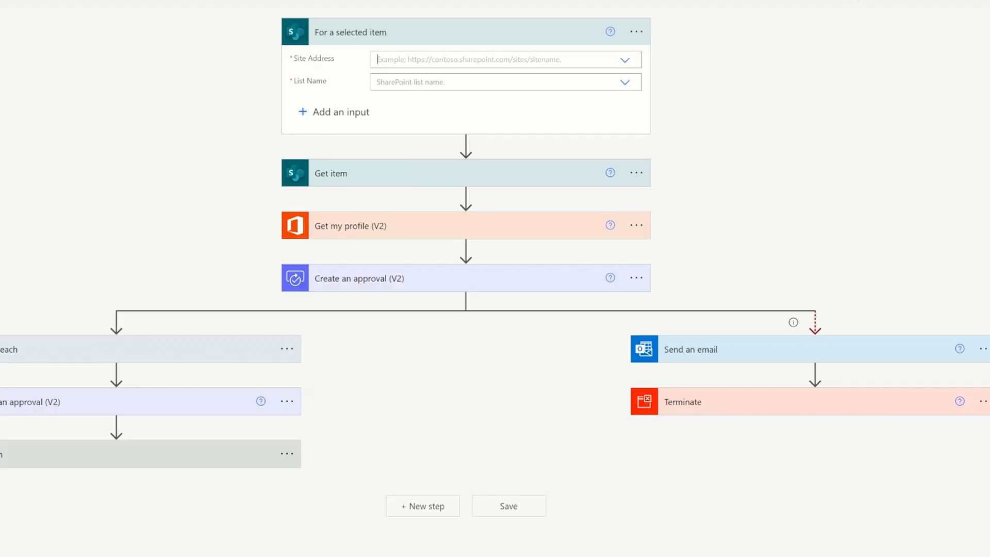
Step: Point the trigger at the TaskList site and the Issues & Risks list
left_click(622, 60)
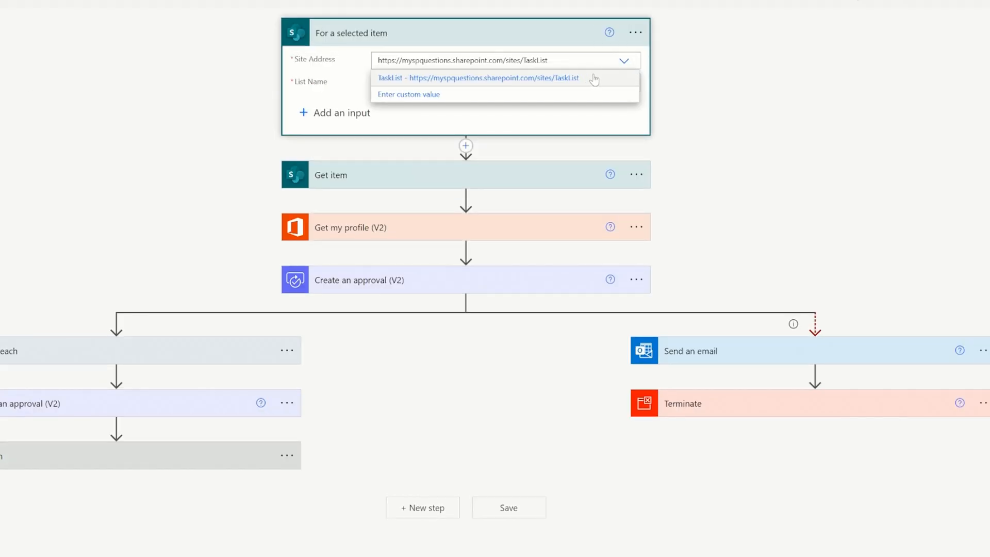
left_click(478, 78)
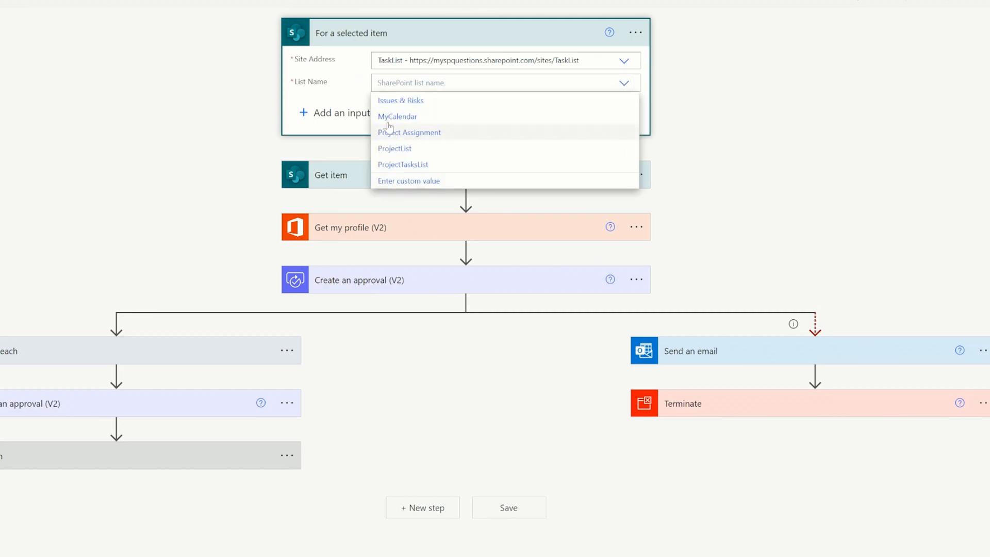
left_click(400, 100)
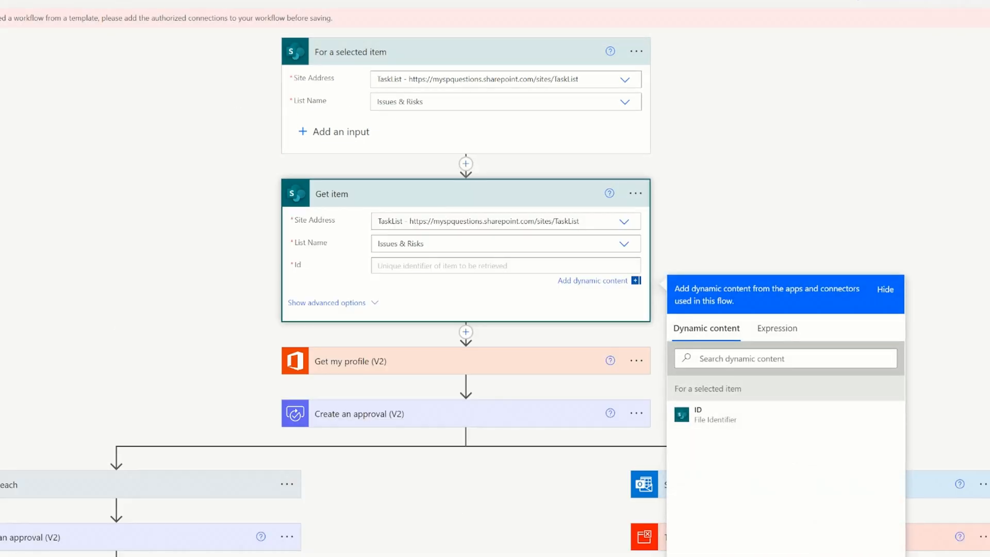
Step: Set Get item's Id to the trigger's ID, title the approval 'Test', and save
left_click(698, 414)
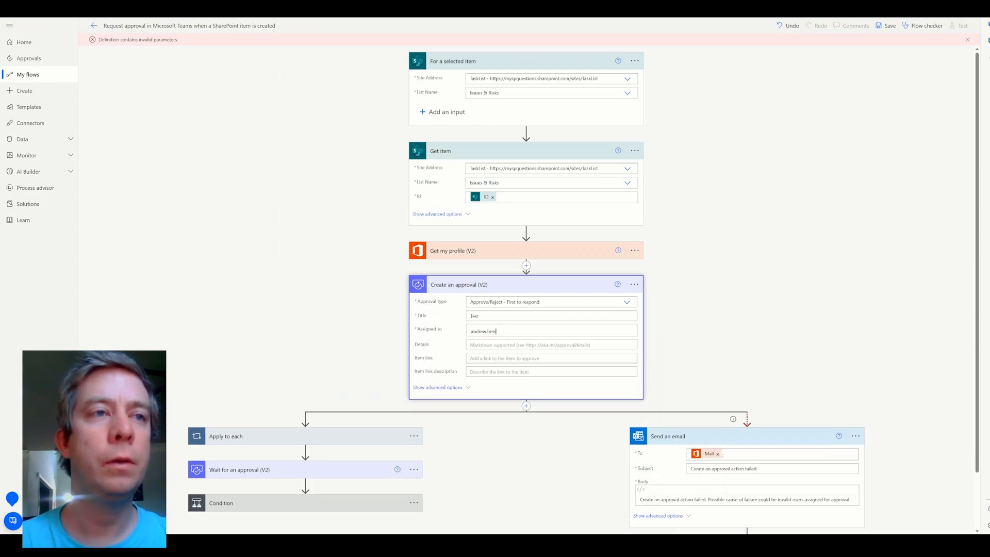
type("@")
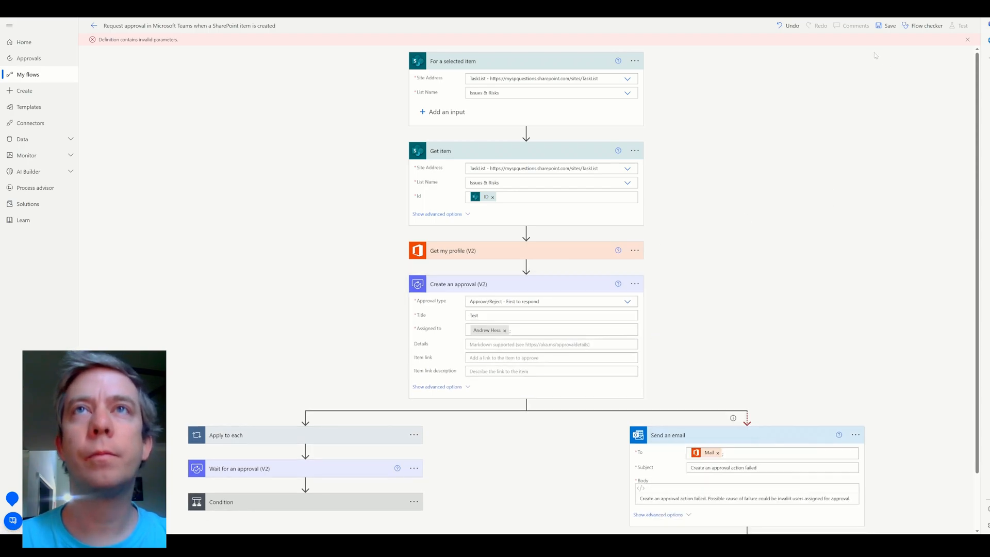
left_click(888, 25)
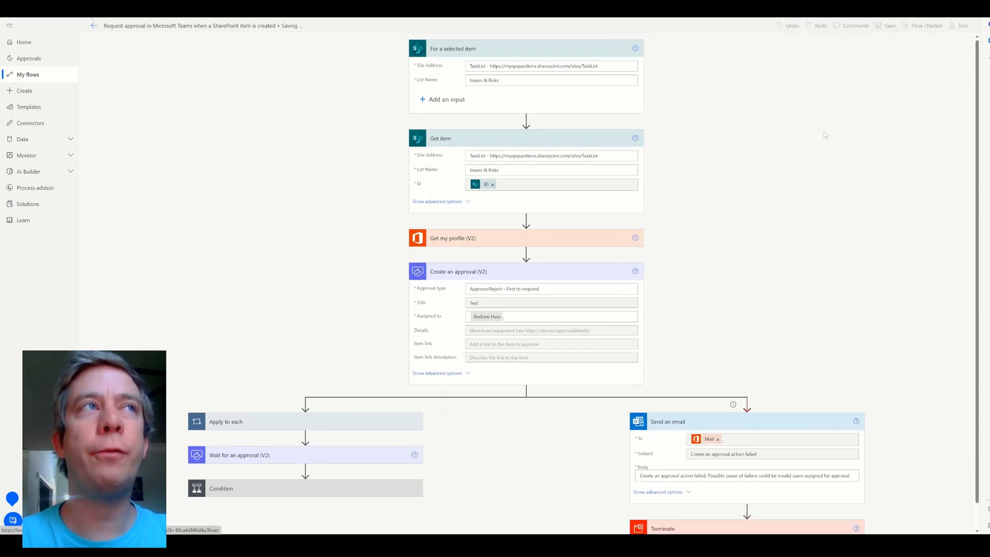
mouse_move(809, 277)
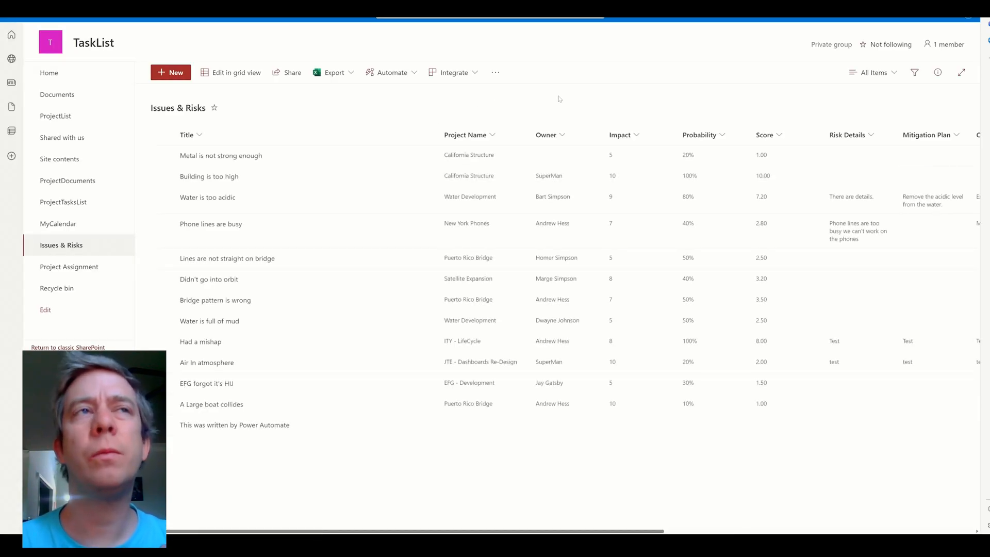
mouse_move(480, 74)
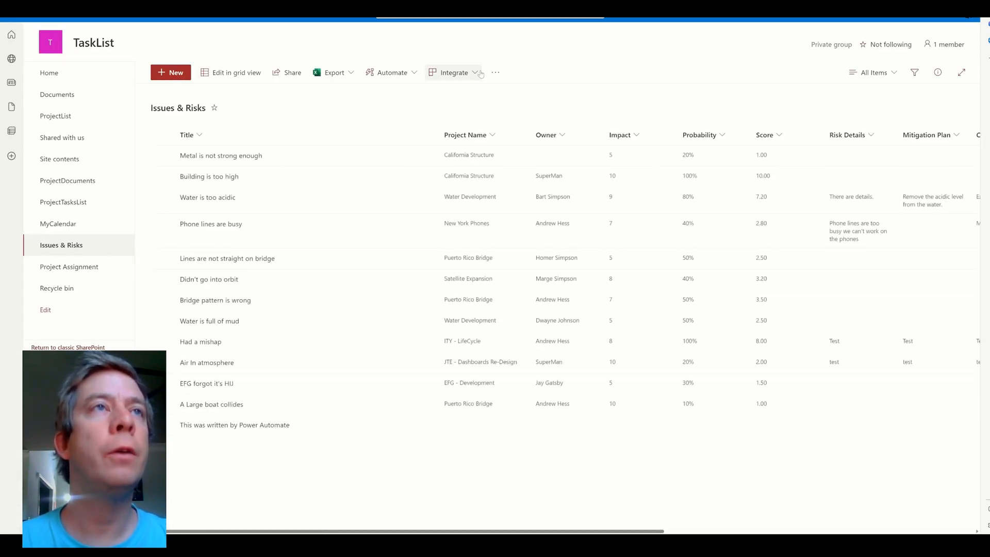
Step: Run the approval flow on 'Metal is not strong enough', accepting its required connections
left_click(453, 72)
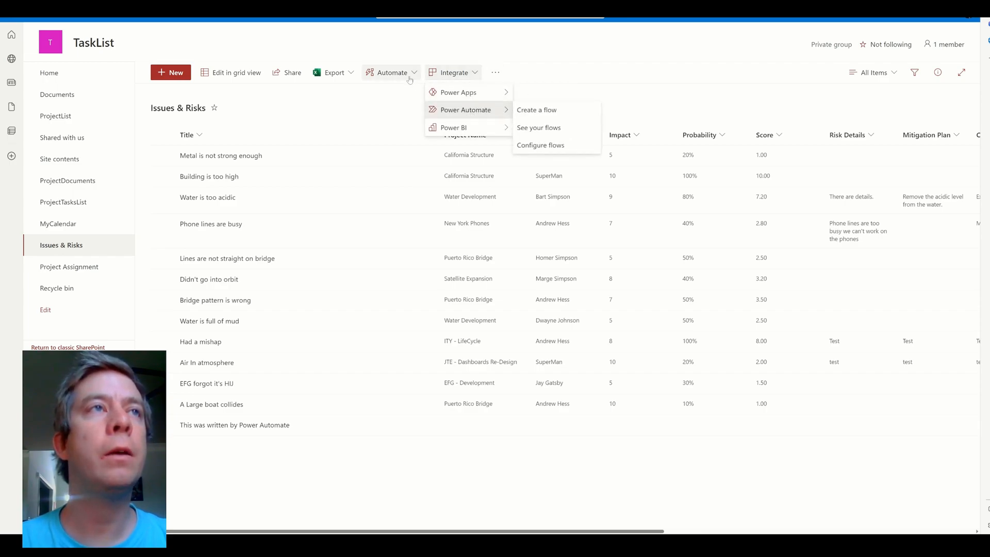
left_click(391, 72)
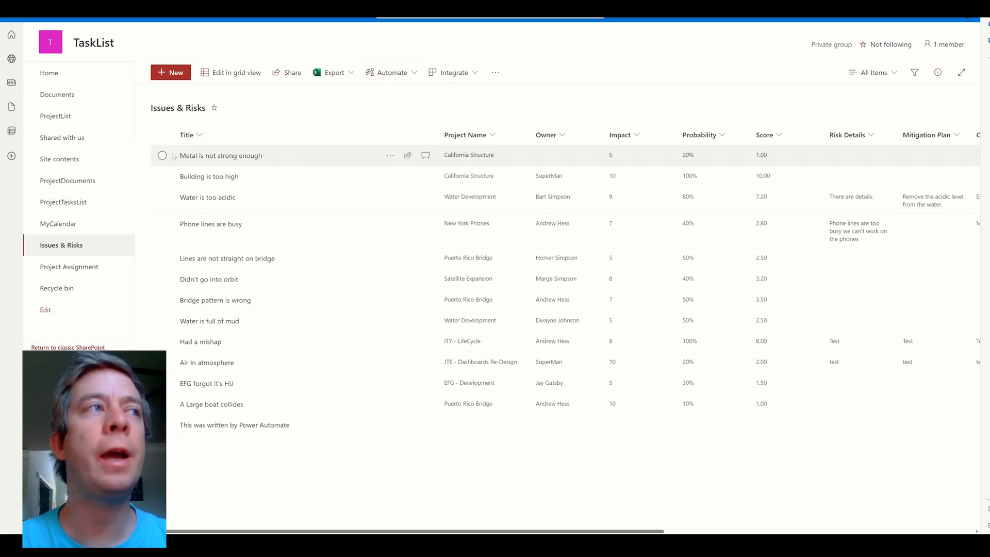
left_click(162, 155)
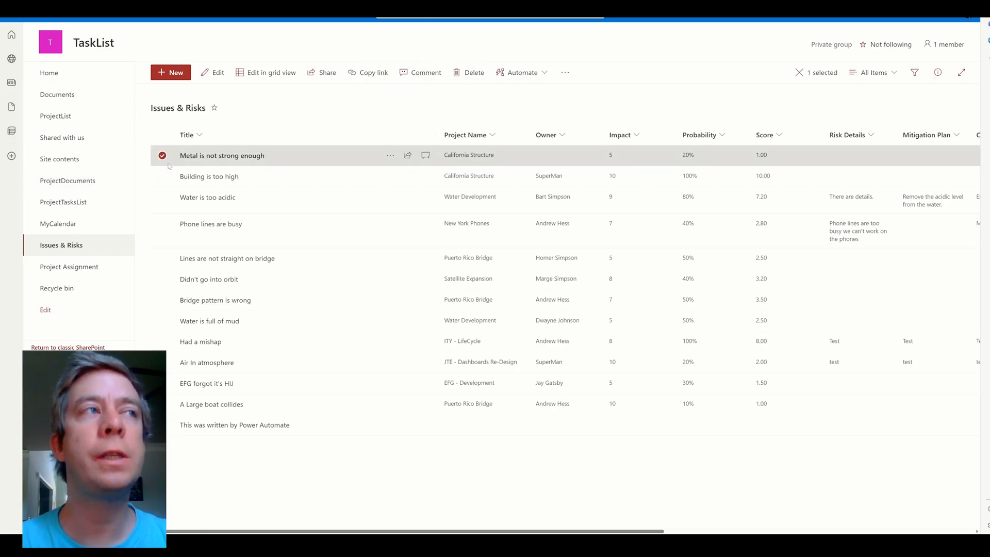
left_click(521, 72)
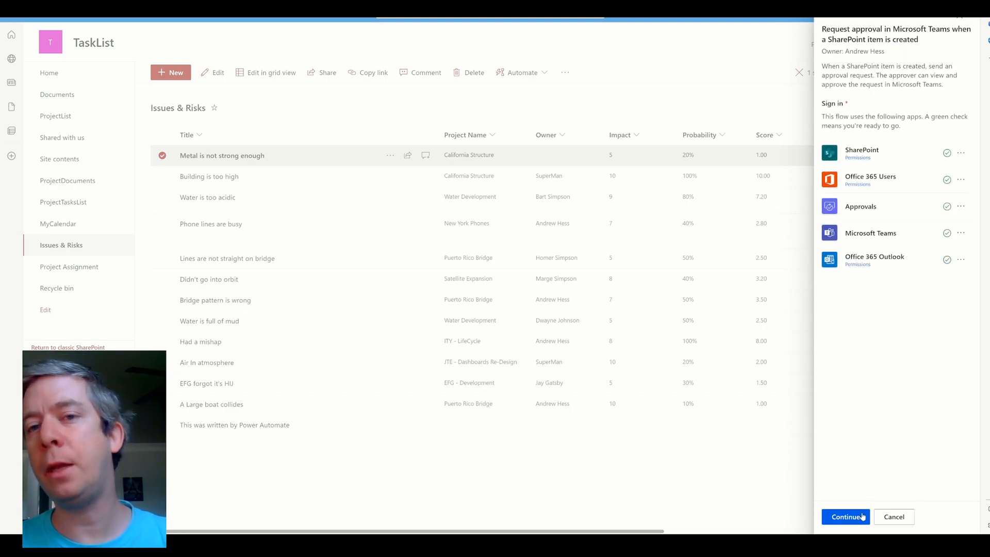
left_click(845, 517)
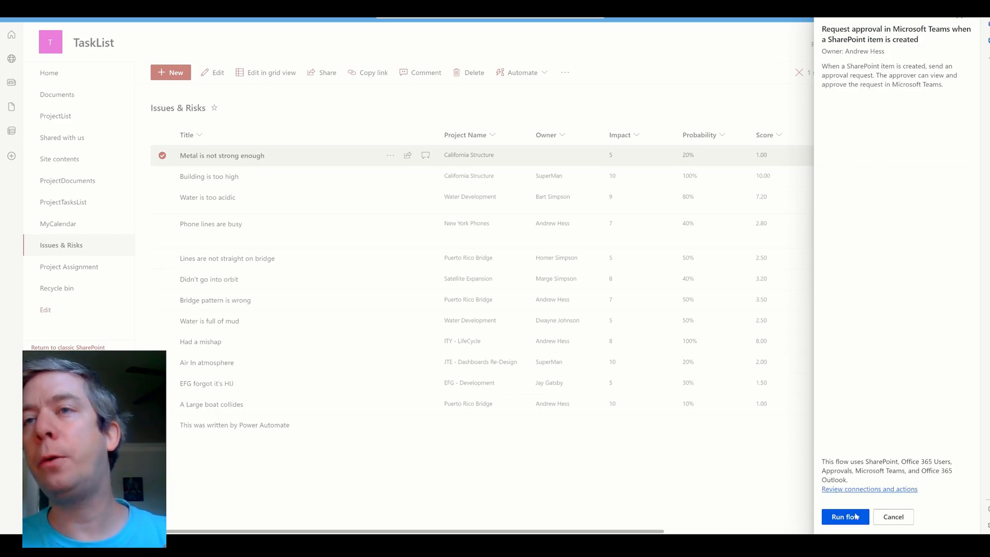
left_click(844, 516)
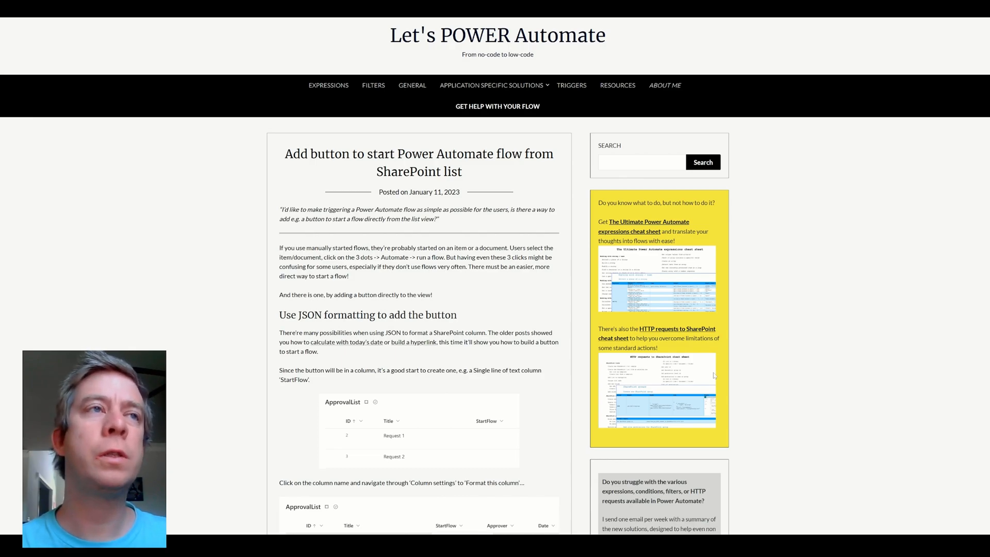
mouse_move(478, 172)
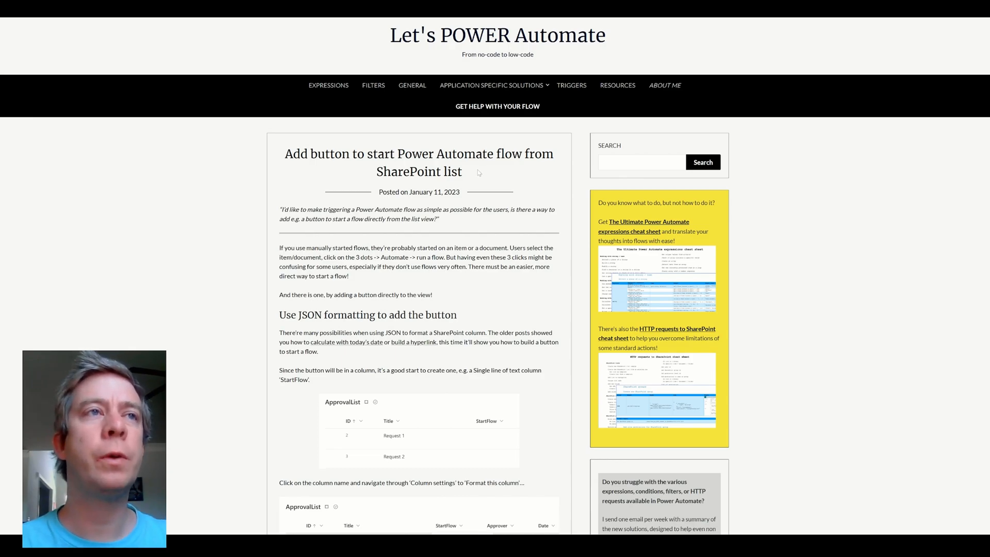
mouse_move(452, 87)
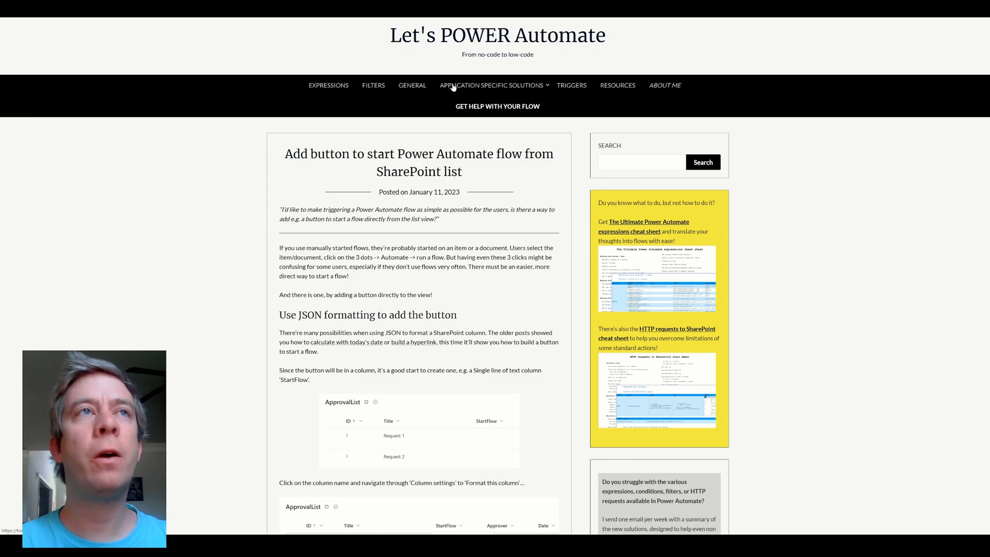
mouse_move(453, 192)
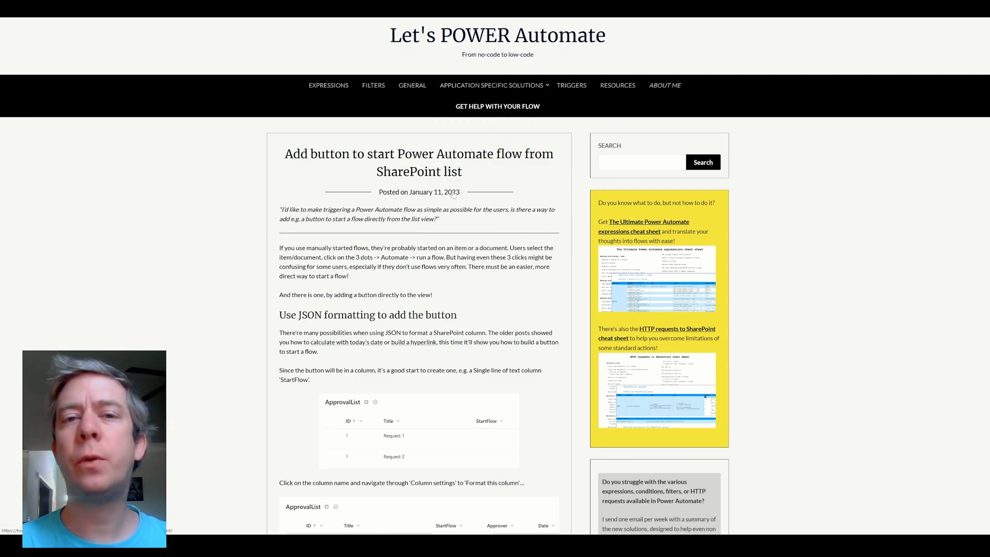
Step: Scroll the blog post to locate the basic Start flow button JSON sample
scroll("down", 3)
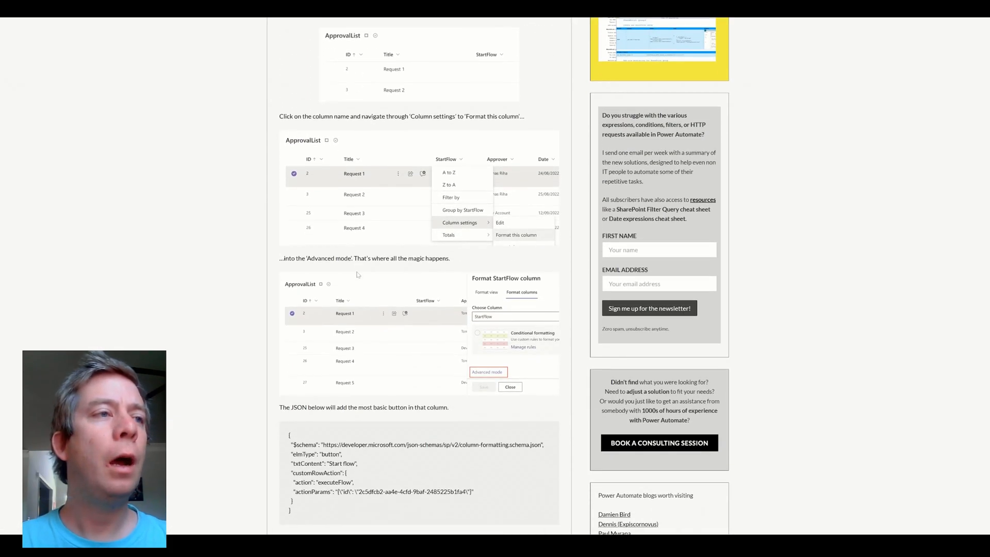
scroll("down", 3)
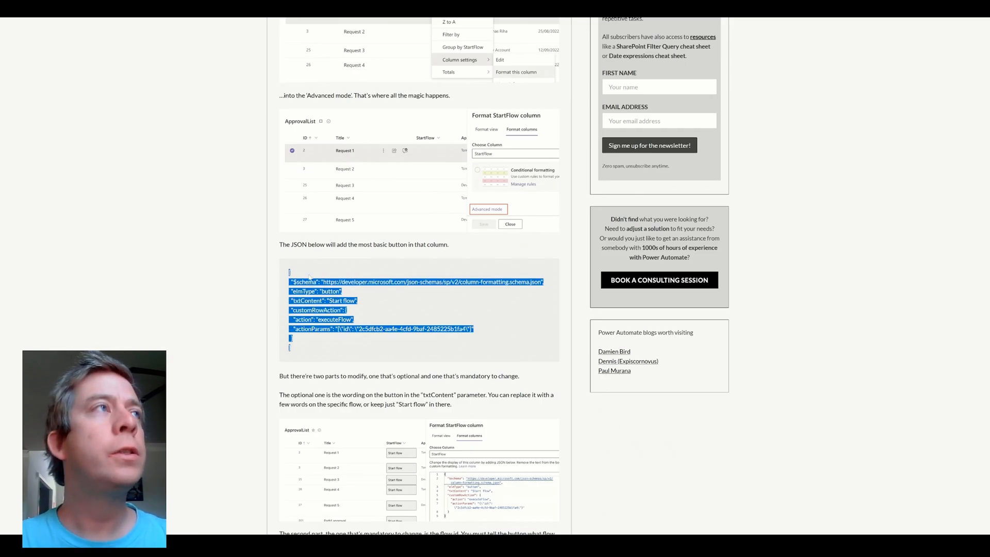
scroll("up", 3)
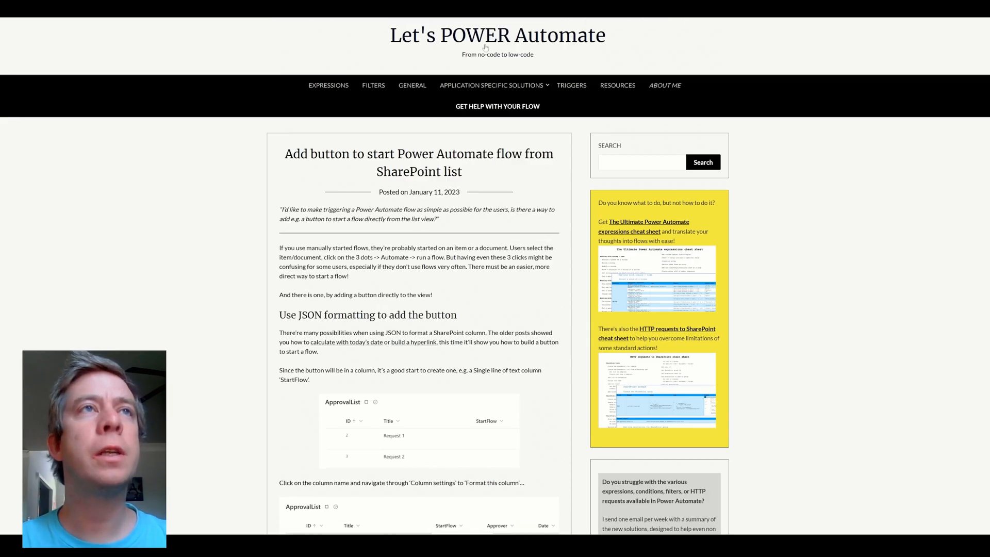
scroll("down", 3)
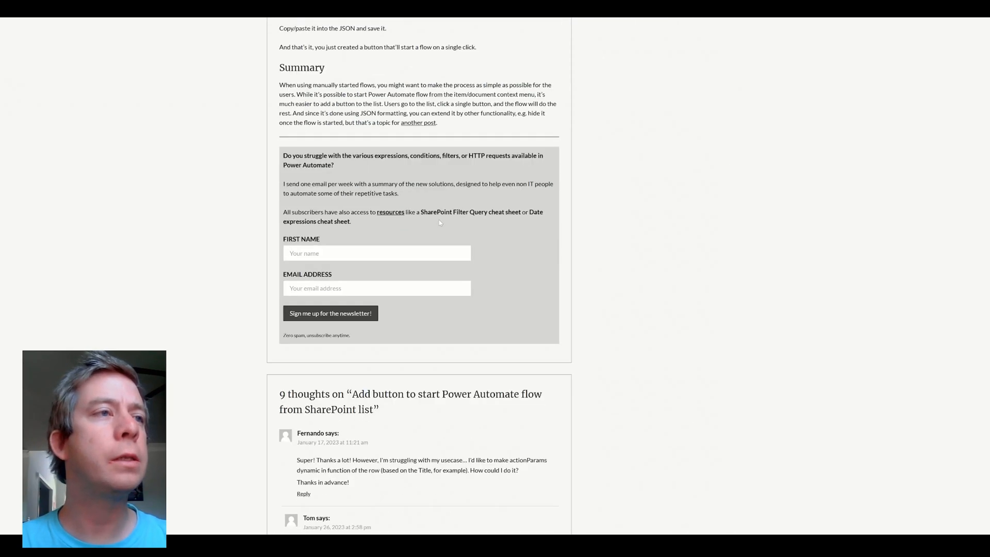
scroll("up", 3)
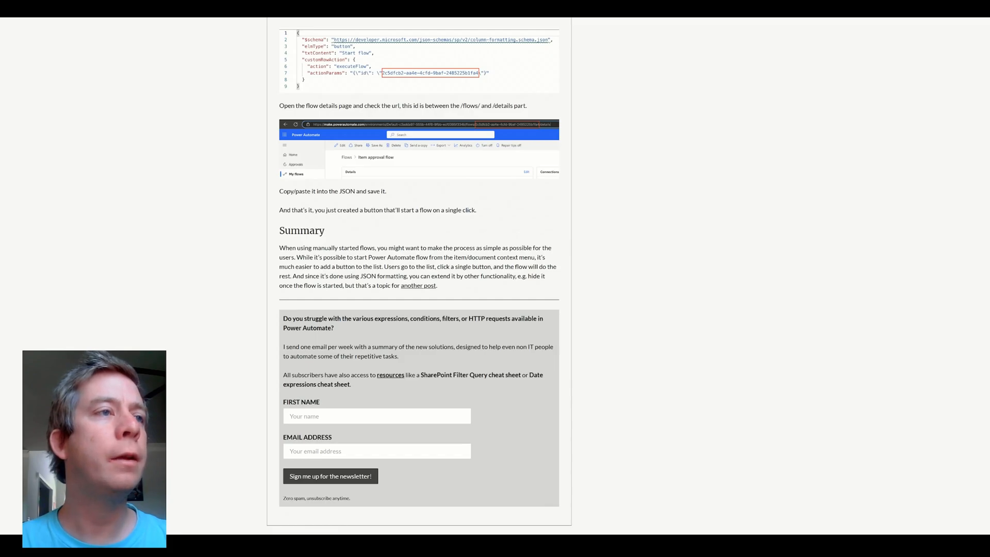
scroll("up", 3)
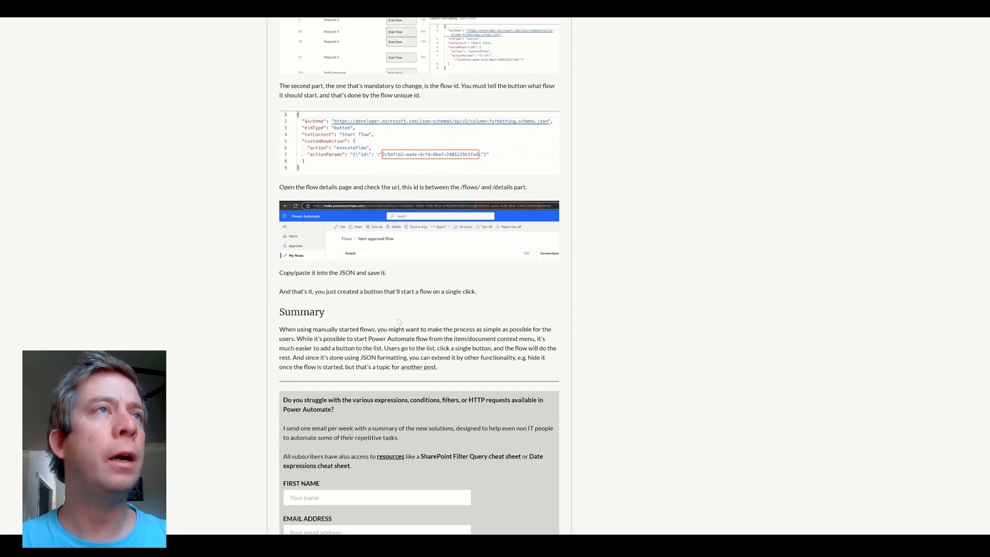
scroll("up", 3)
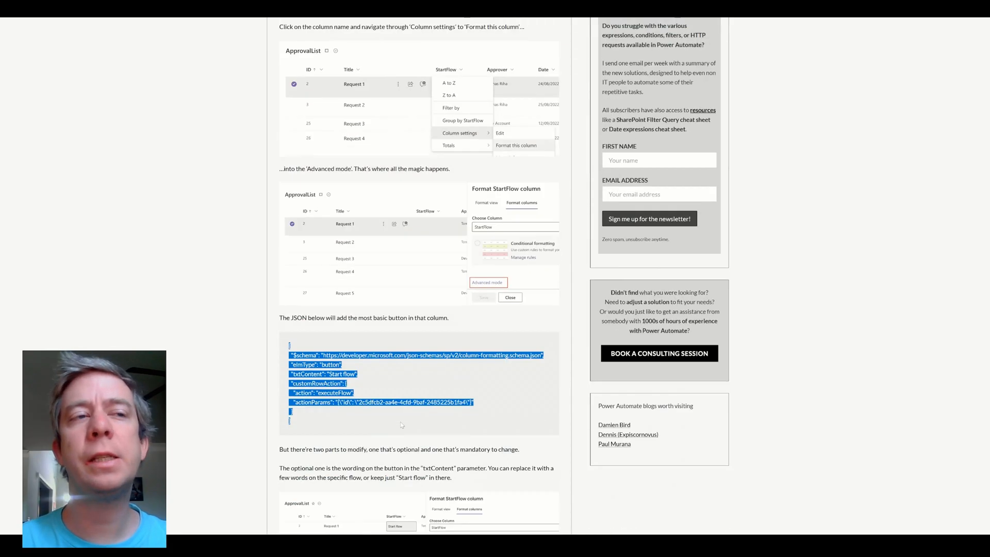
scroll("down", 3)
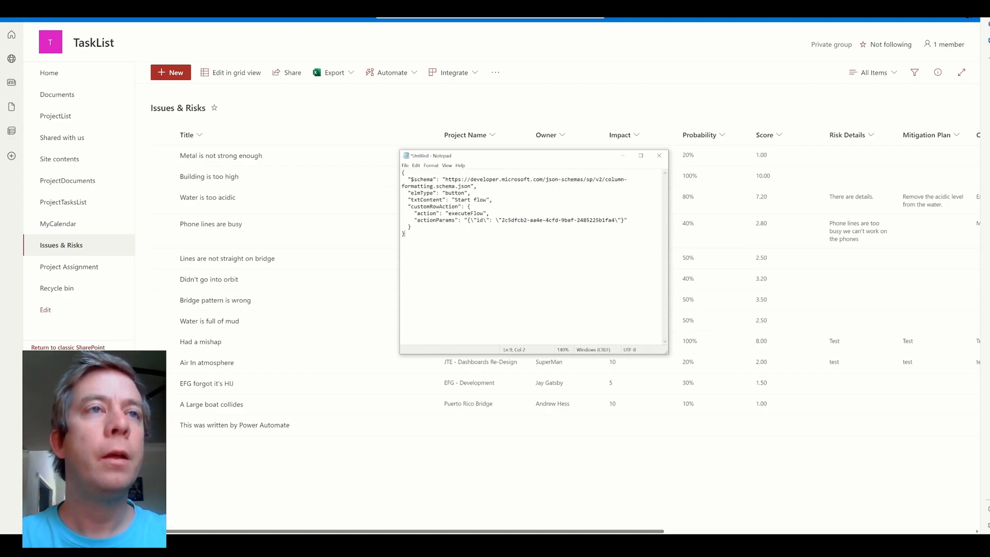
Step: Select the blog's sample flow id inside actionParams in the pasted JSON
double_click(512, 220)
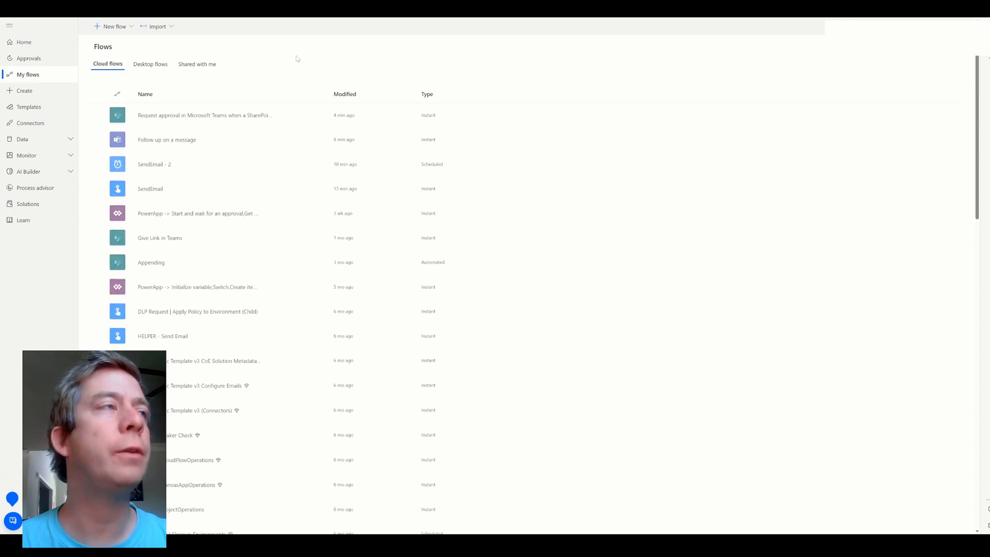
Step: Open the Teams approval-request flow's editor for its id, then select the updated JSON
left_click(204, 115)
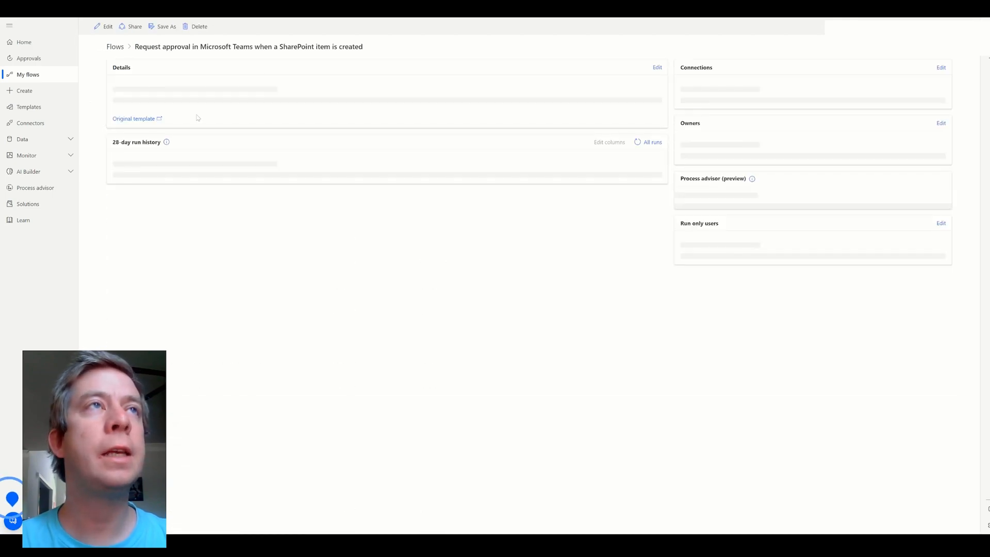
left_click(107, 26)
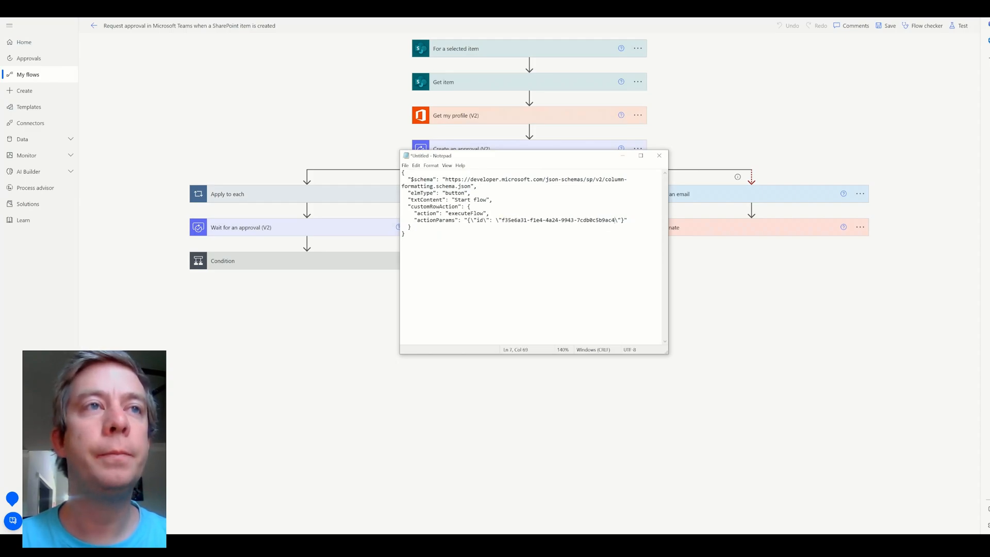
key("ctrl+a")
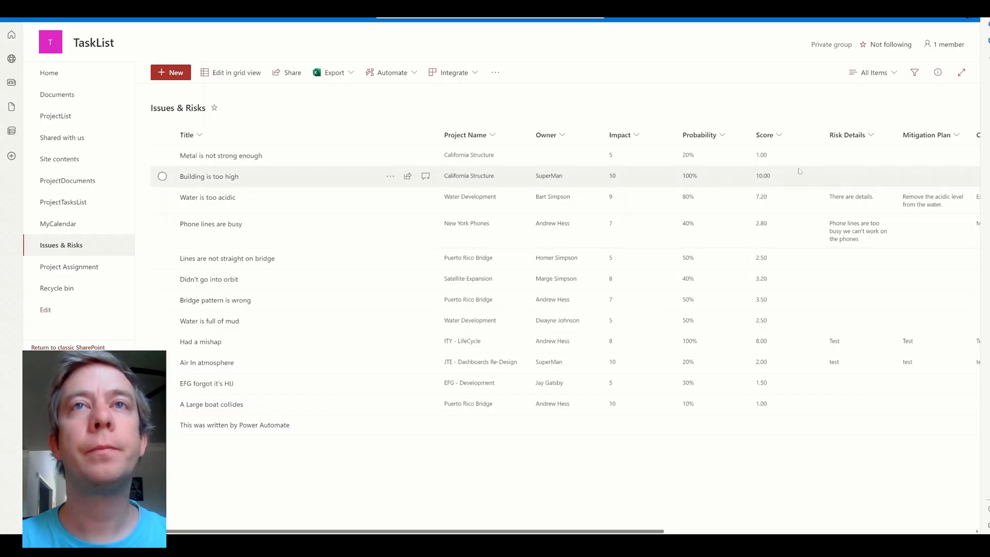
Step: Create a single line of text column called 'Button' via + Add column
scroll("right", 3)
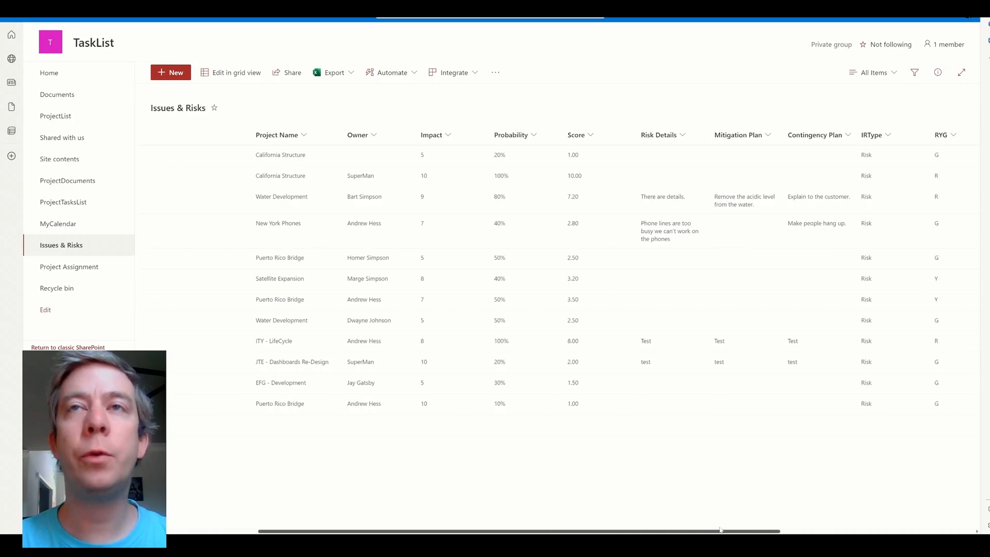
scroll("right", 3)
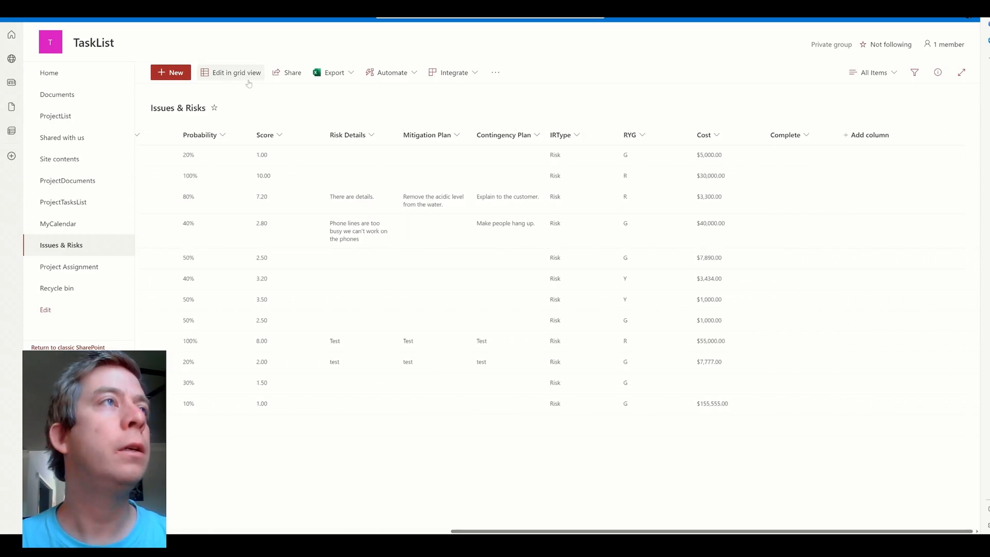
left_click(870, 135)
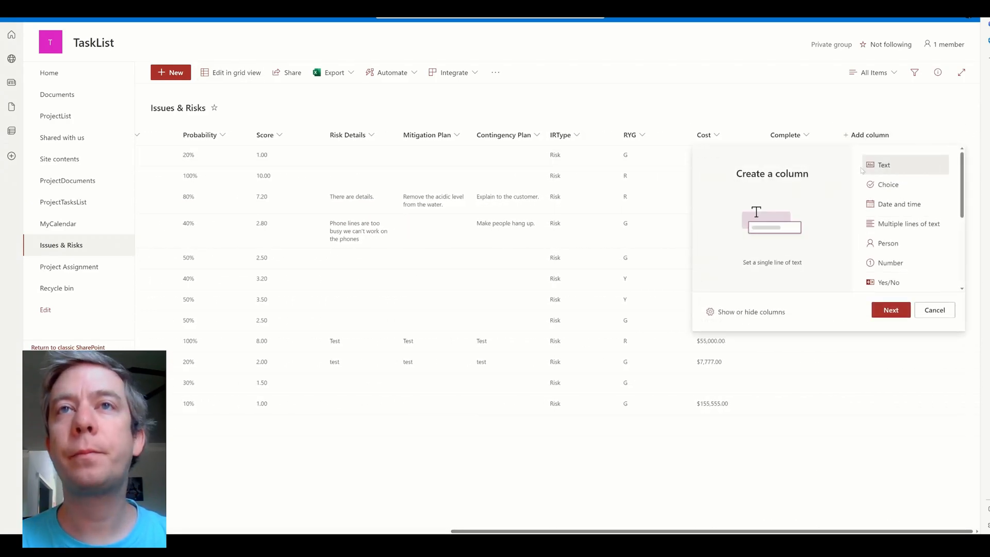
left_click(934, 310)
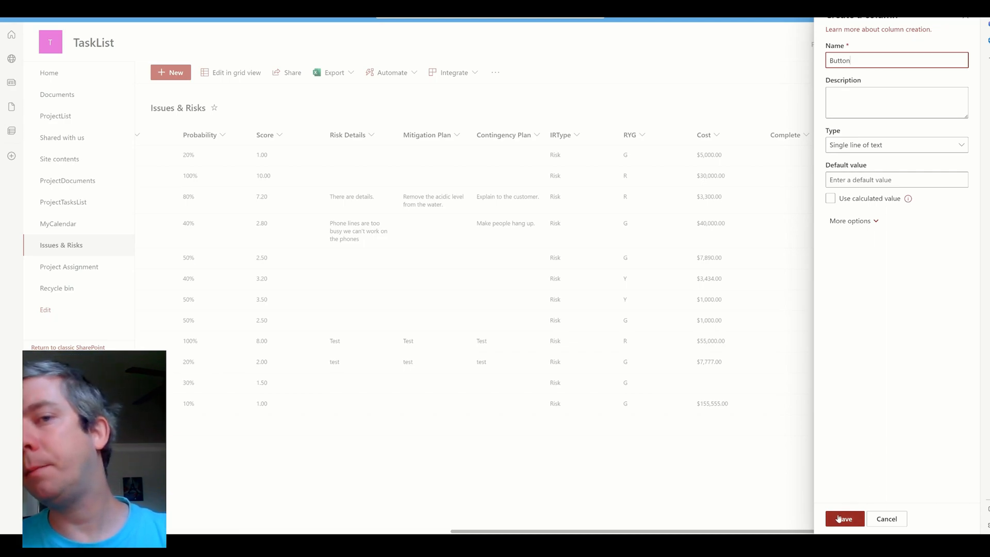
left_click(844, 519)
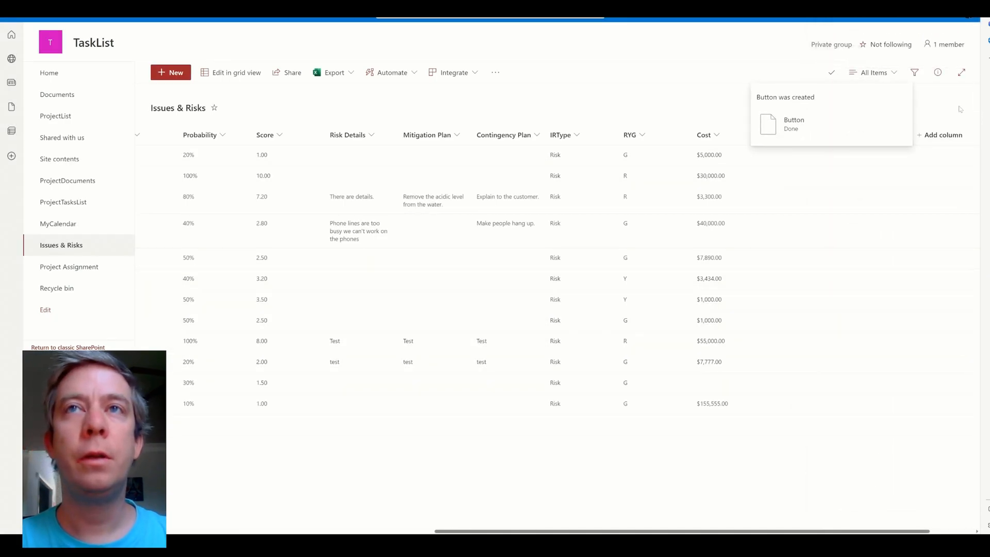
mouse_move(924, 115)
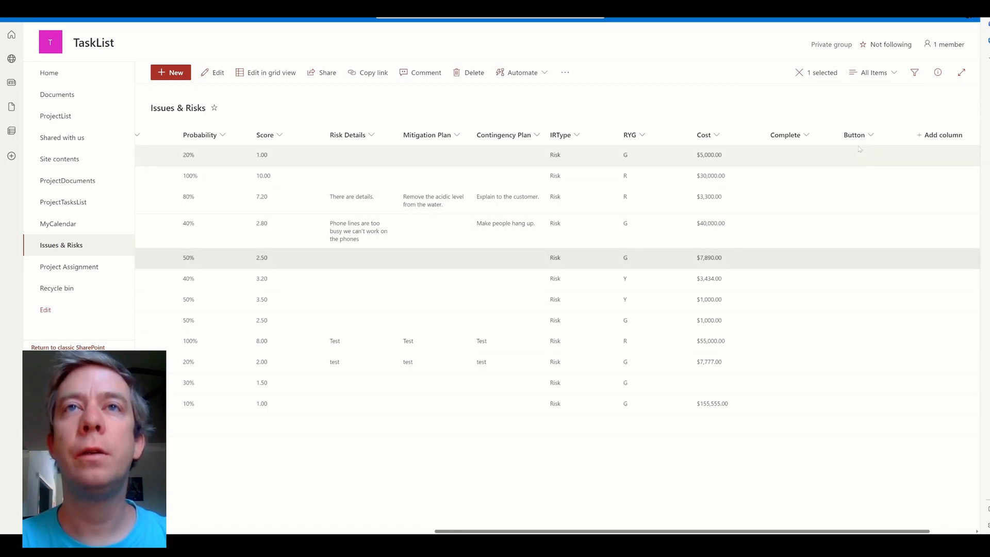
Step: Format the Button column in Advanced mode with the pasted Start flow button JSON
left_click(855, 135)
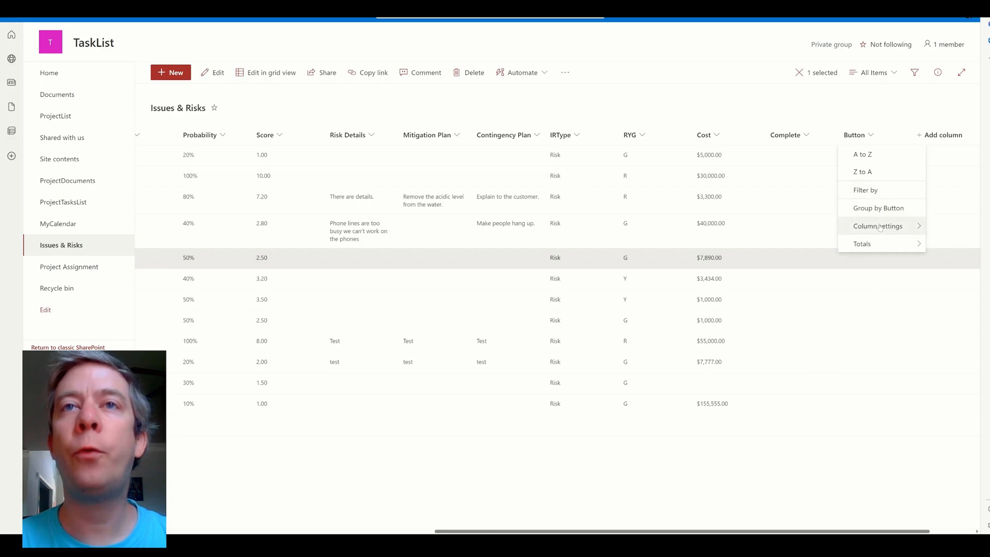
left_click(878, 225)
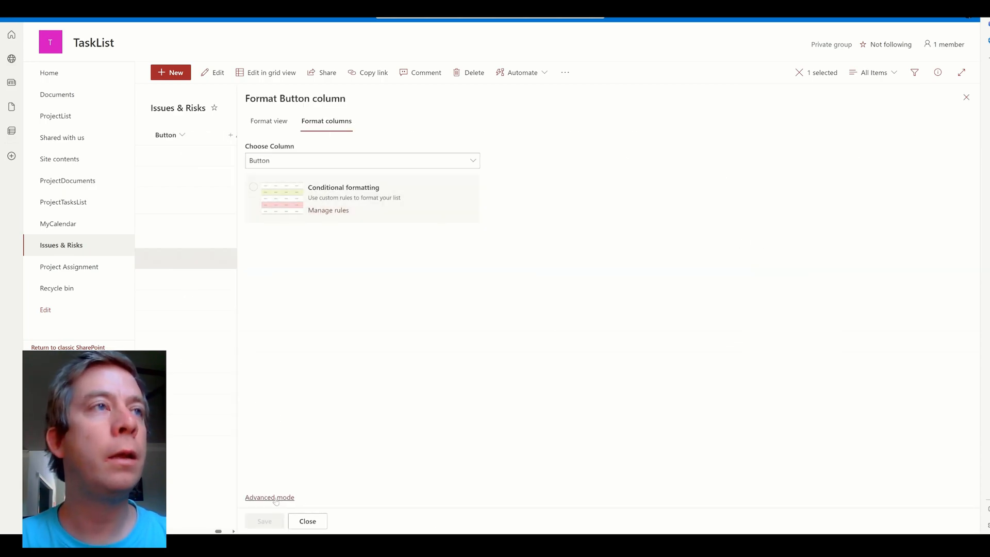
left_click(269, 498)
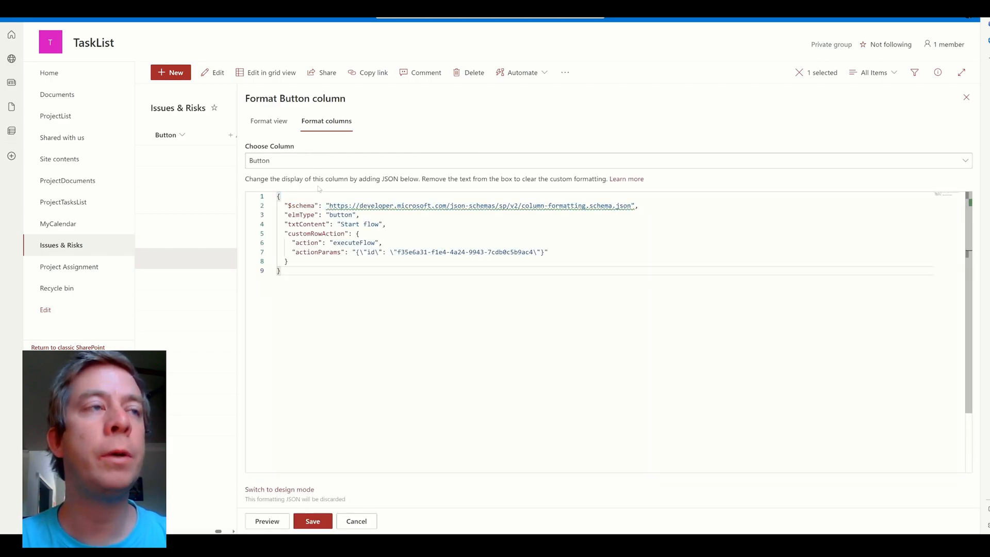
left_click(313, 521)
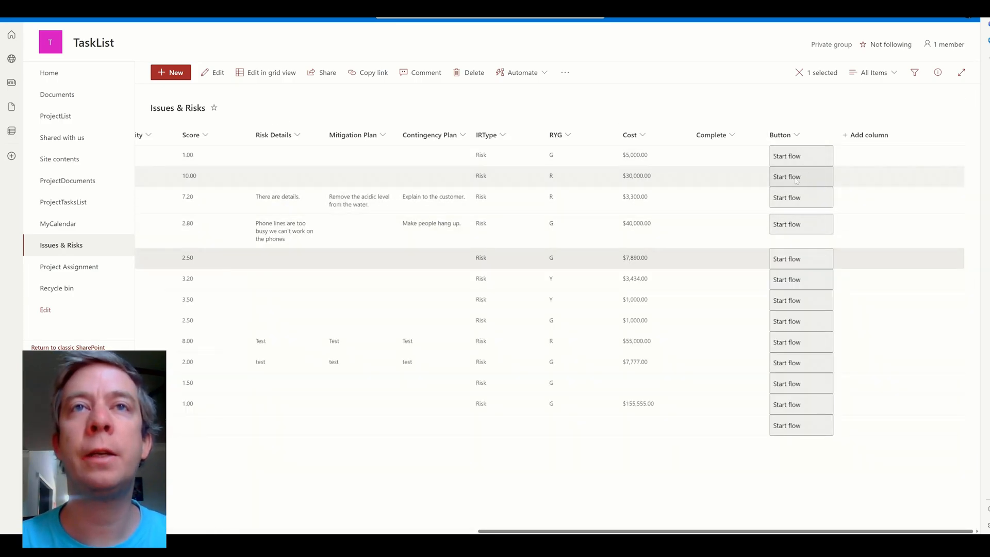
Step: Launch the approval-request flow from a row's Start flow button and run it
left_click(787, 176)
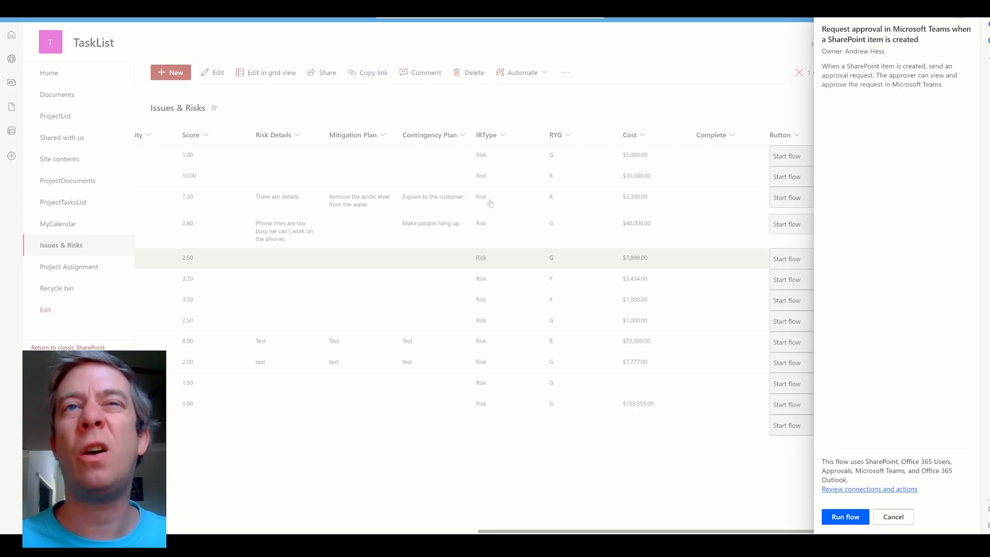
mouse_move(892, 315)
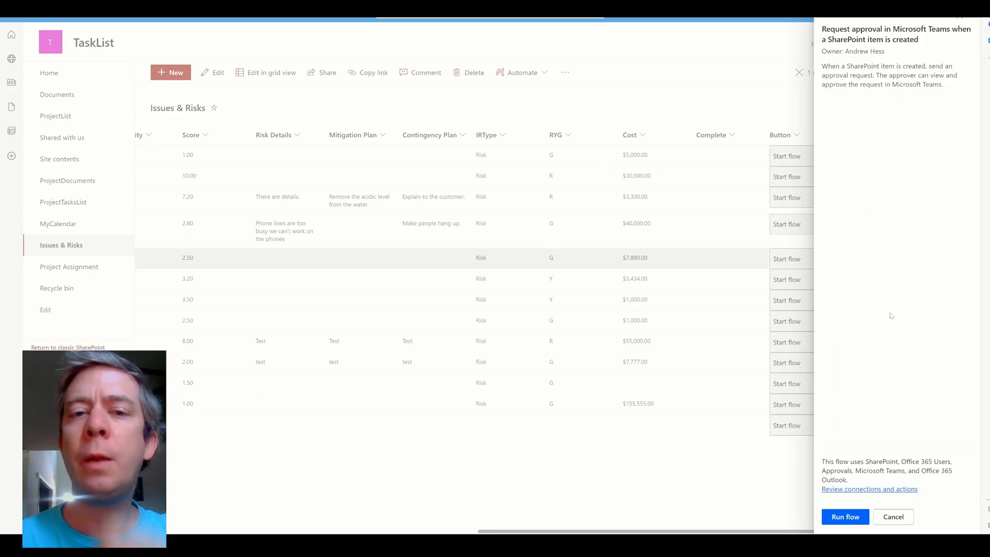
left_click(844, 517)
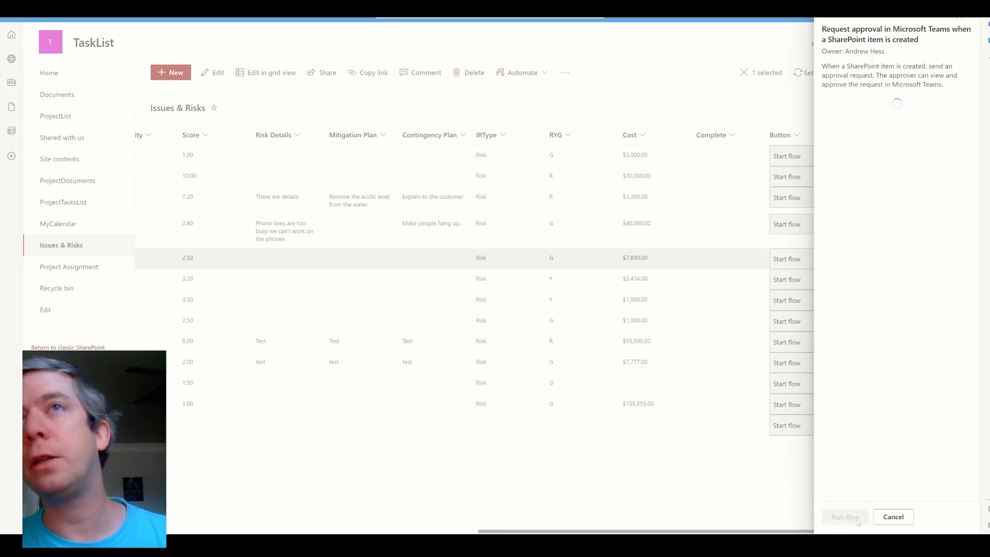
left_click(845, 517)
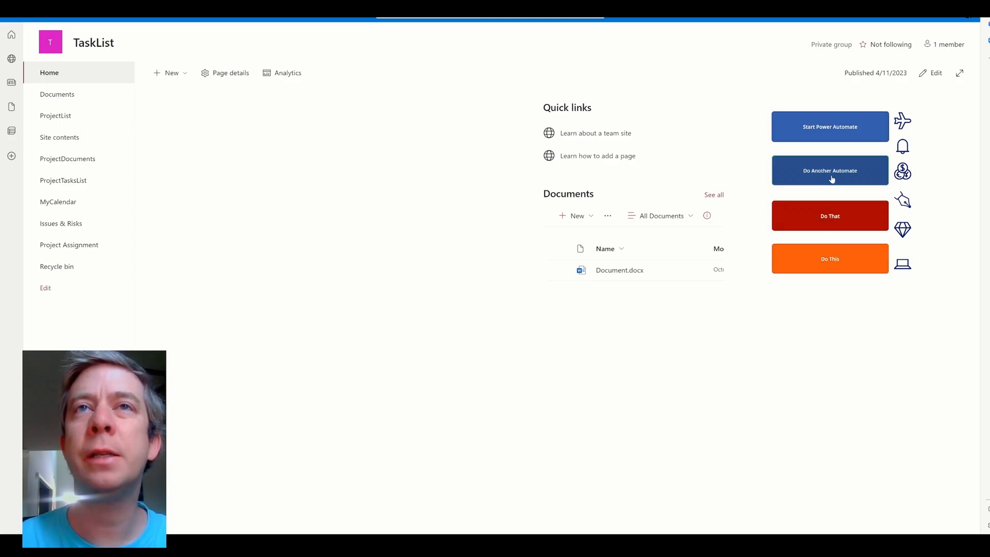
Step: Run the Do Another Automate flow, then republish the TaskList home page's Power Apps web part
left_click(830, 169)
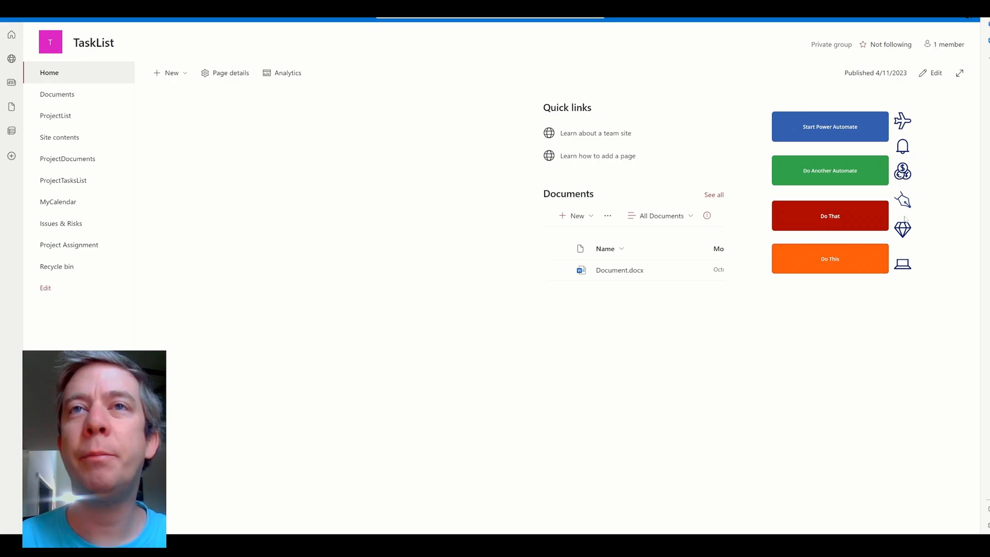
mouse_move(796, 360)
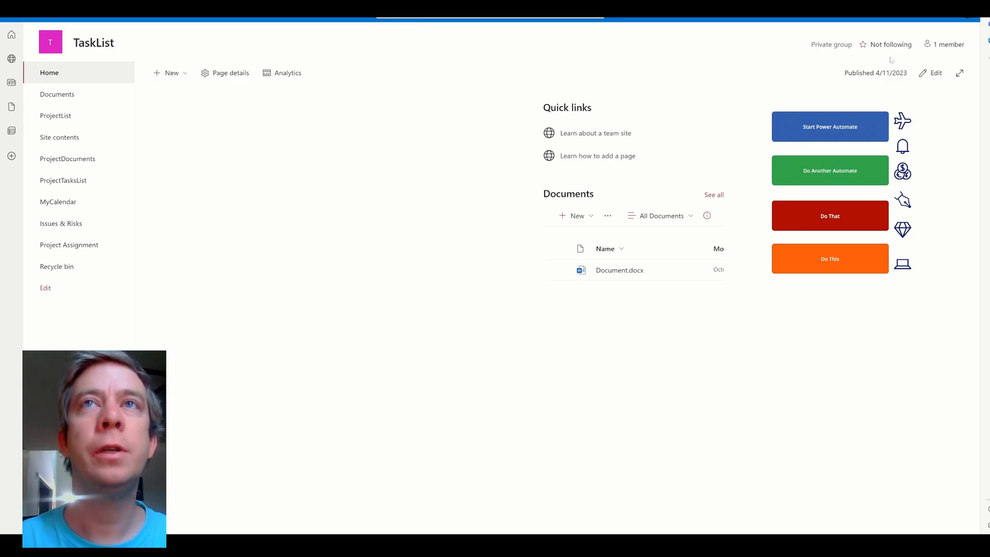
left_click(935, 73)
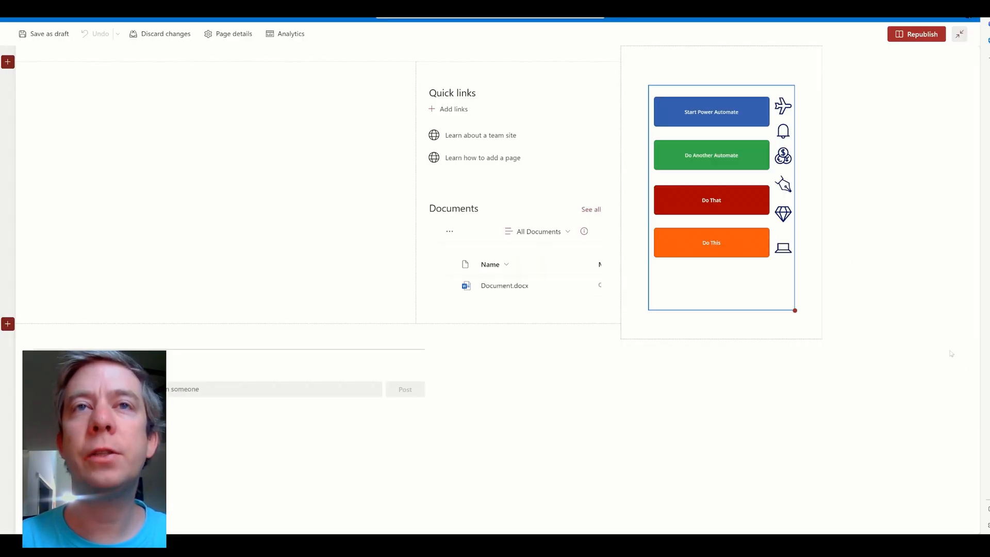
left_click(720, 190)
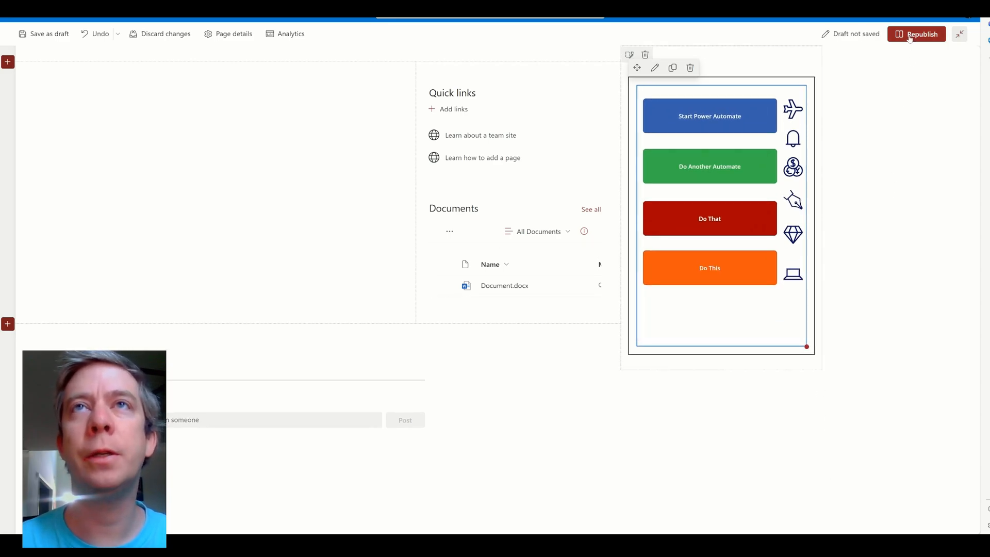
left_click(916, 33)
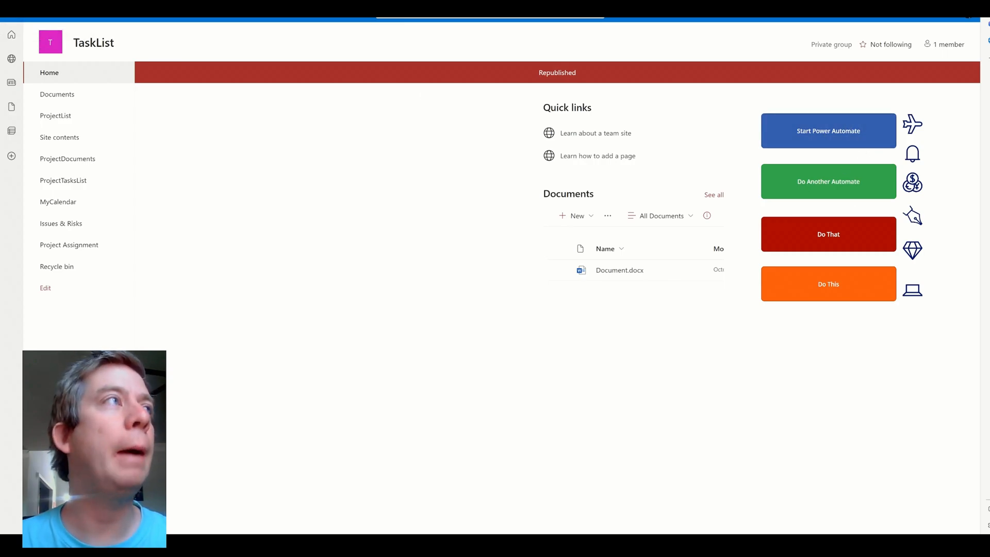
left_click(11, 34)
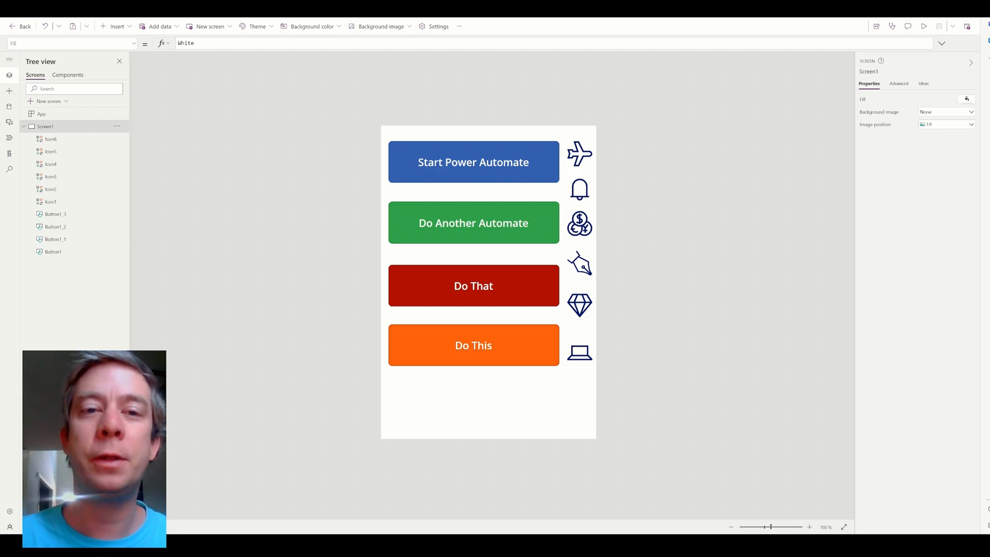
Step: Add the 'Add an item to SharePoint and send an email' flow from the app's Power Automate pane
left_click(473, 162)
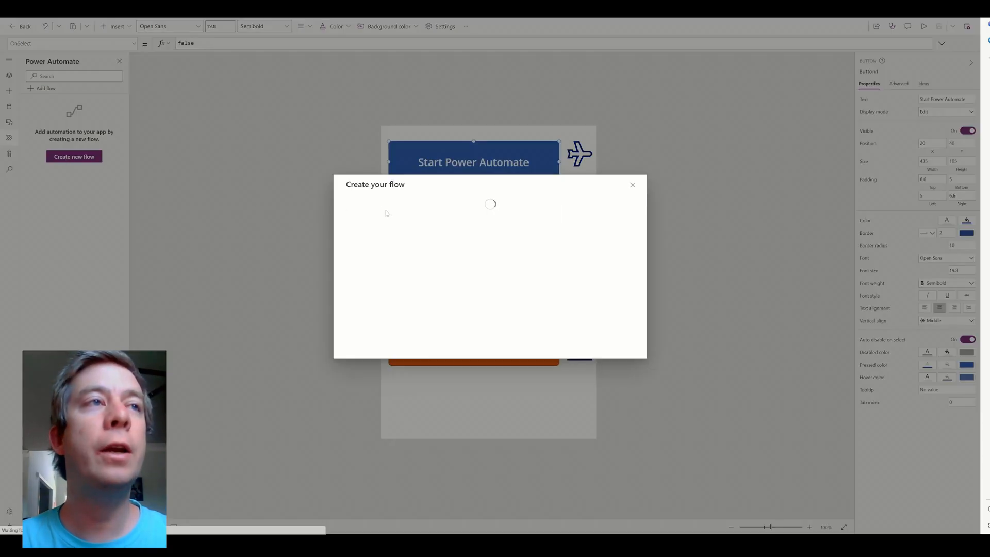
mouse_move(470, 261)
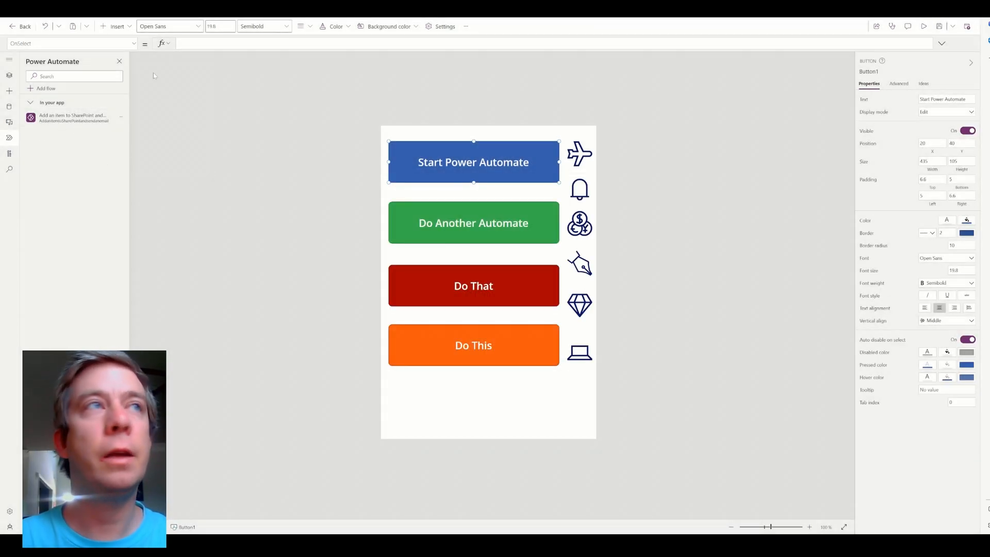
type("Add")
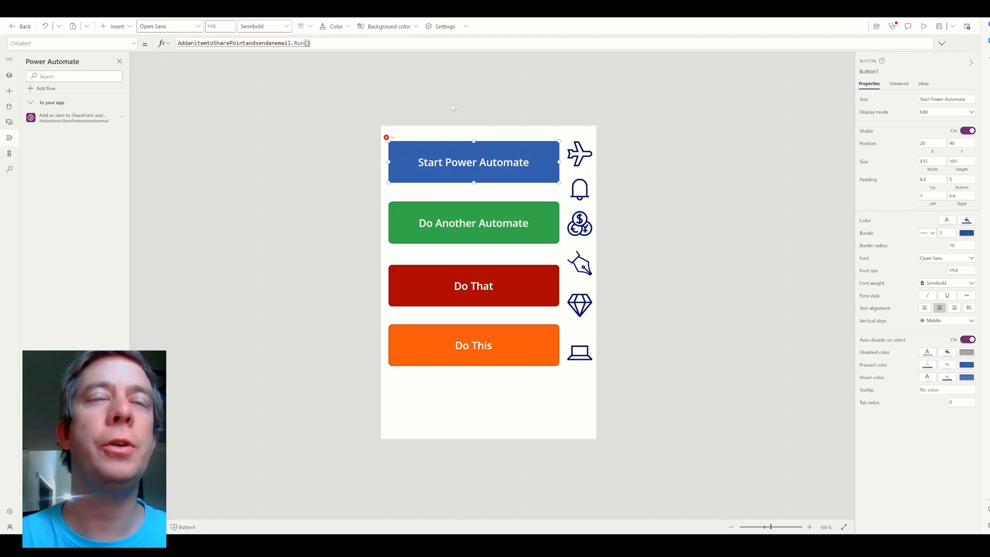
mouse_move(476, 386)
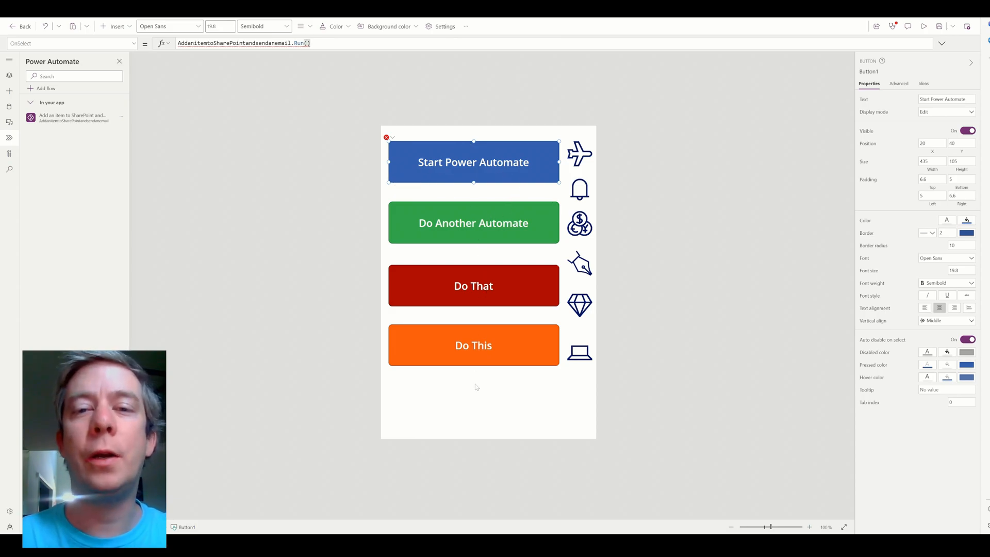
mouse_move(531, 93)
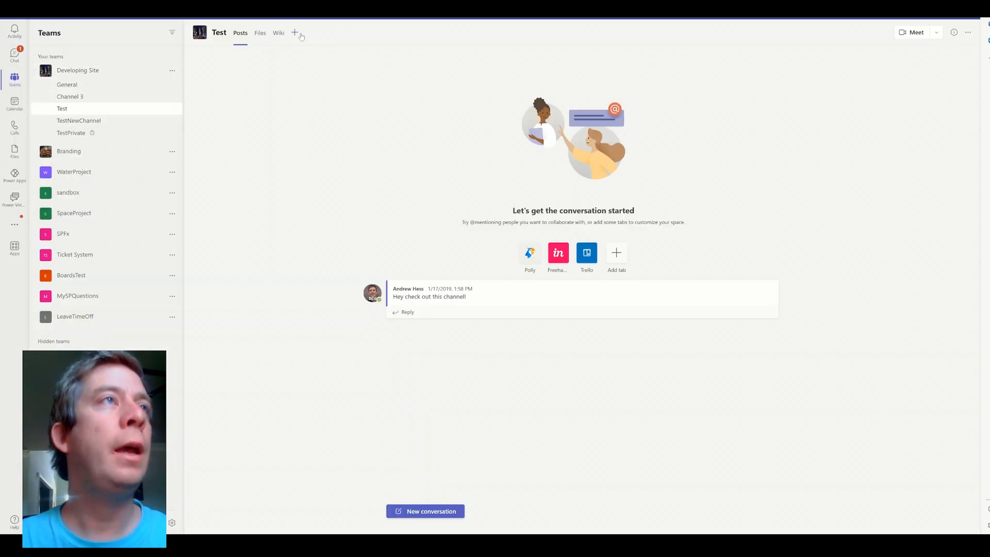
Step: Add a Power Apps tab with the 1Button app to the Test channel and dismiss the permissions notice
left_click(295, 32)
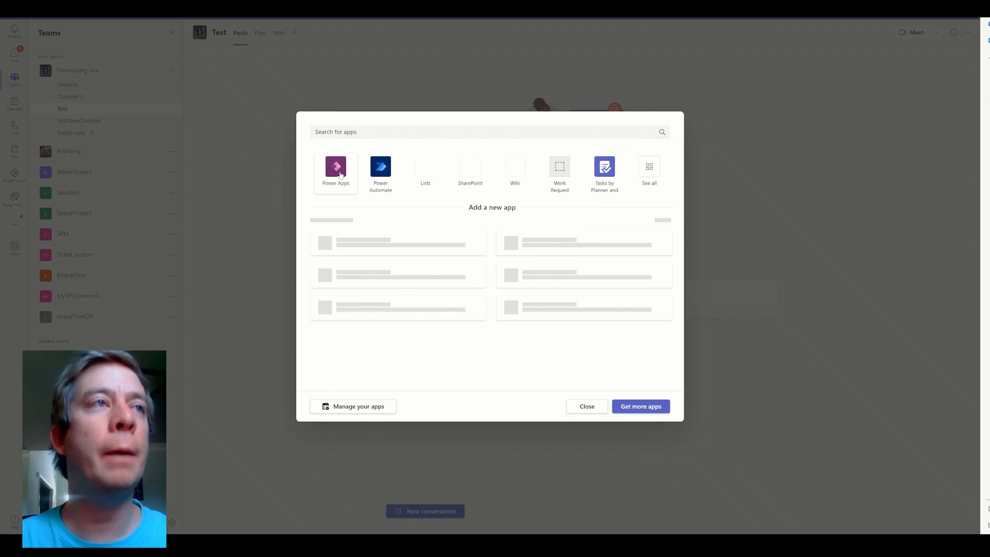
left_click(586, 406)
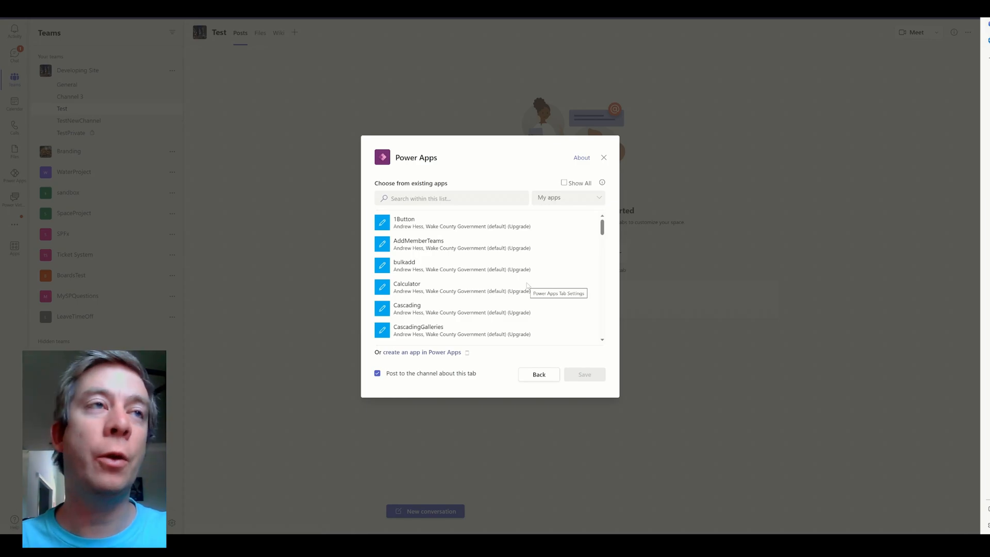
left_click(583, 374)
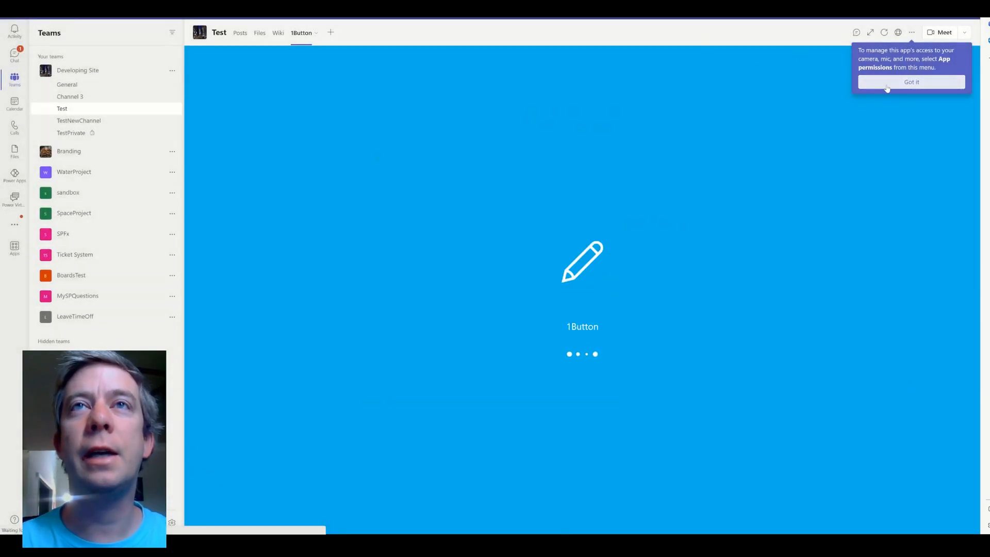
left_click(911, 82)
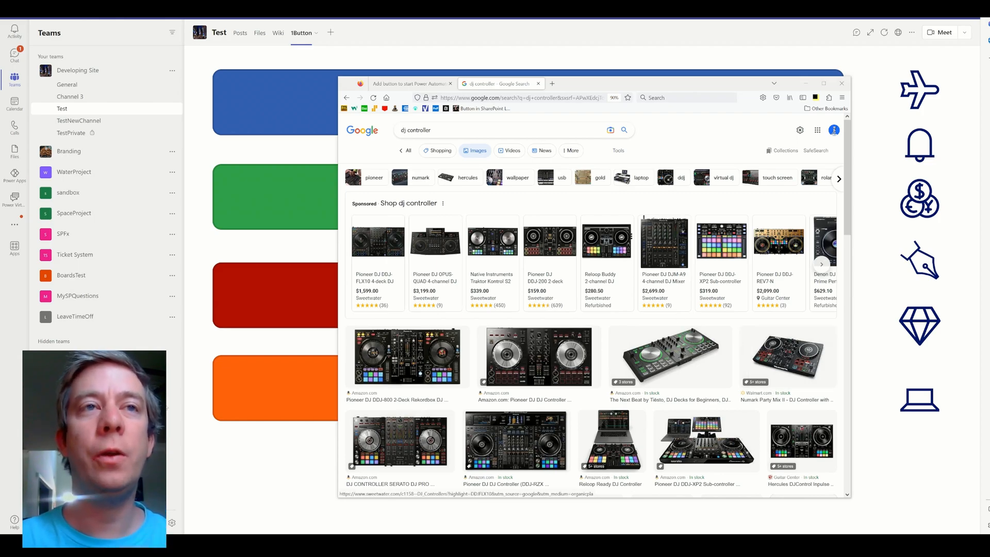
Step: Open the Reloop Buddy DJ controller listing from Google Shopping in a new tab
left_click(552, 83)
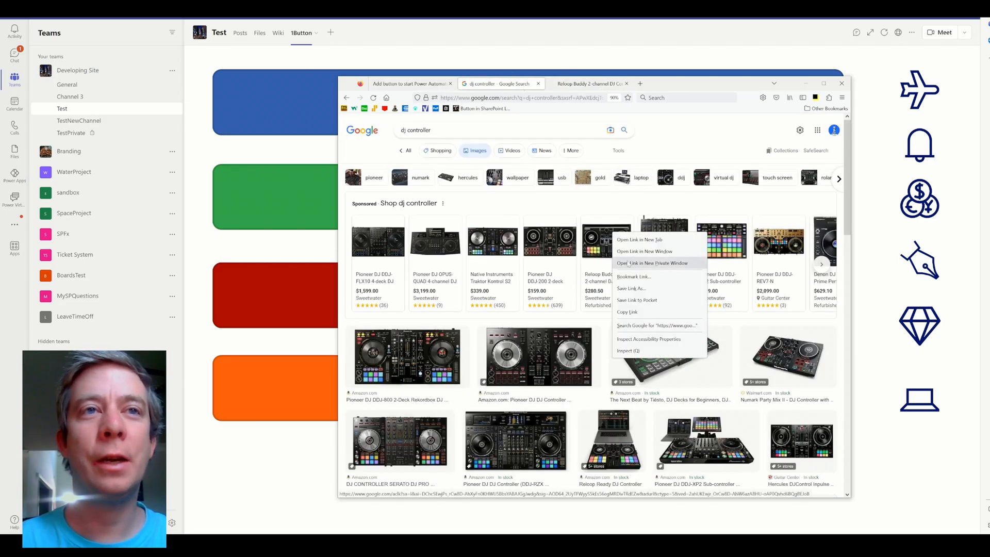
mouse_move(636, 335)
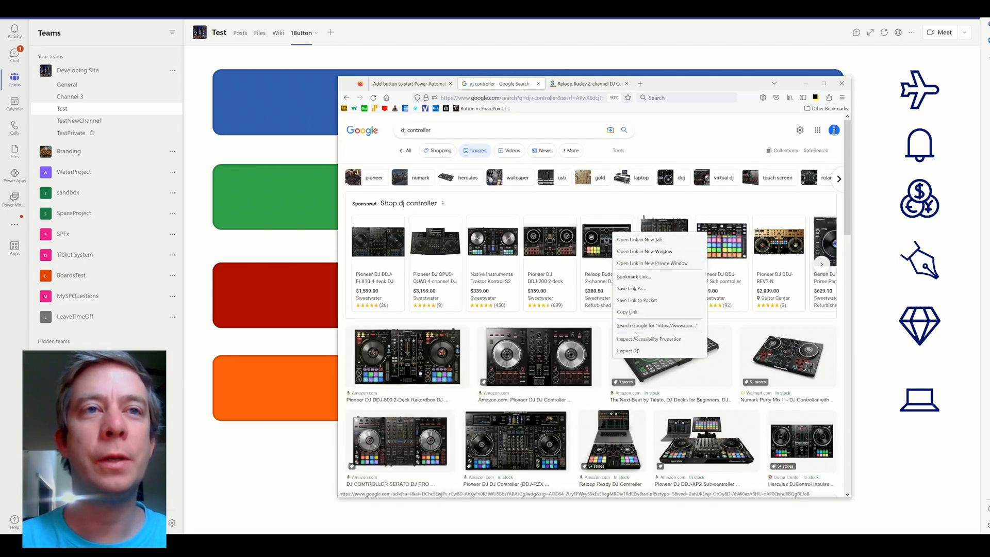
left_click(640, 240)
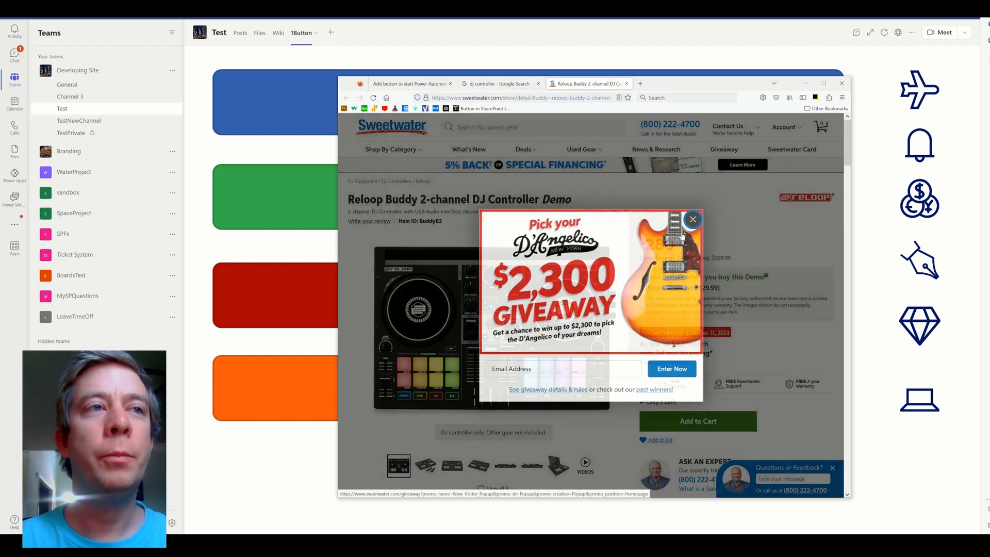
left_click(693, 220)
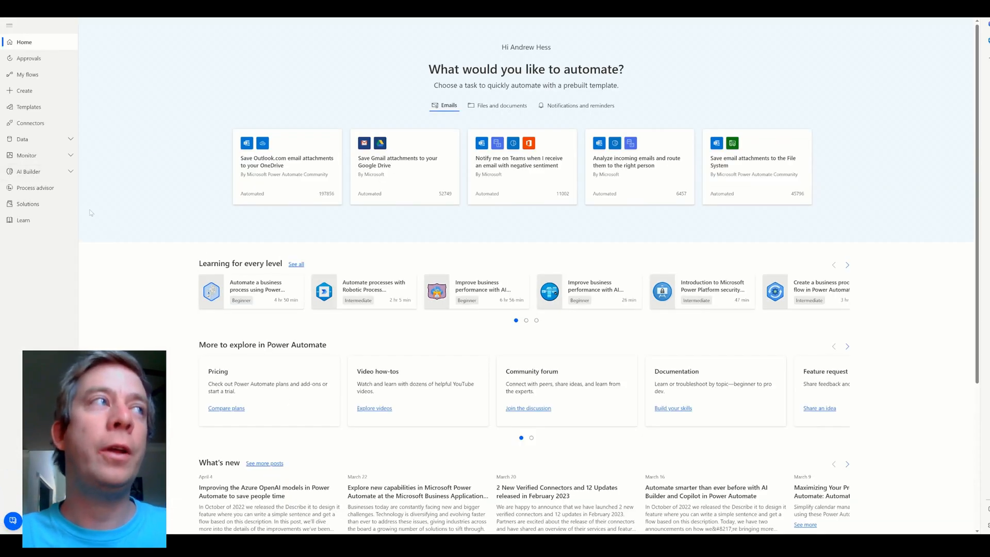
Step: From My flows, start a new instant cloud flow using the Manually trigger a flow trigger
left_click(27, 73)
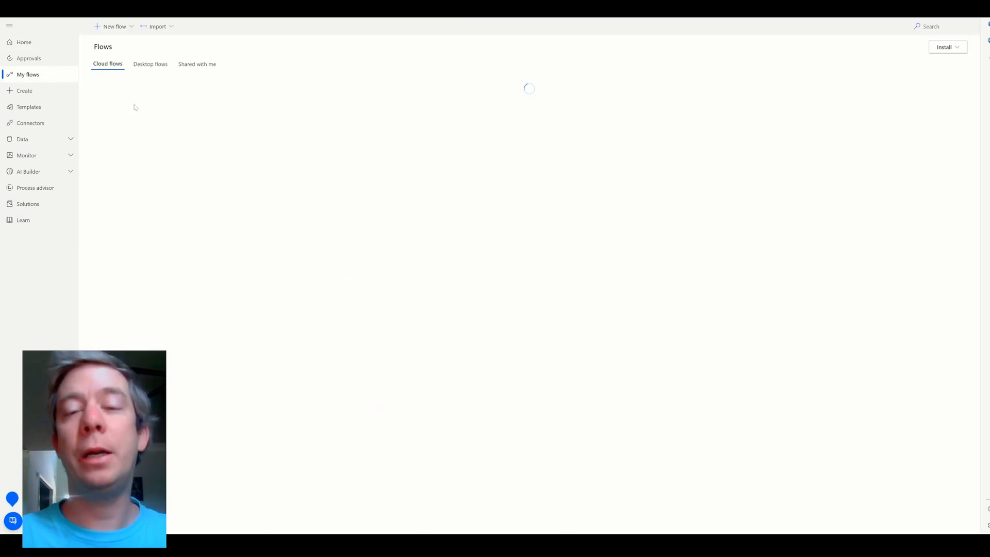
mouse_move(718, 379)
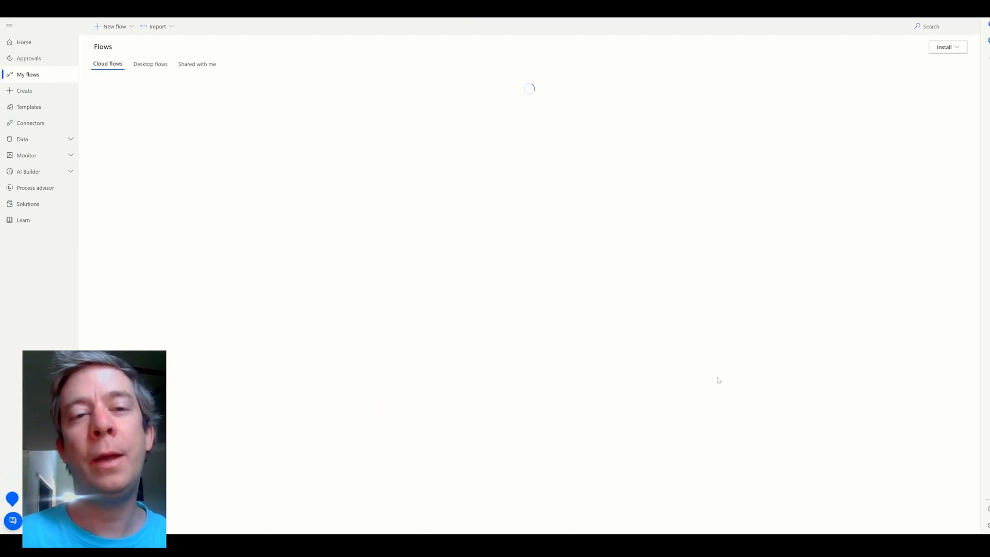
left_click(114, 26)
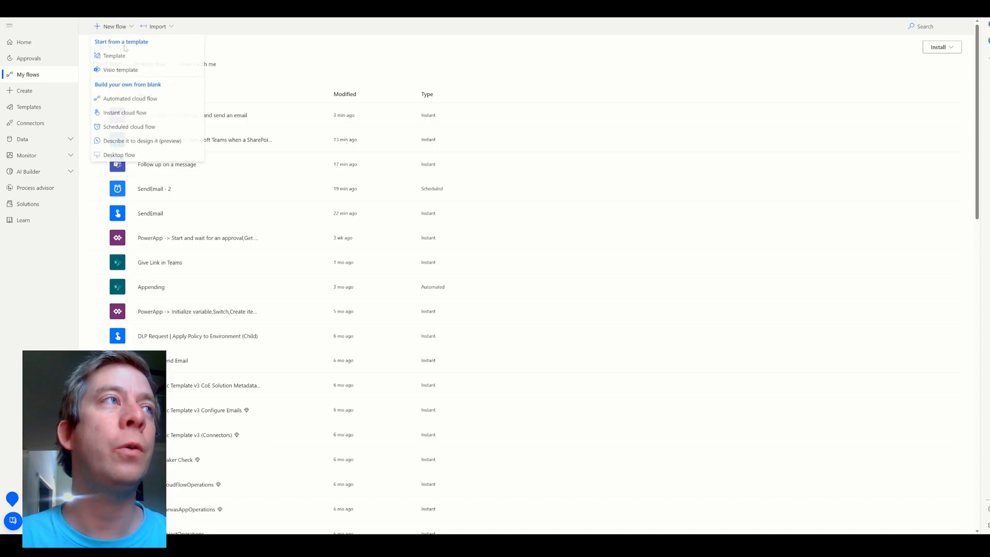
left_click(124, 112)
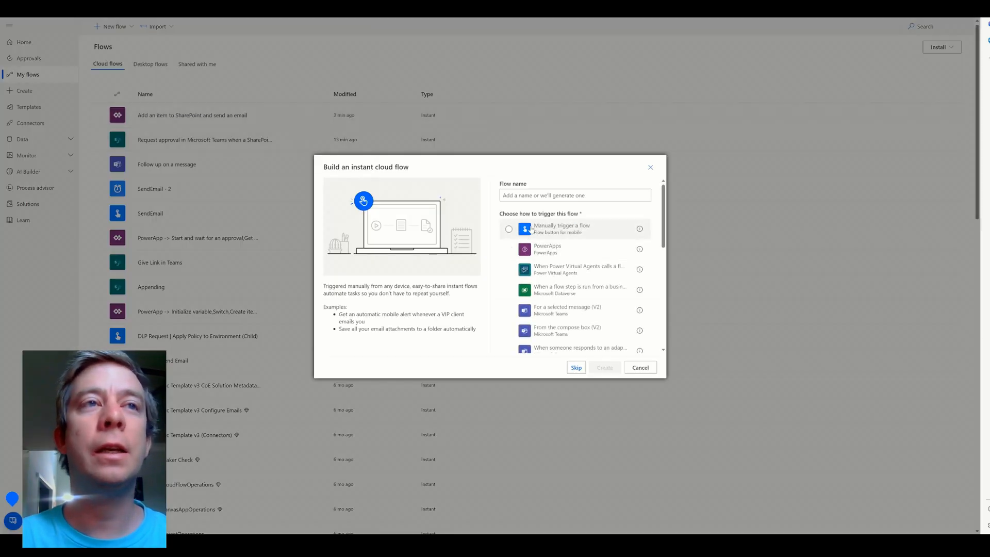
left_click(509, 228)
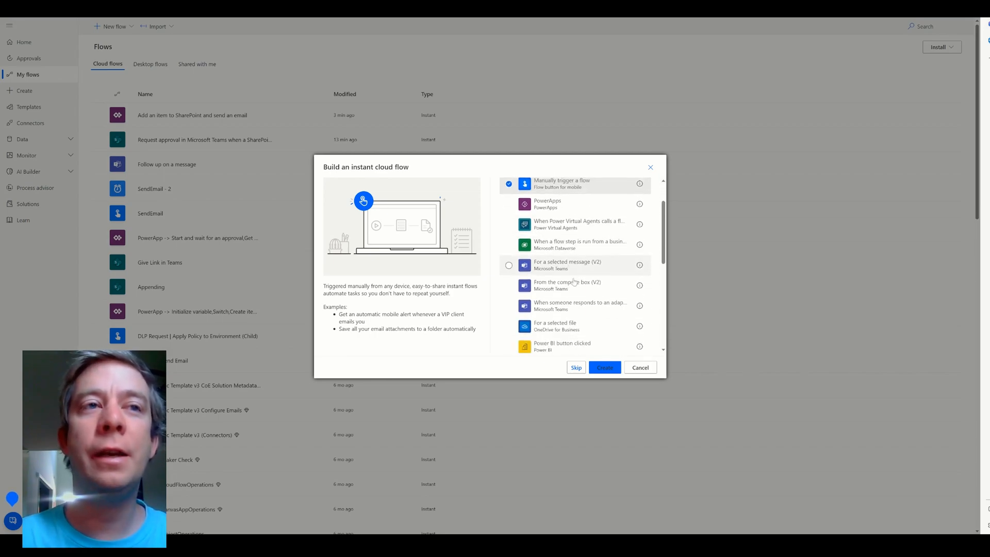
scroll("down", 3)
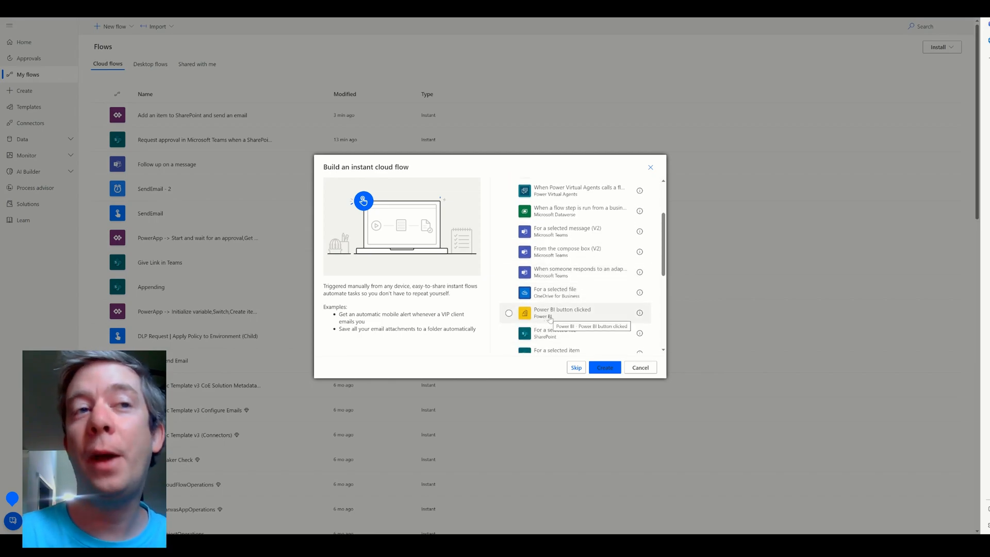
scroll("down", 3)
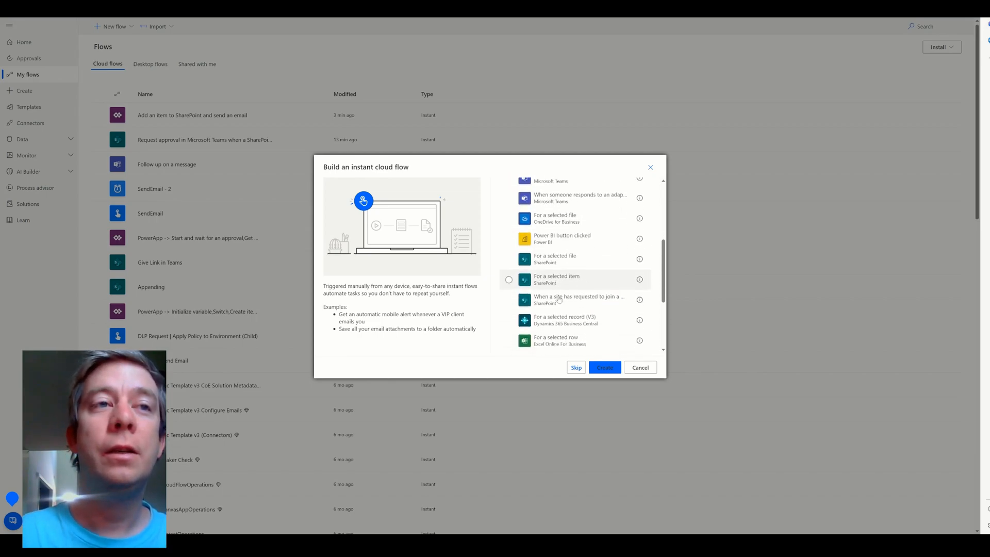
scroll("down", 3)
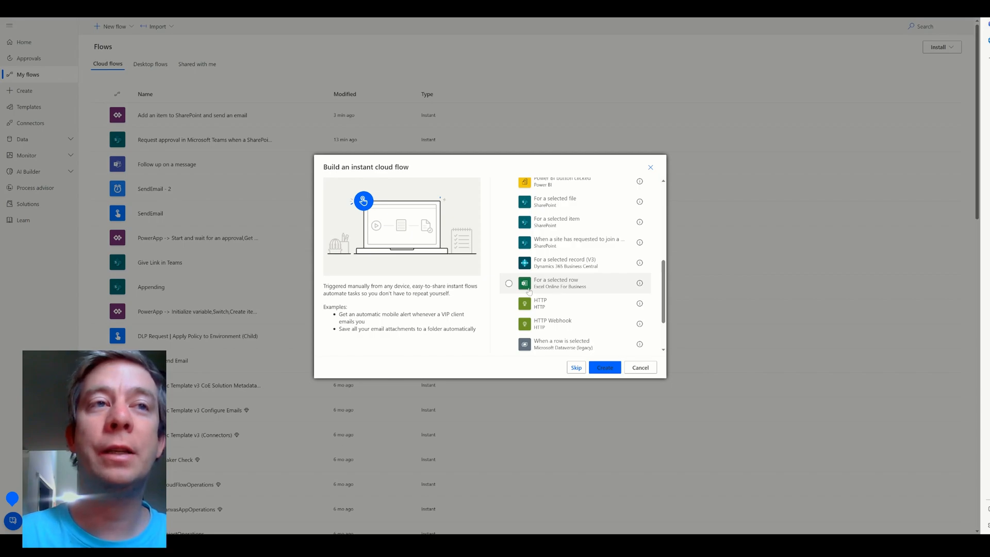
scroll("down", 3)
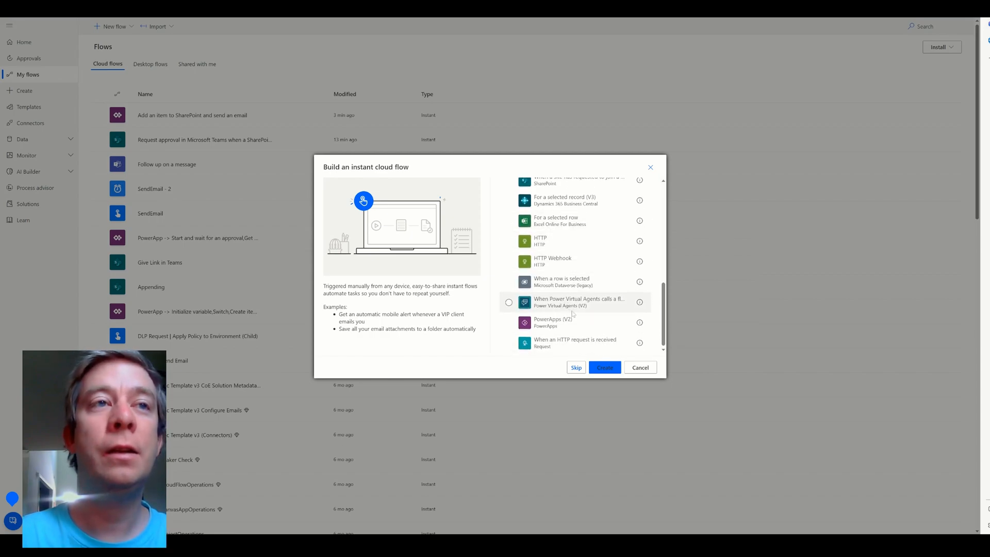